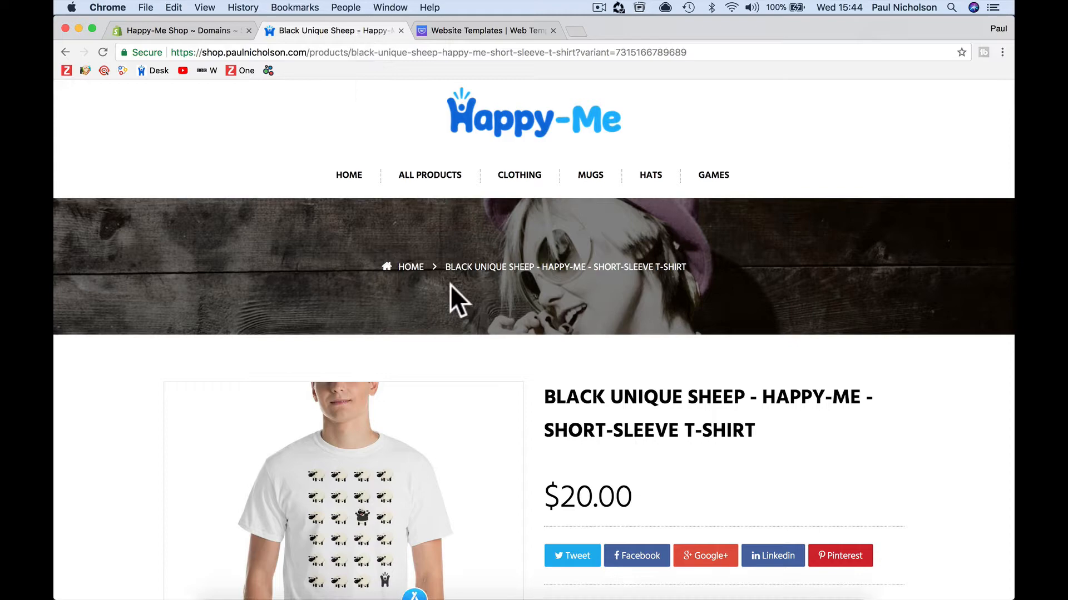
- From the store home page, open the Black Unique Sheep t-shirt product
left_click(410, 267)
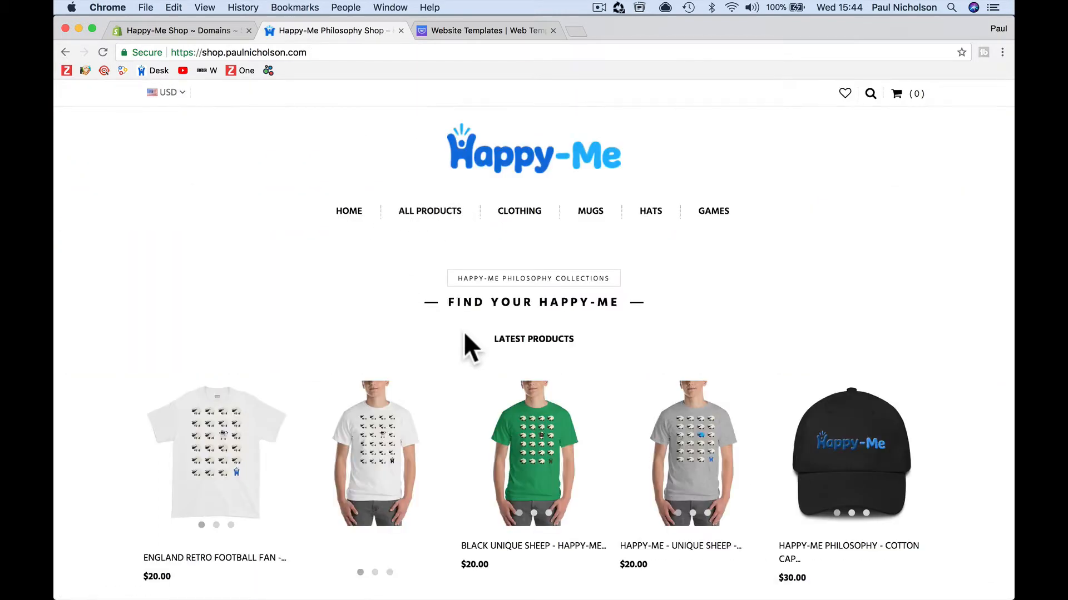
mouse_move(479, 314)
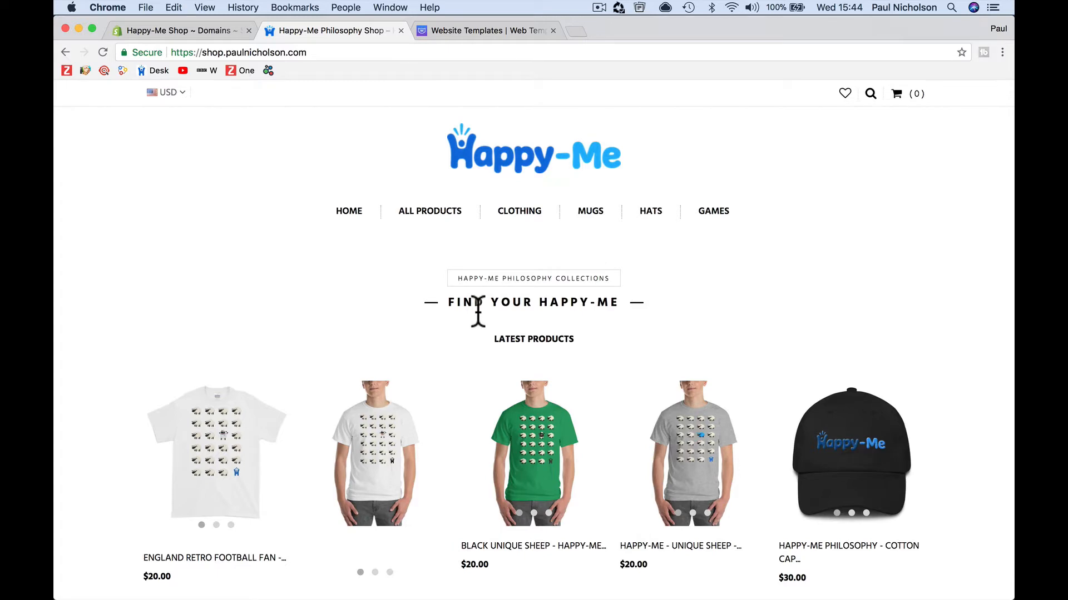
scroll("down", 3)
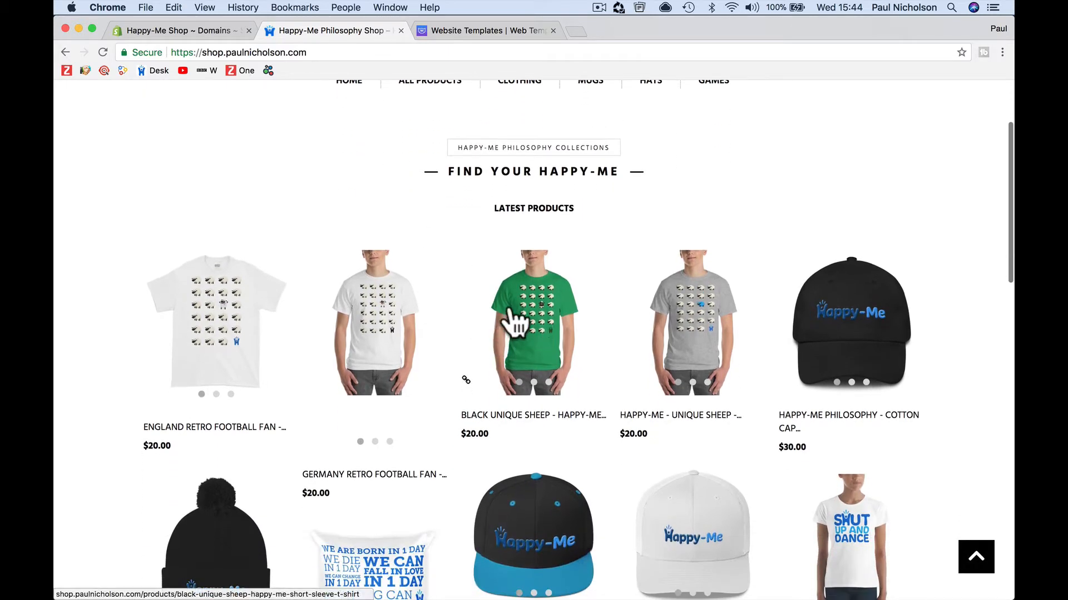
left_click(522, 322)
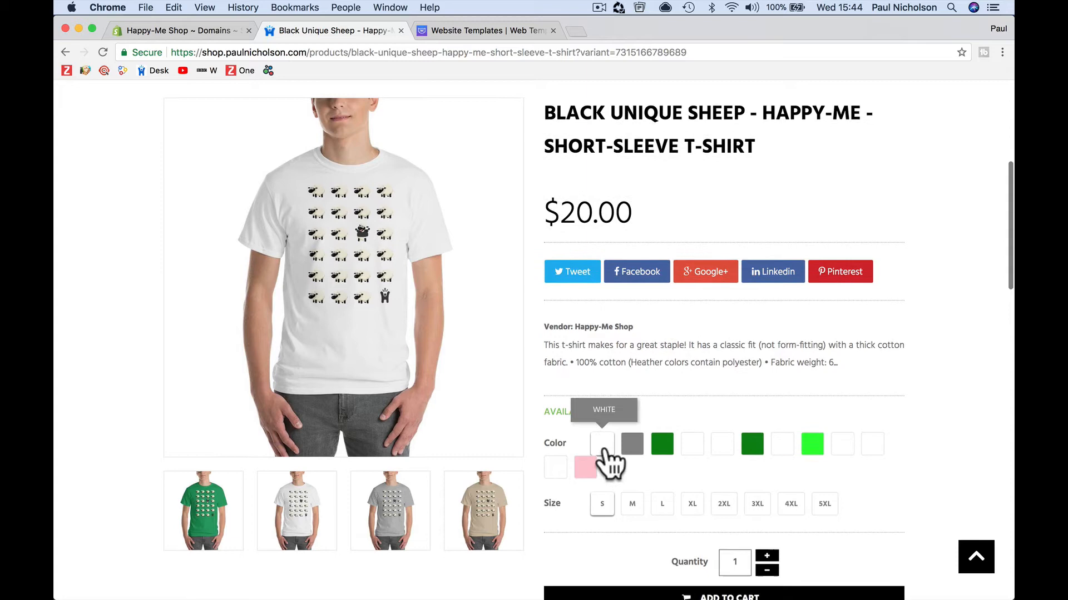
mouse_move(690, 464)
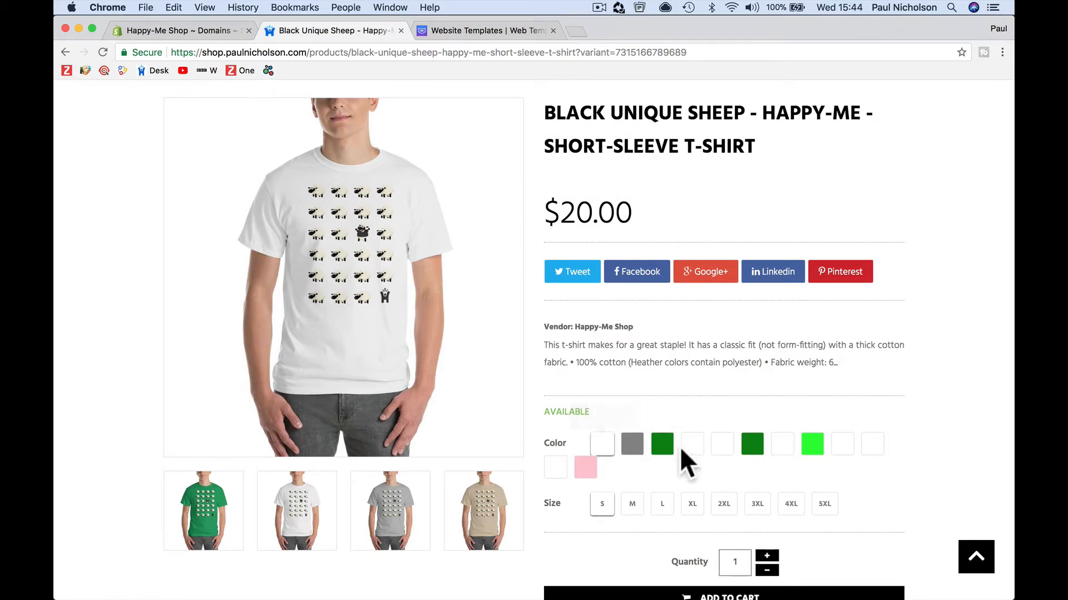
mouse_move(692, 443)
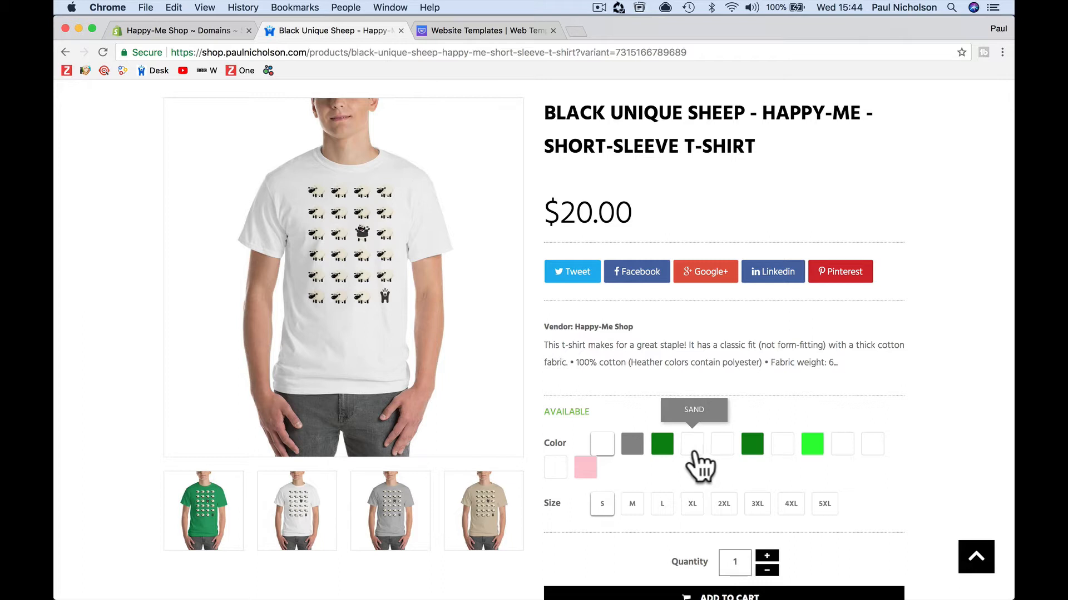
- Preview the t-shirt in sand, kelly green and finally sky blue
left_click(722, 444)
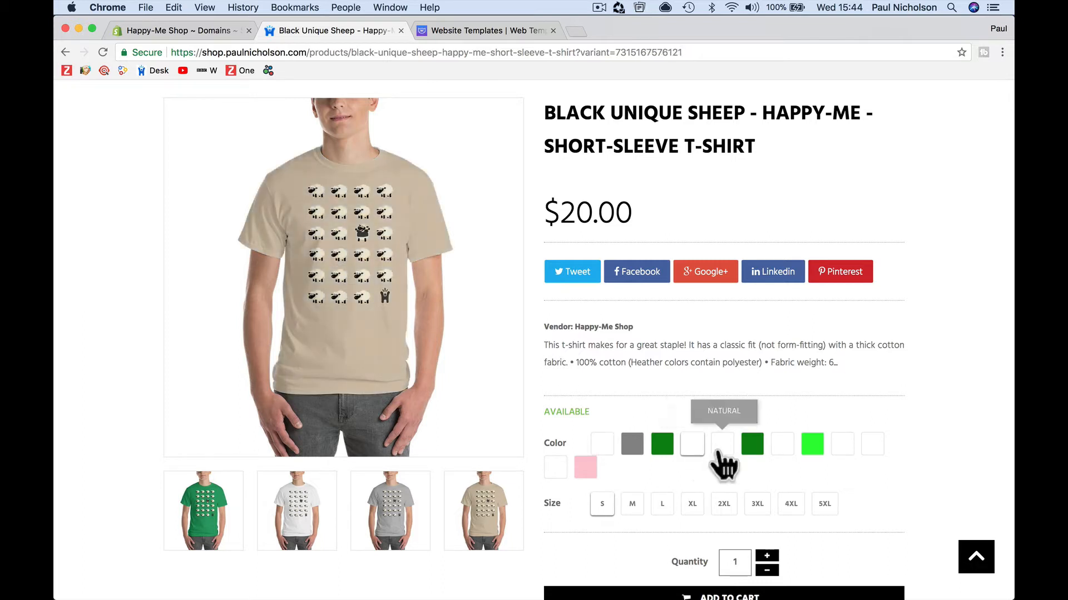
left_click(782, 445)
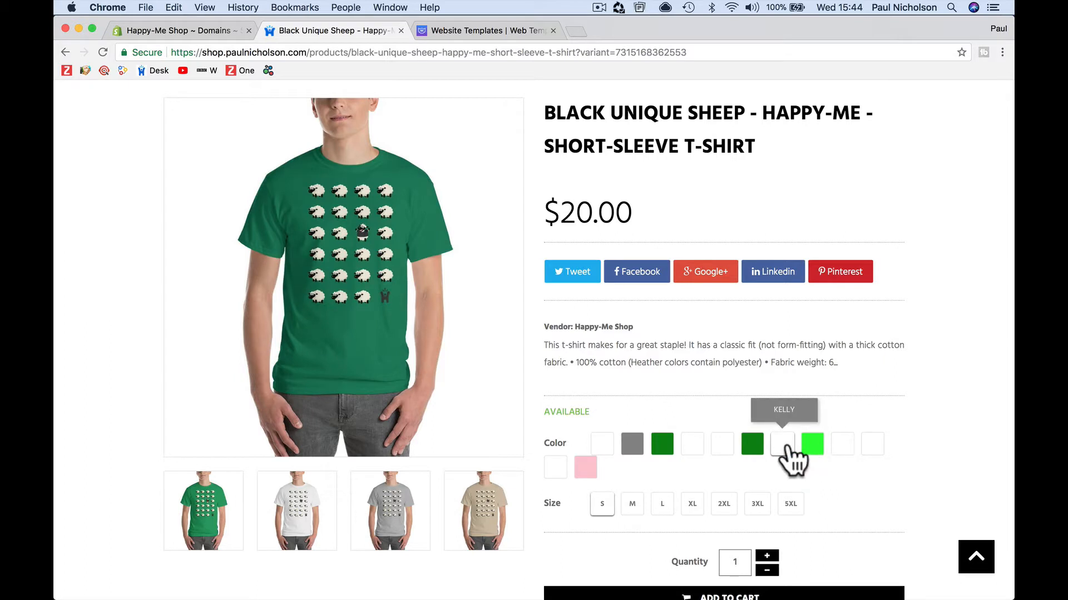
left_click(842, 444)
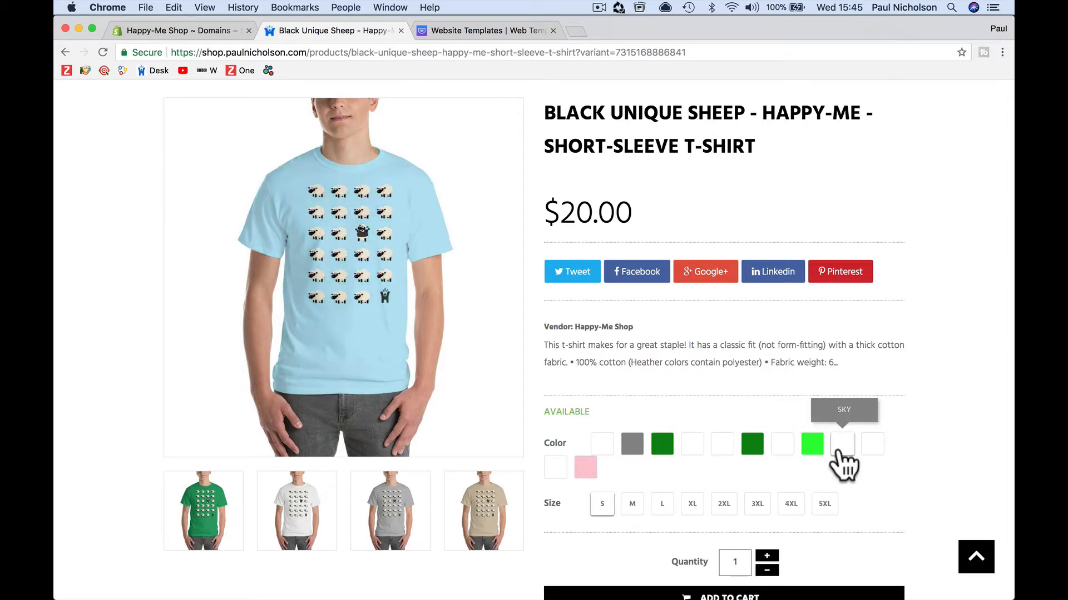
mouse_move(875, 464)
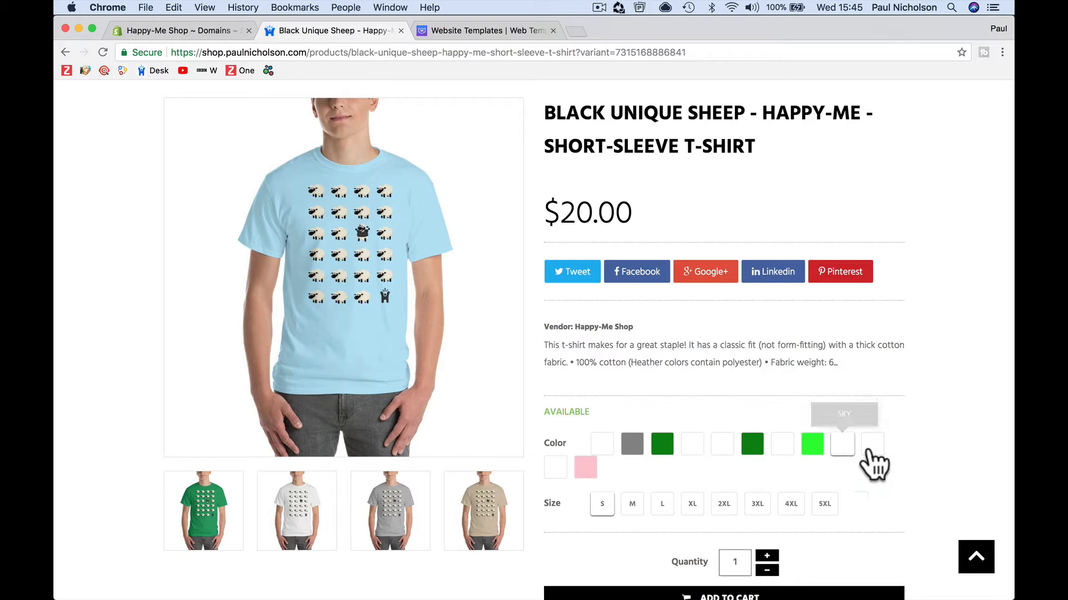
scroll("up", 3)
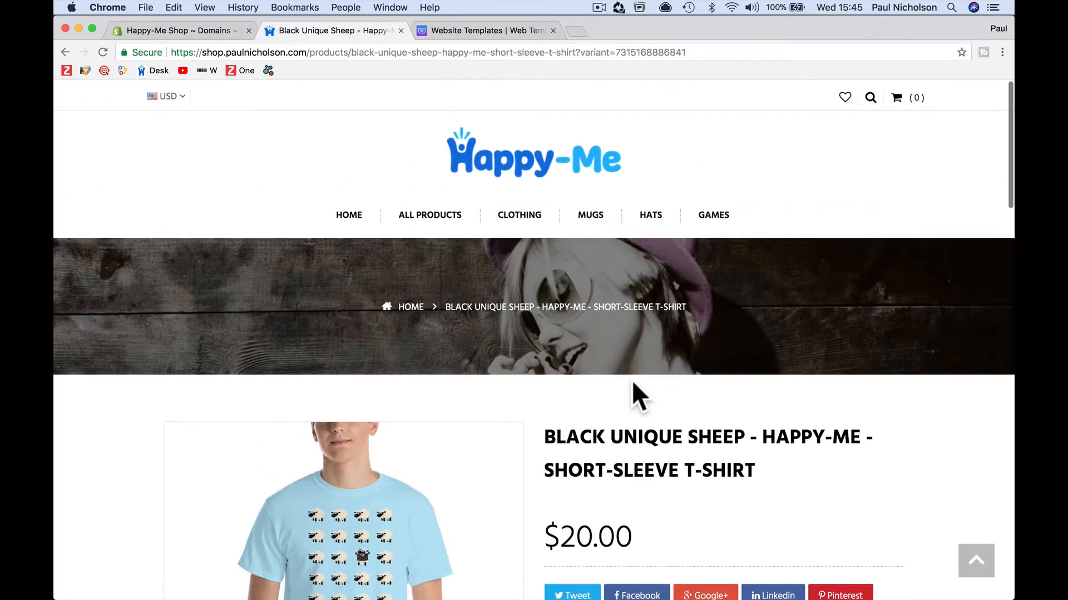
scroll("down", 3)
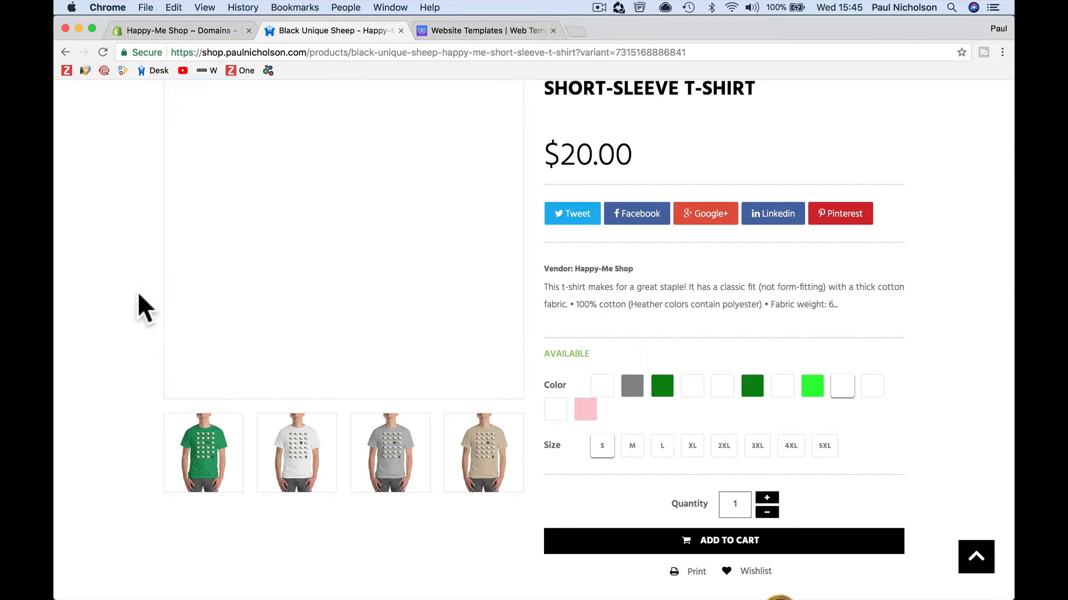
scroll("up", 3)
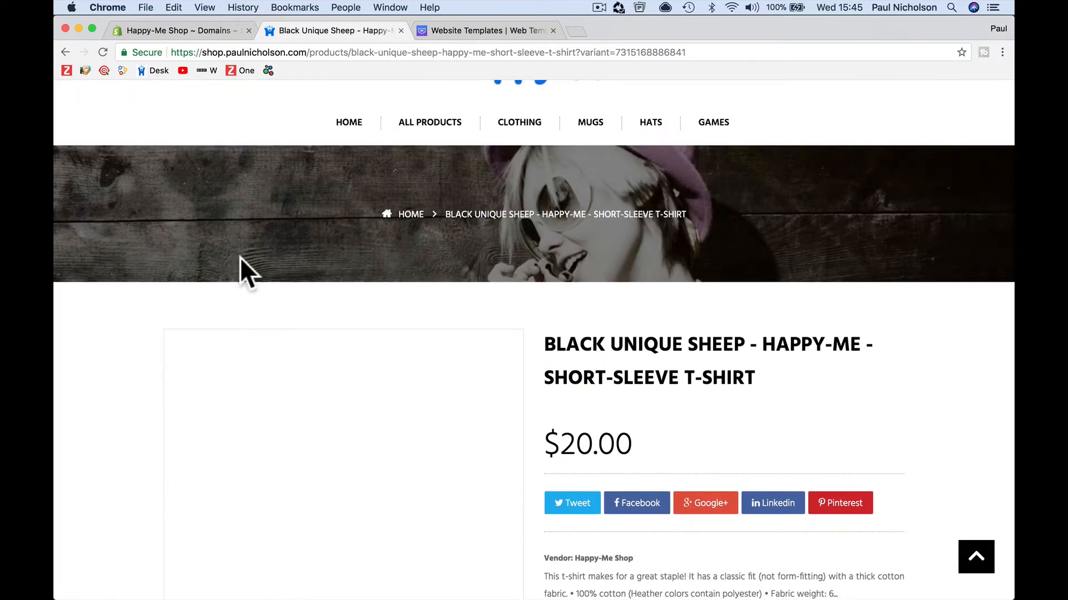
mouse_move(460, 164)
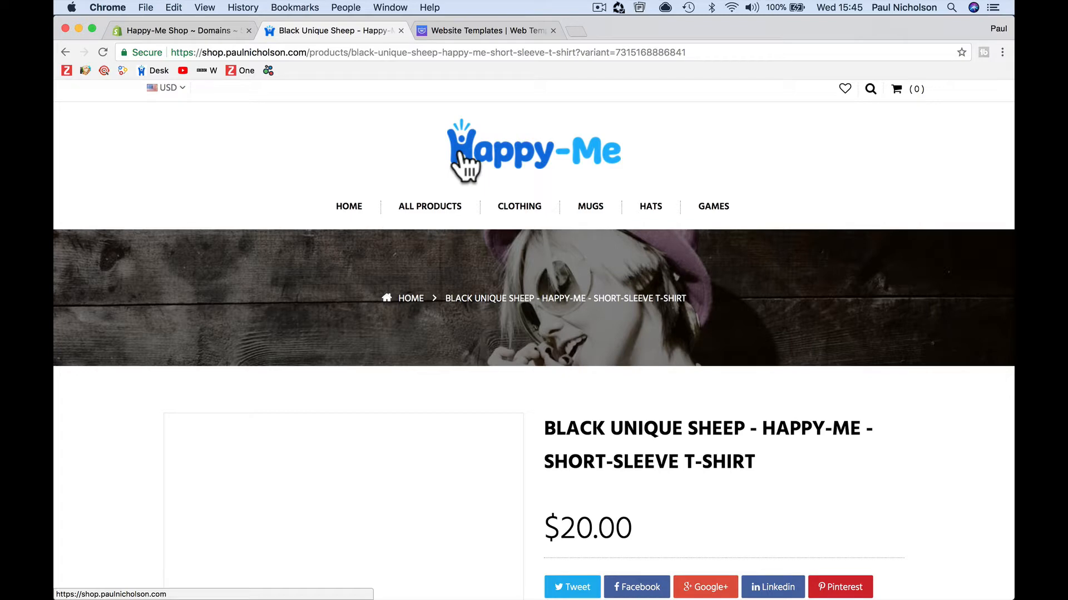
mouse_move(461, 214)
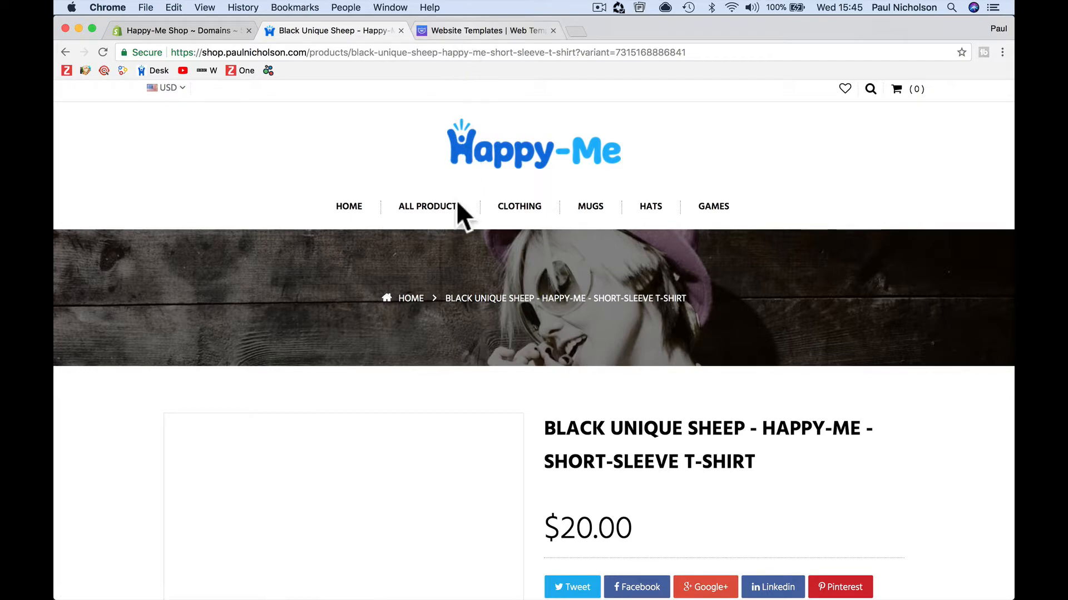
mouse_move(462, 242)
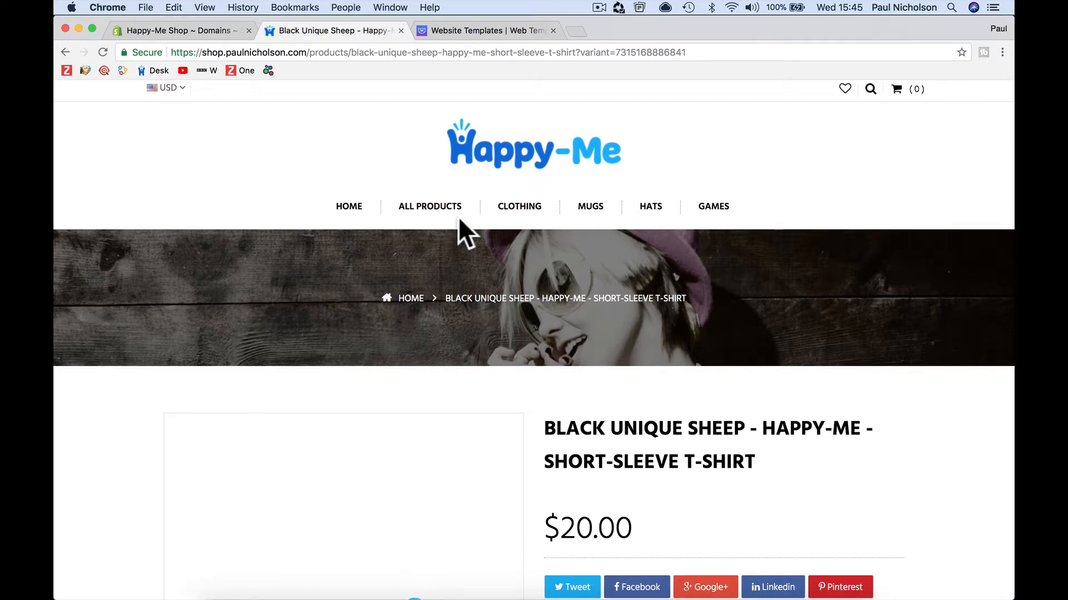
mouse_move(383, 156)
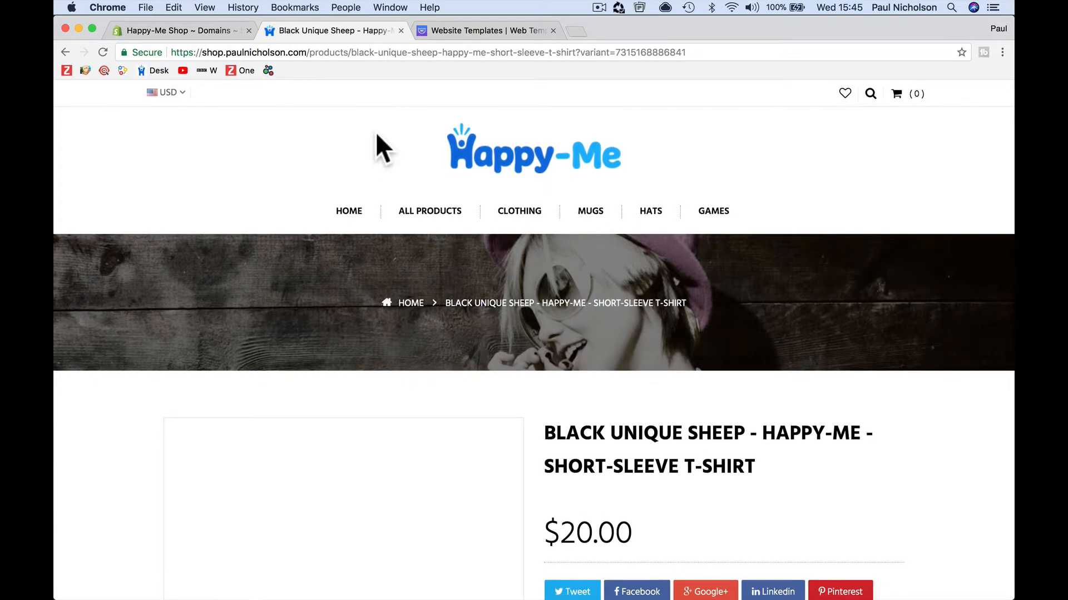
mouse_move(493, 256)
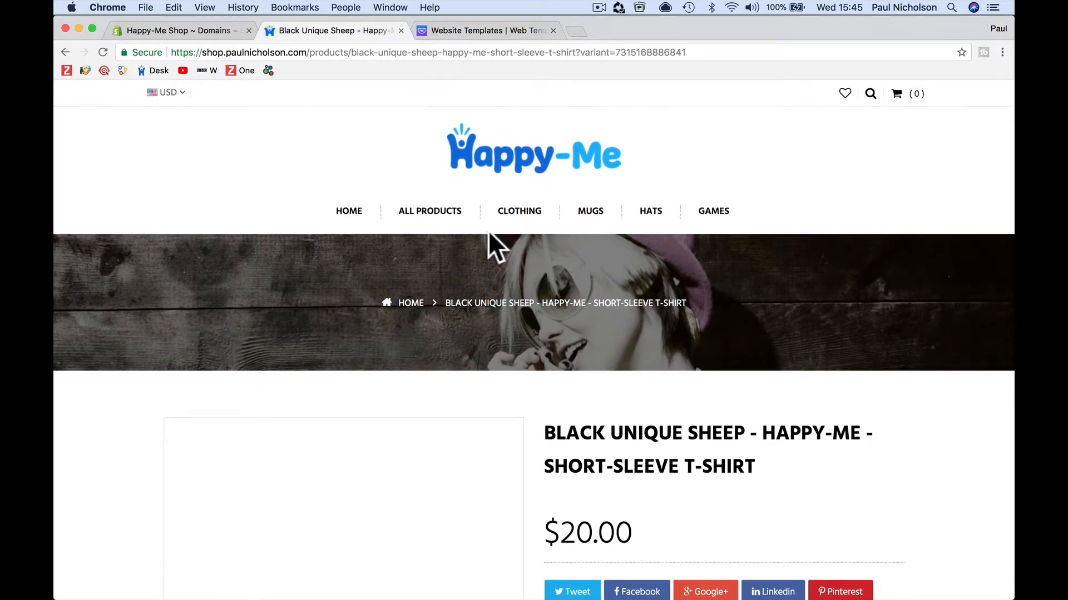
- Search TemplateMonster for 'shopify' to list its Shopify themes
left_click(491, 32)
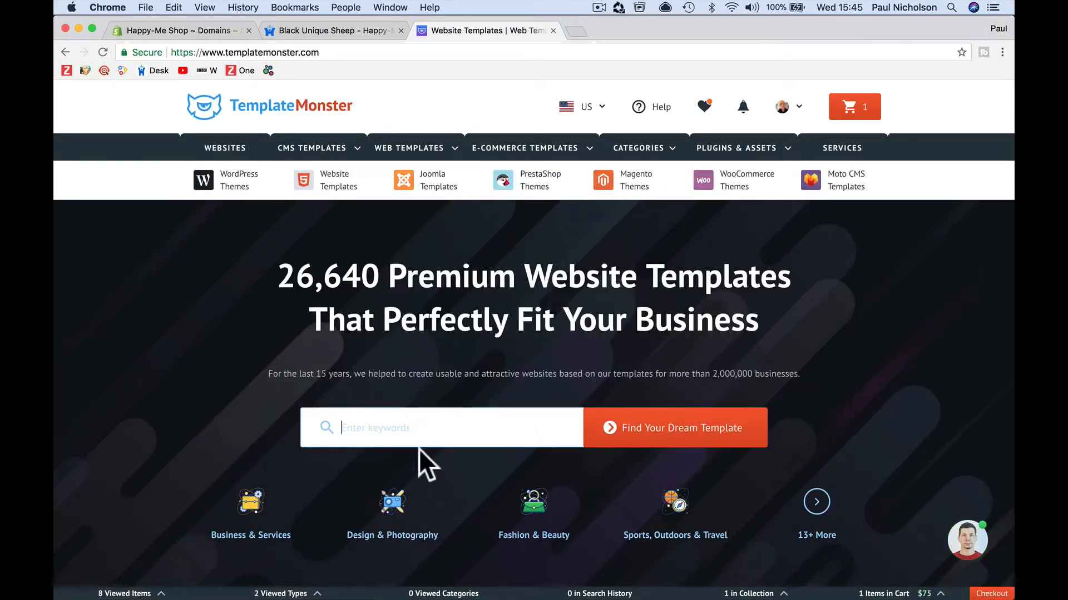
type("shopify")
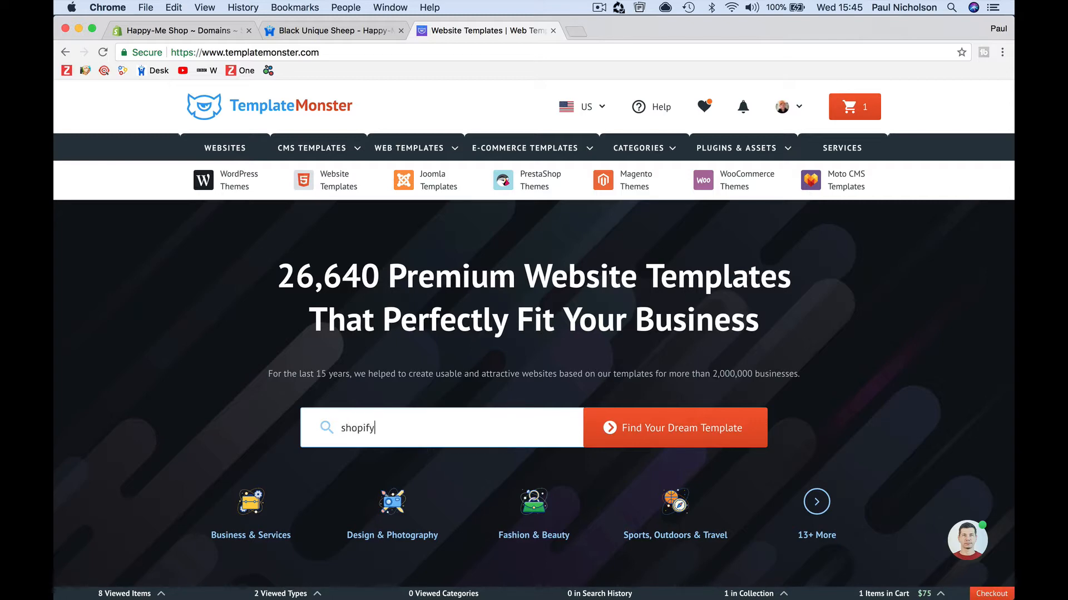
left_click(675, 427)
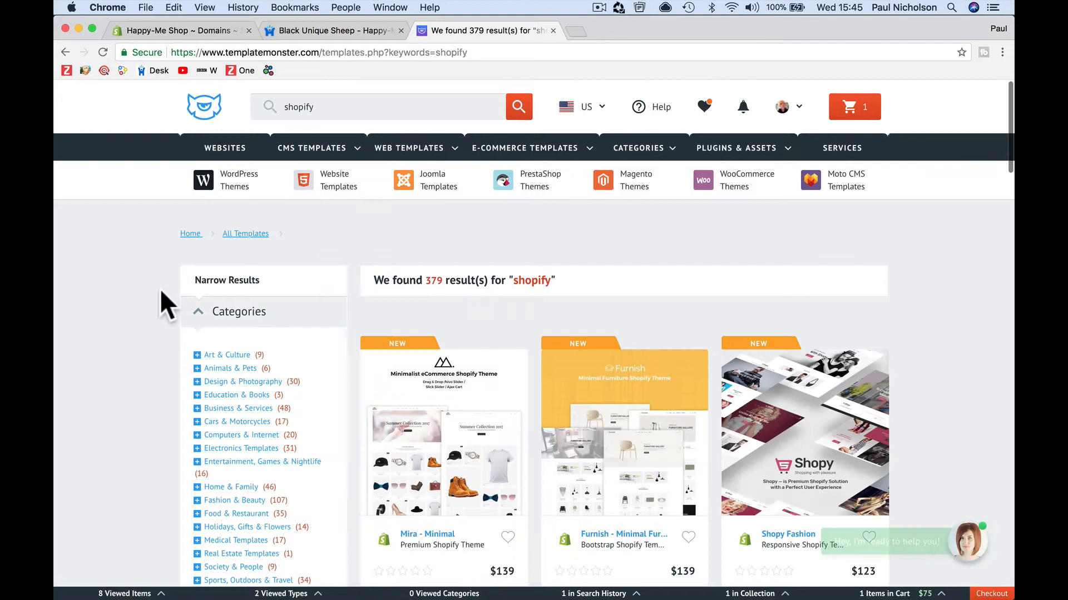
- Browse down through several rows of the 379 Shopify theme results
scroll("down", 3)
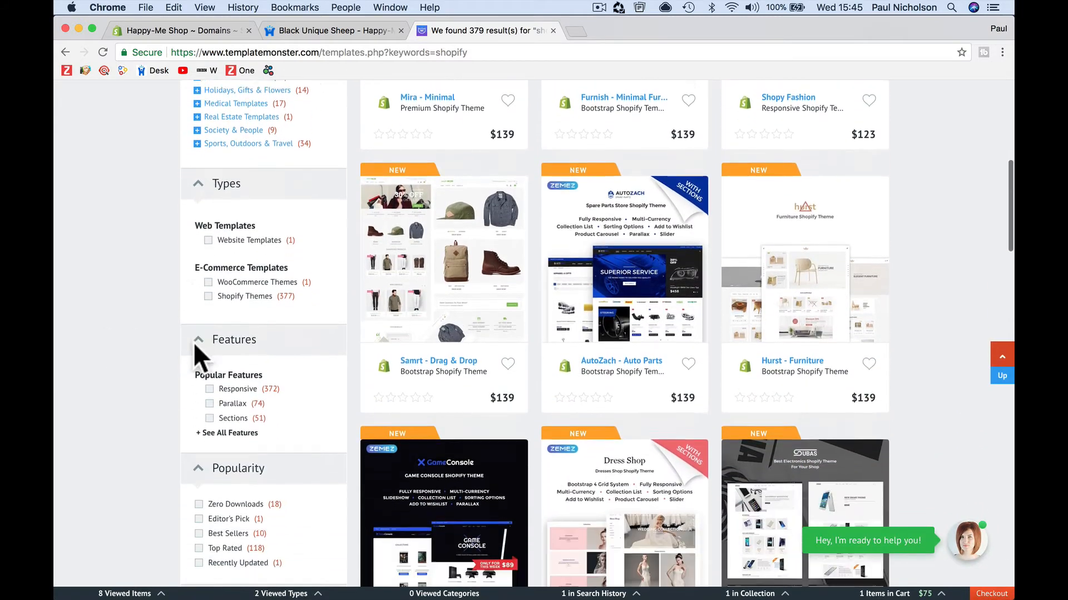
scroll("down", 3)
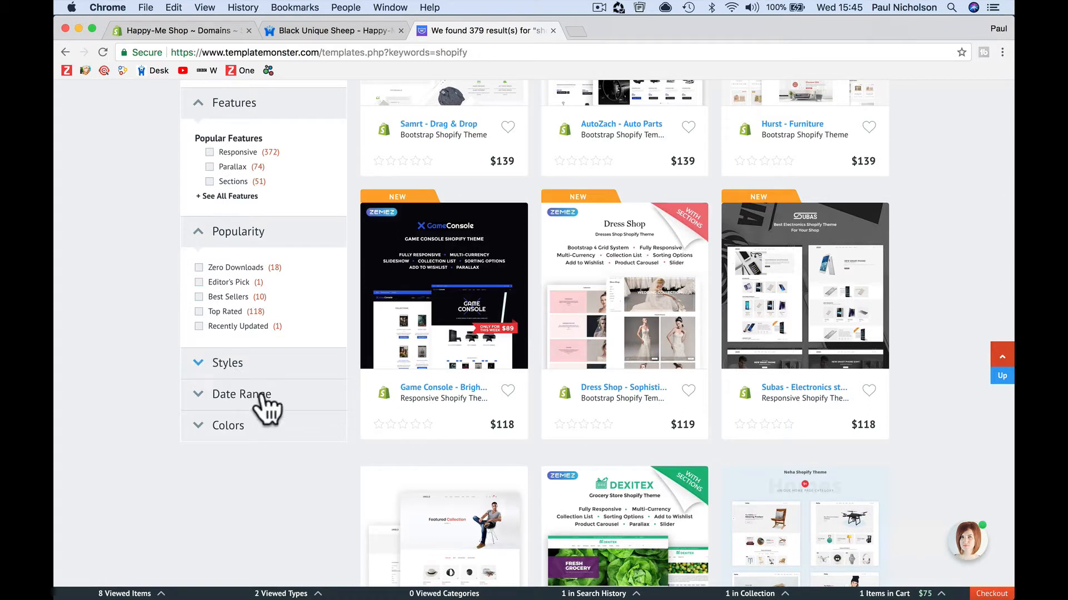
scroll("down", 3)
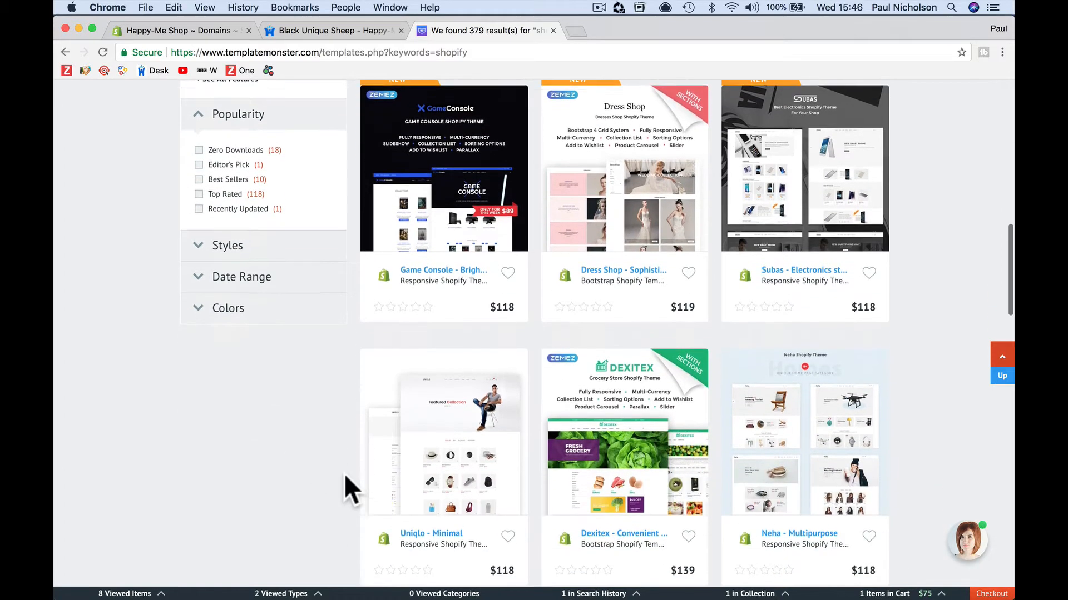
scroll("down", 3)
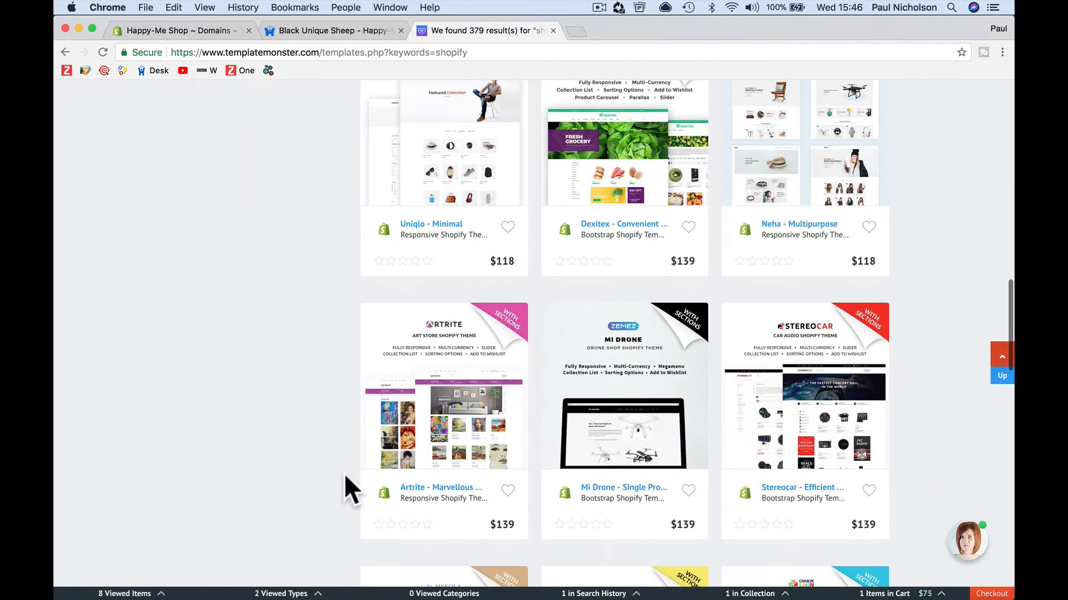
scroll("down", 3)
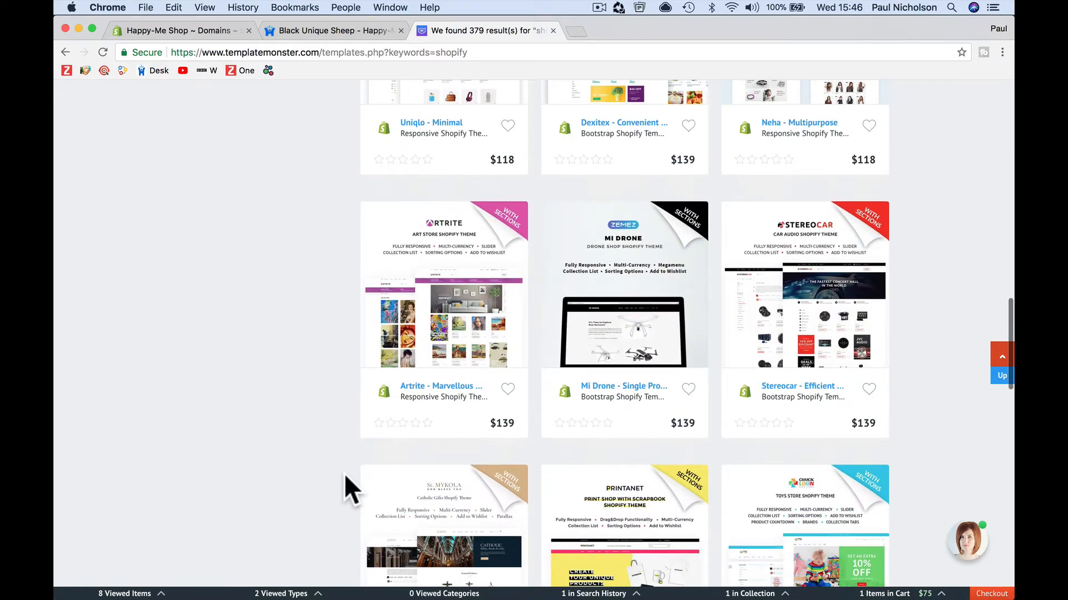
scroll("down", 3)
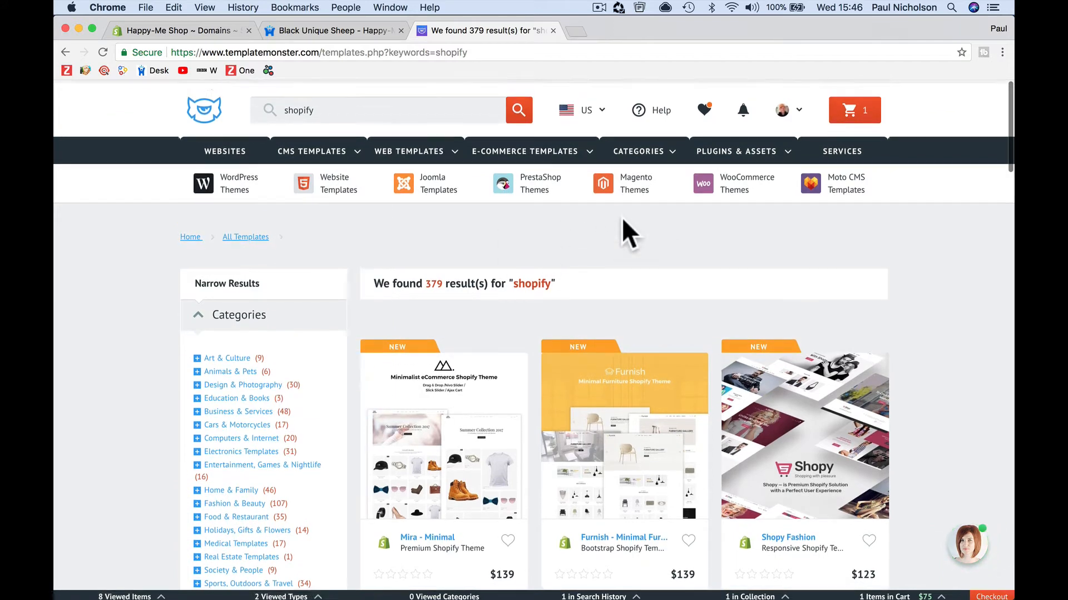
- Go to pnuk.co/Multifly to reach the Multifly theme page and launch its live demo
left_click(304, 52)
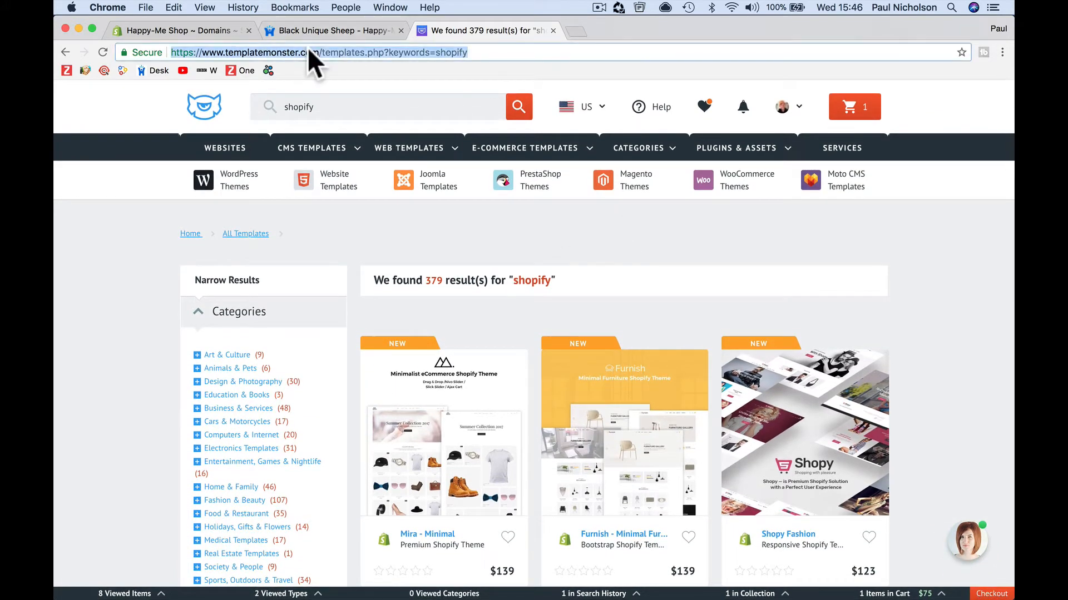
type("pnuk.co/Masters2018")
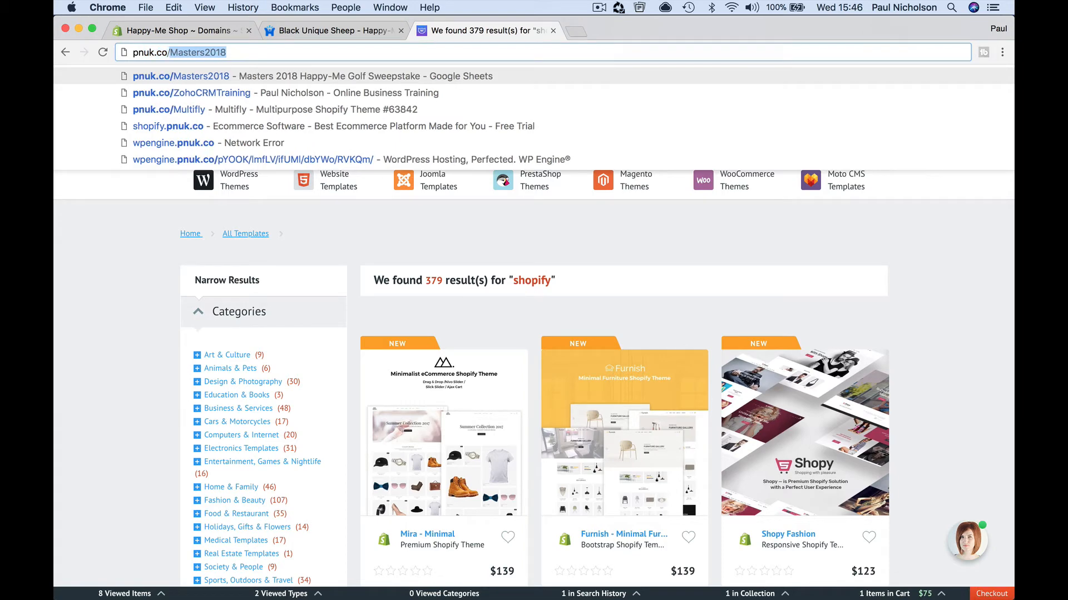
type("pnuk.co/Multi")
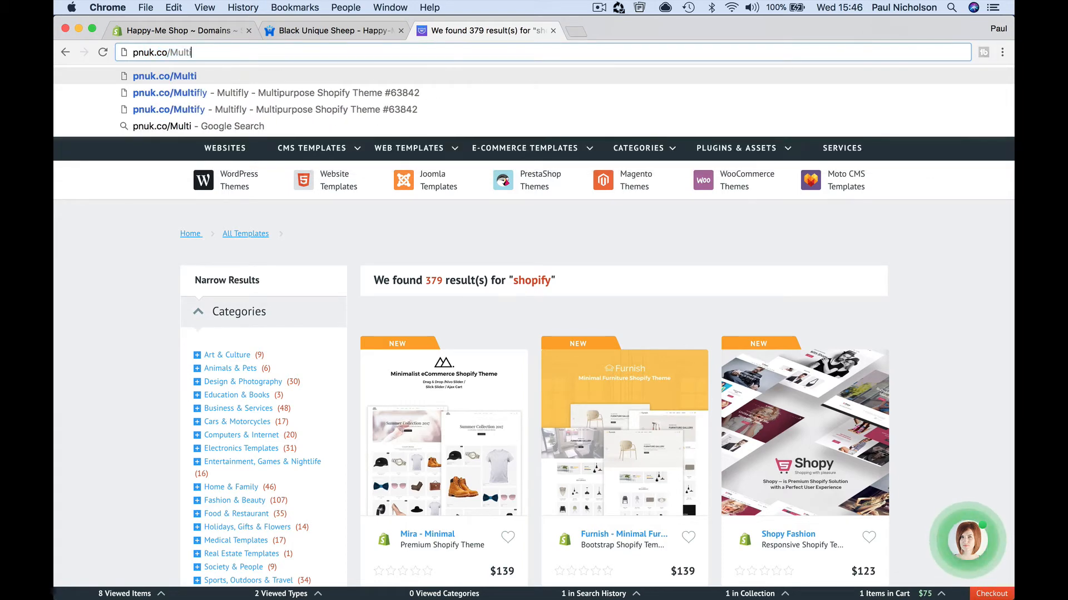
left_click(169, 92)
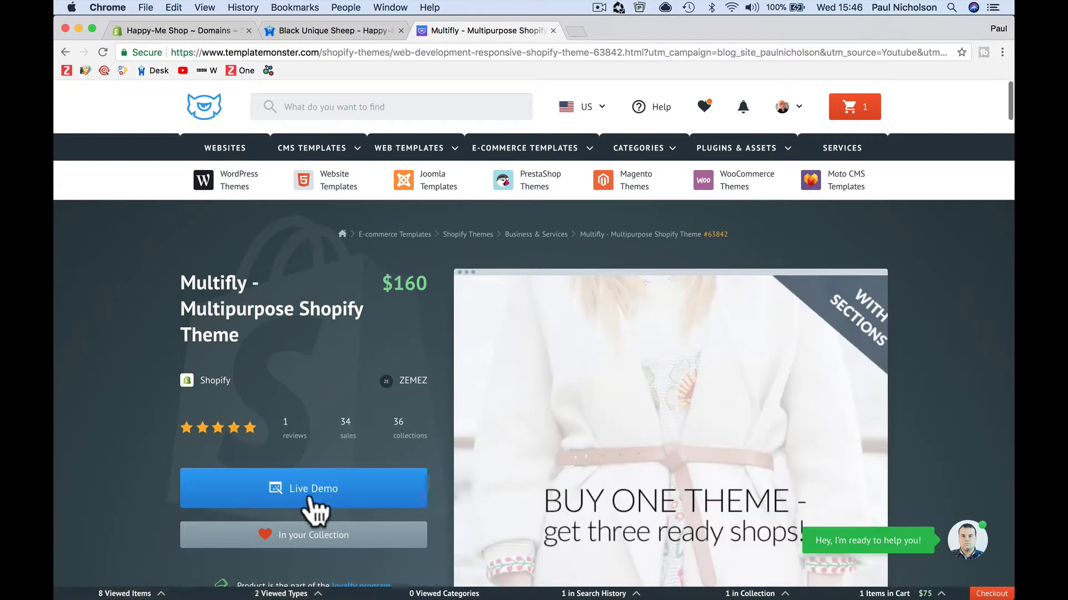
left_click(314, 498)
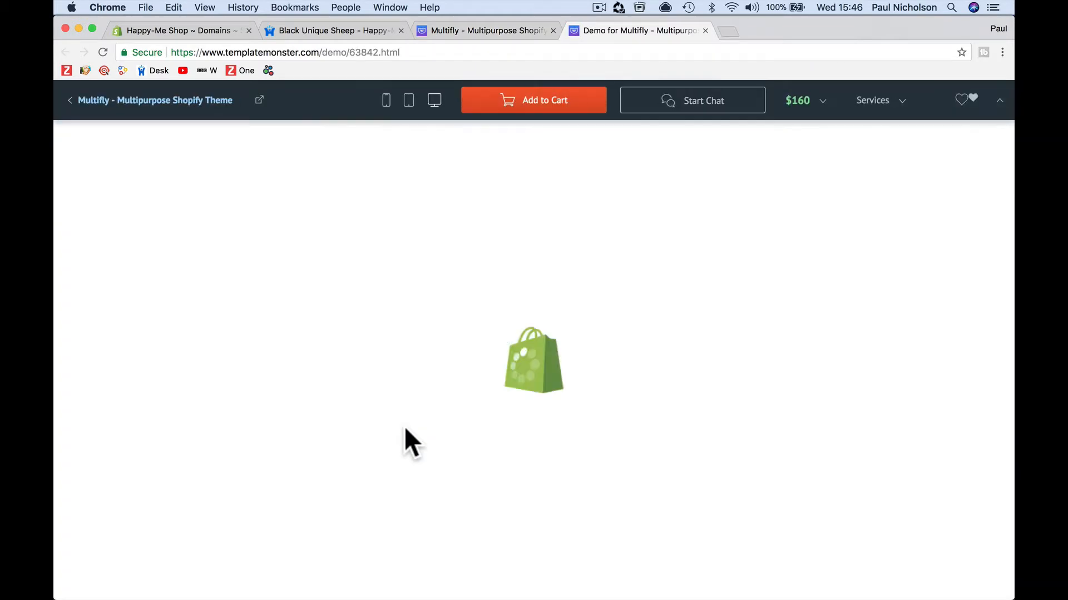
- In the demo store browse Men's clothing, viewing the Michael Stars shirt and Three Dots v-neck
left_click(962, 101)
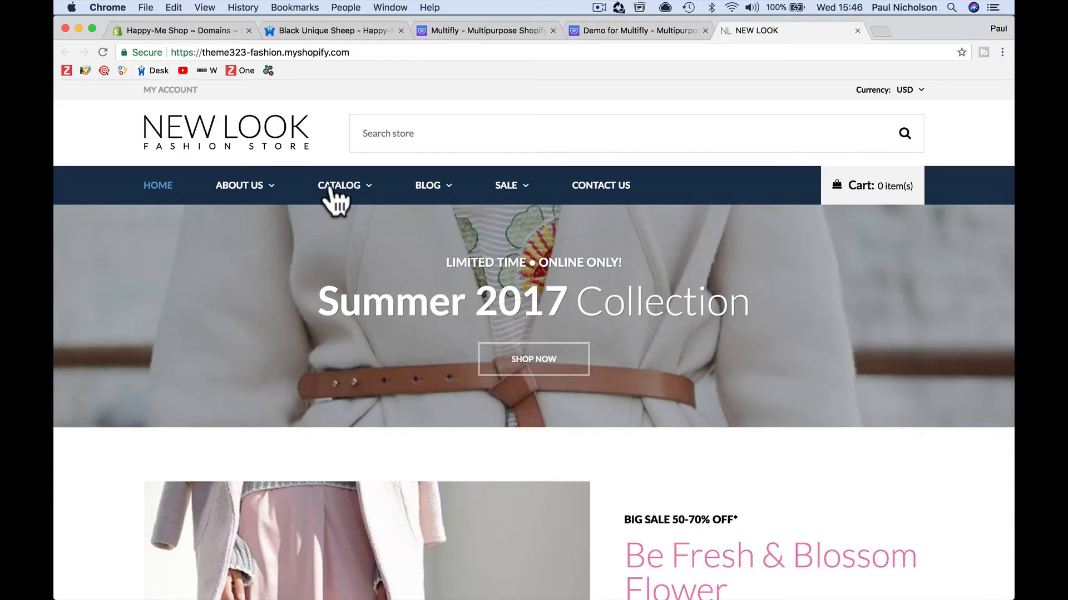
left_click(338, 185)
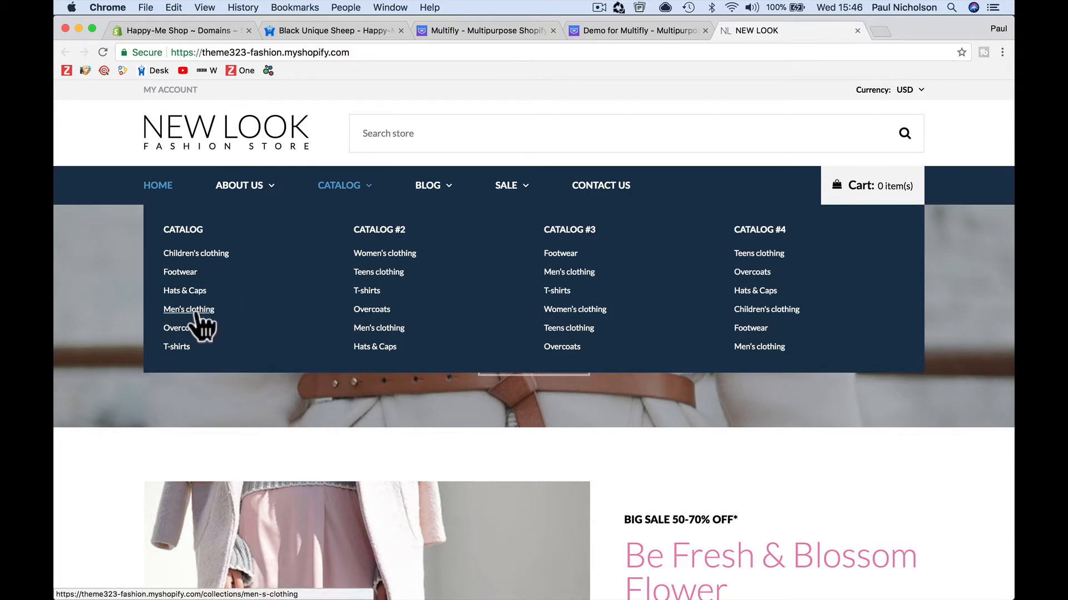
left_click(188, 309)
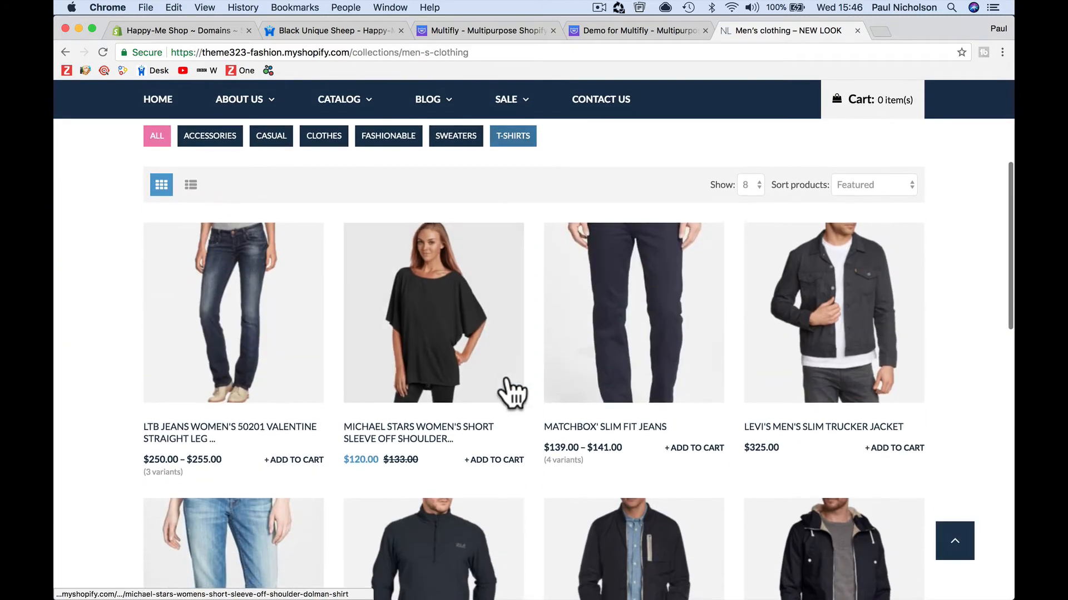
left_click(434, 313)
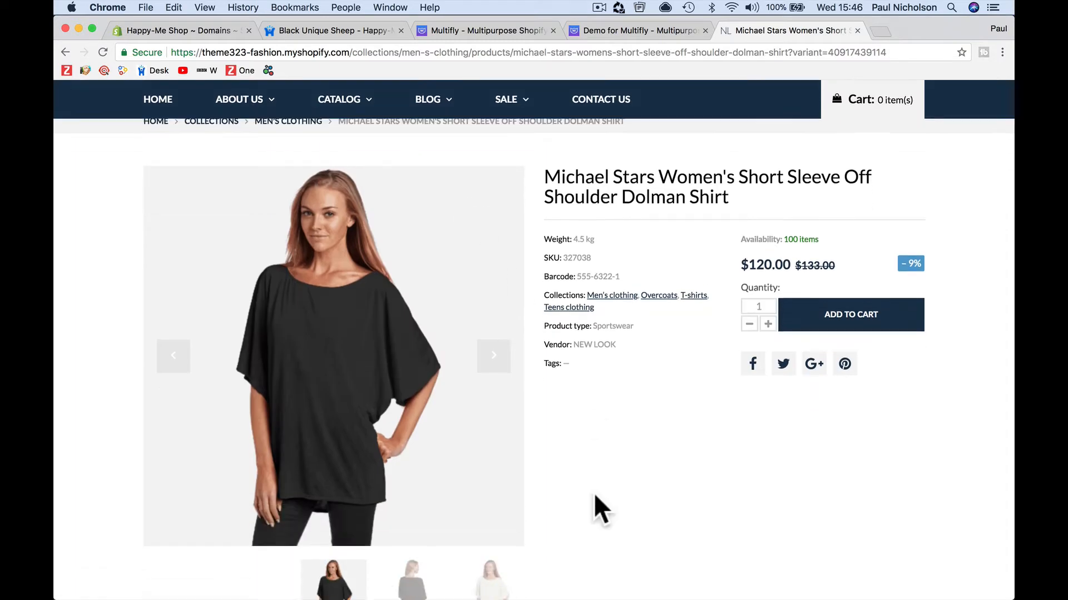
scroll("down", 3)
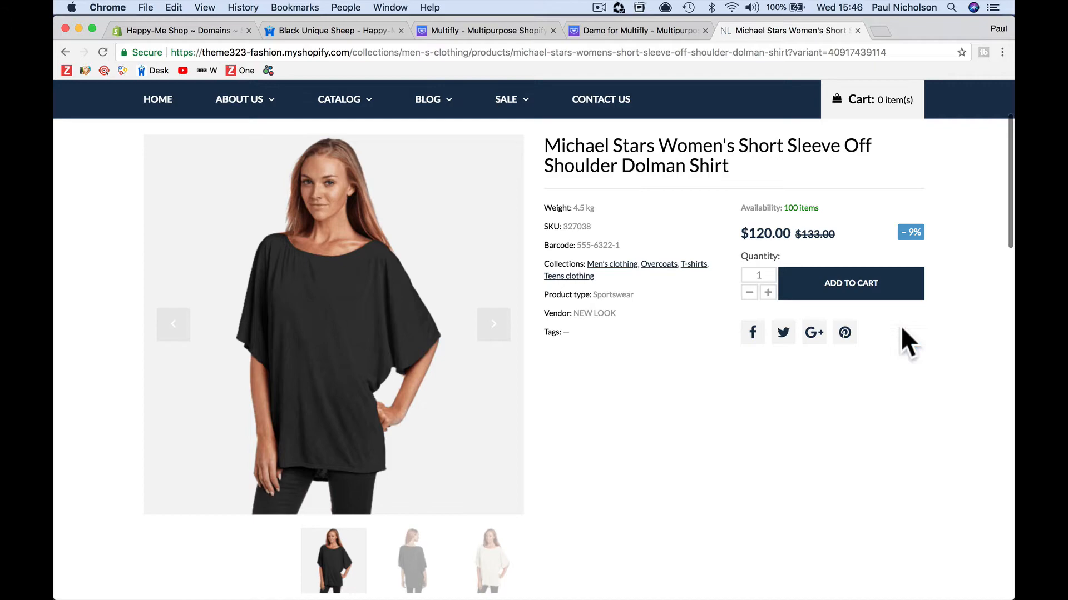
scroll("down", 3)
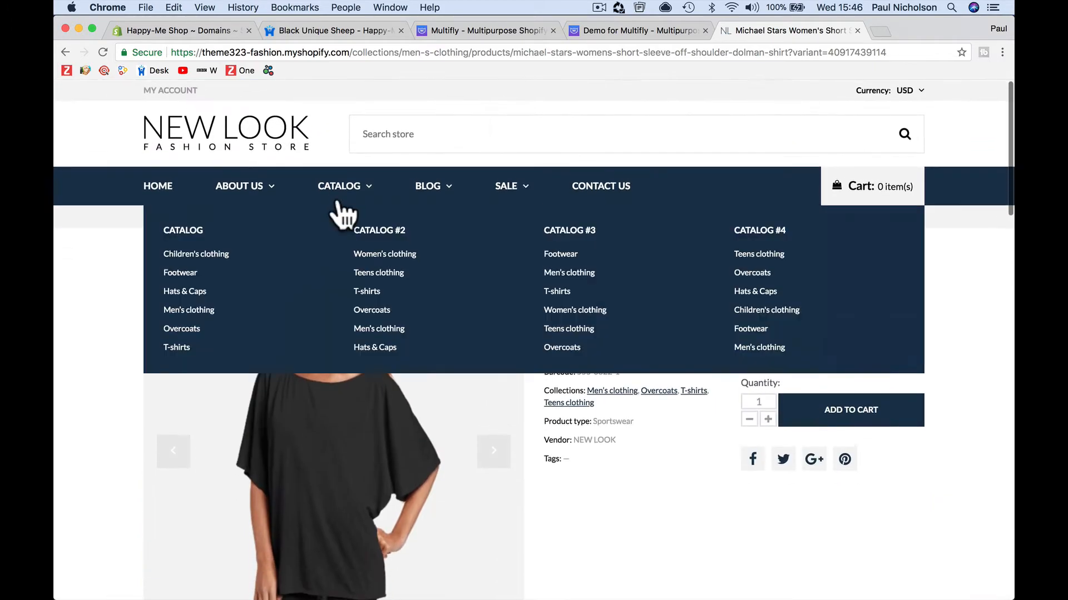
left_click(384, 254)
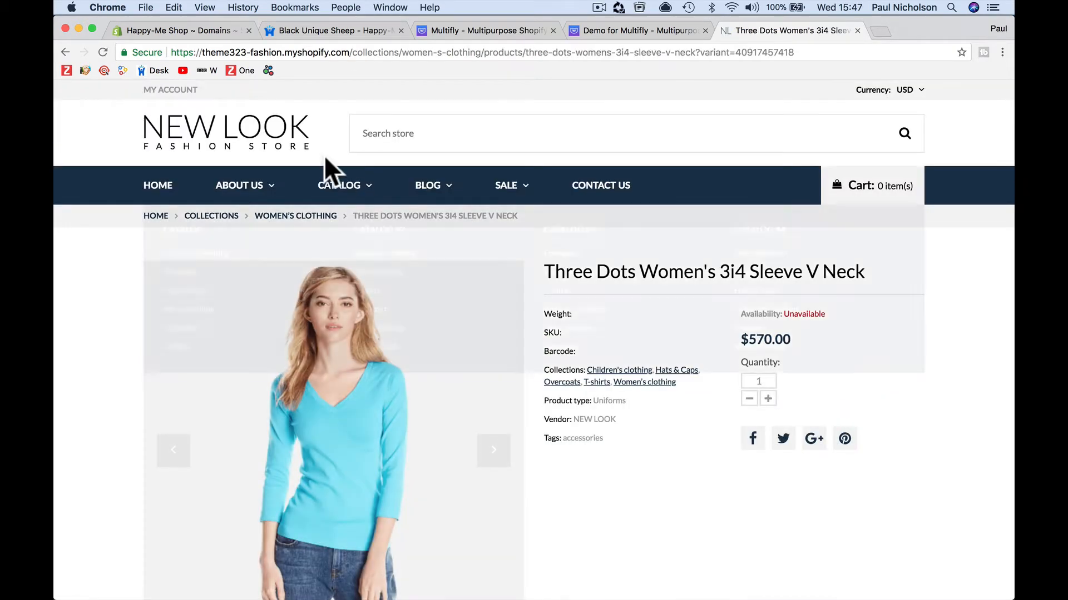
- Move through the Women's clothing and Hats & Caps collections to the Jack Wolfskin pullover
left_click(296, 216)
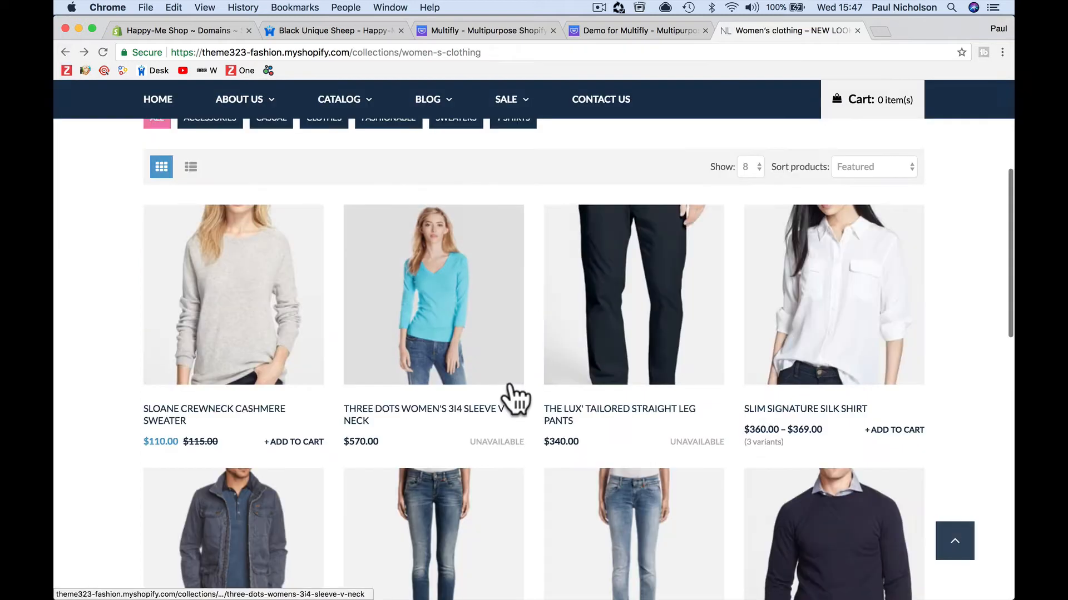
scroll("down", 3)
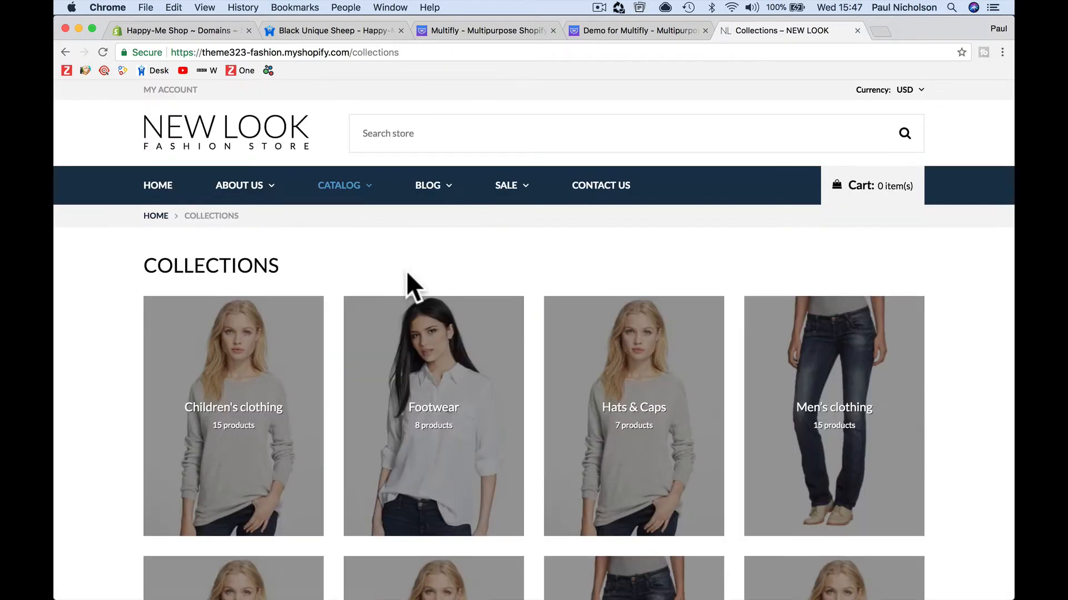
left_click(632, 415)
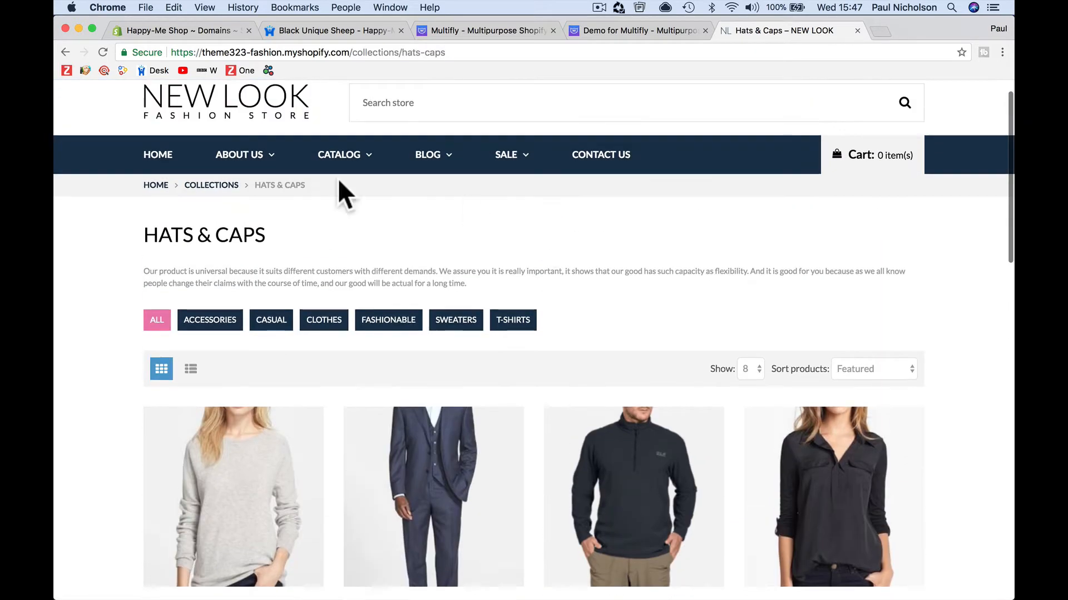
scroll("down", 3)
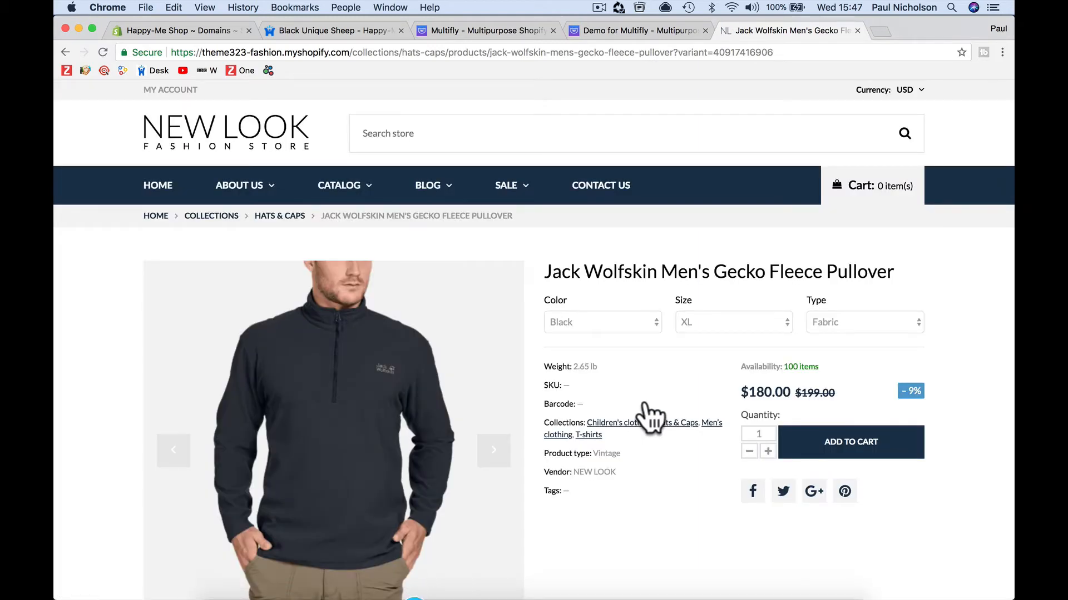
mouse_move(549, 390)
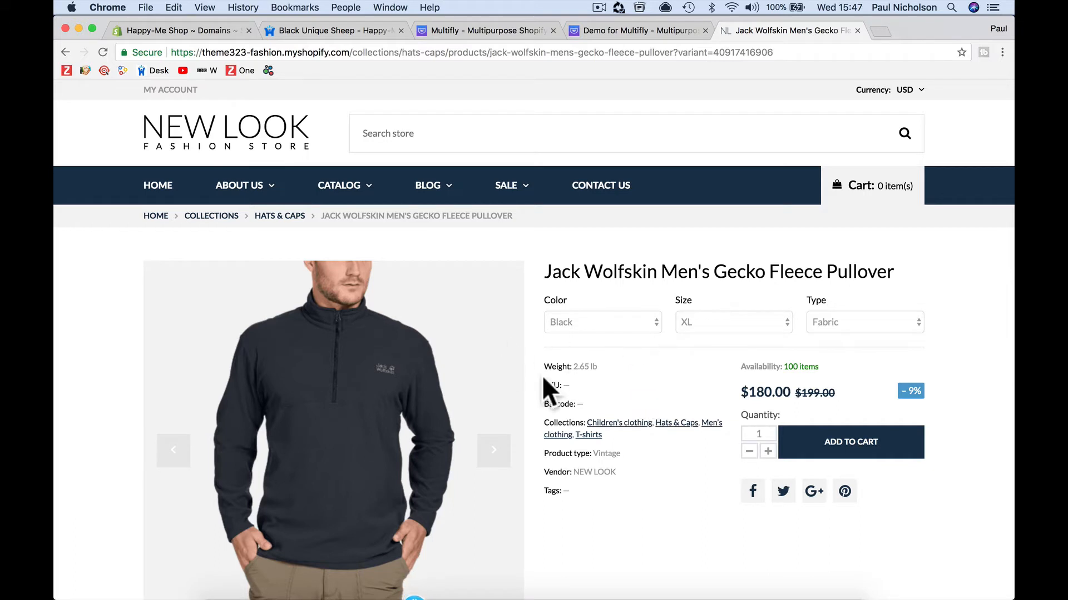
- Switch the pullover colour to Blue and back to Black using the Color select
left_click(602, 322)
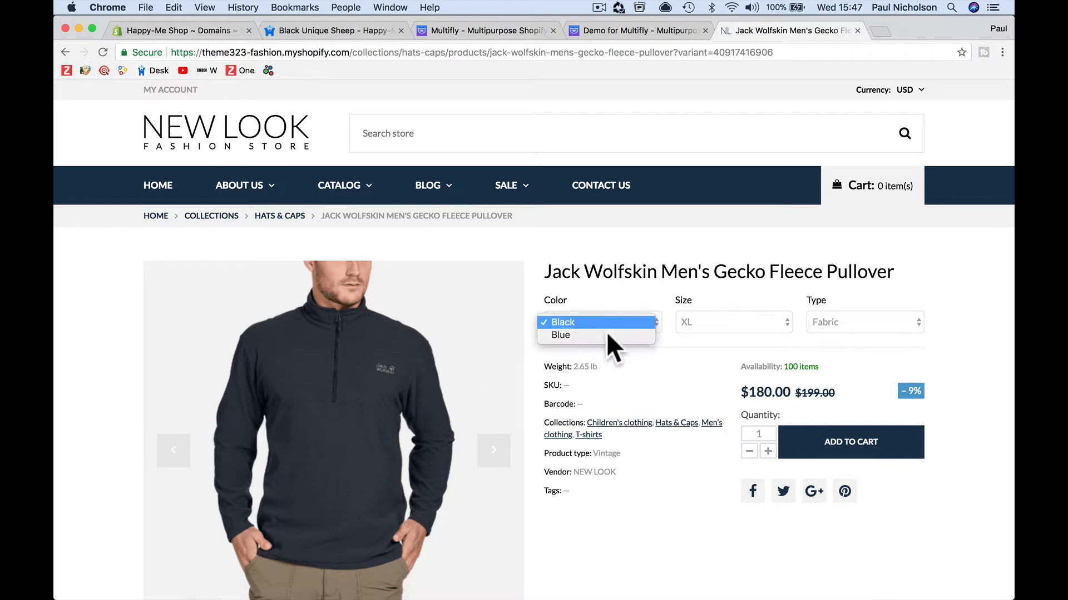
left_click(734, 323)
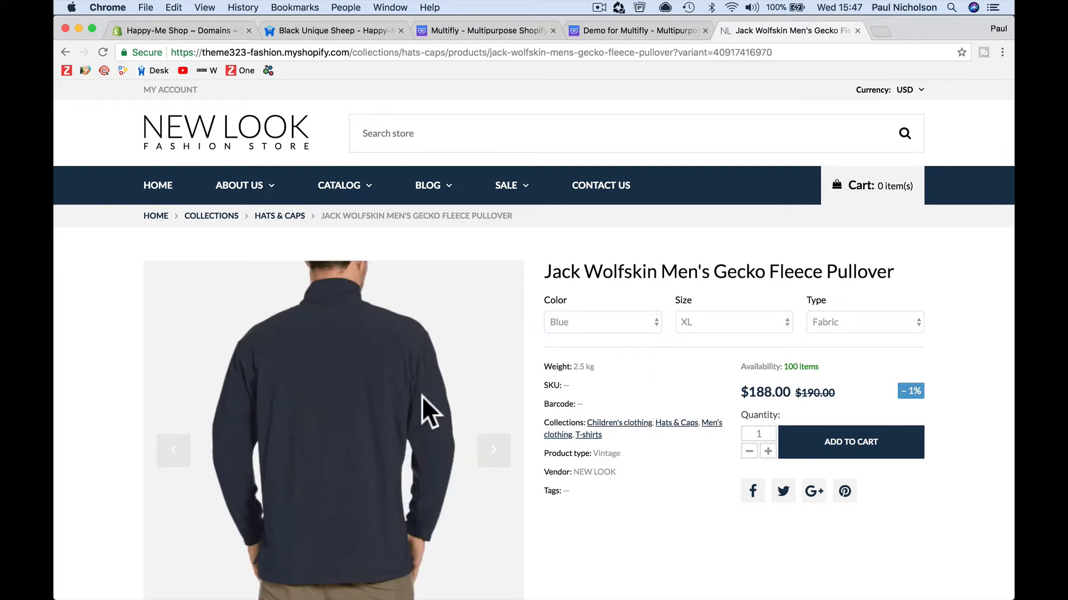
left_click(603, 322)
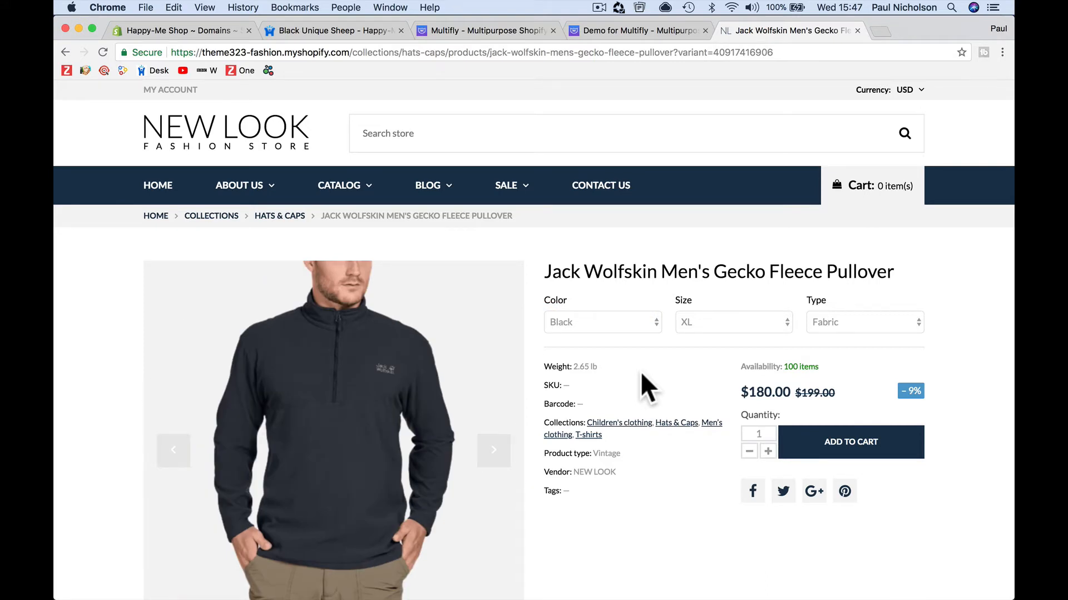
mouse_move(660, 427)
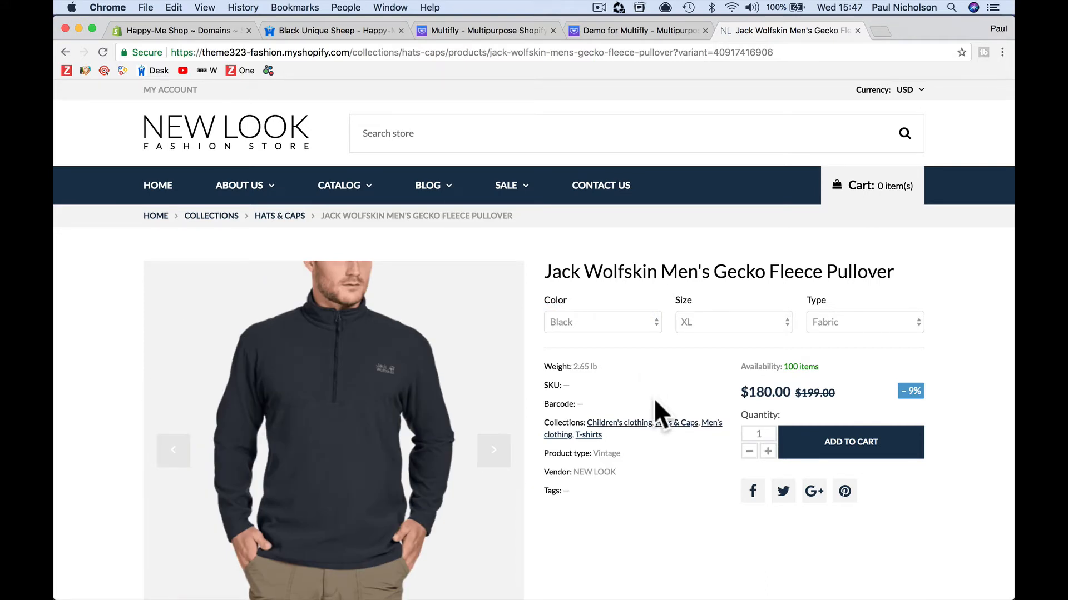
left_click(427, 185)
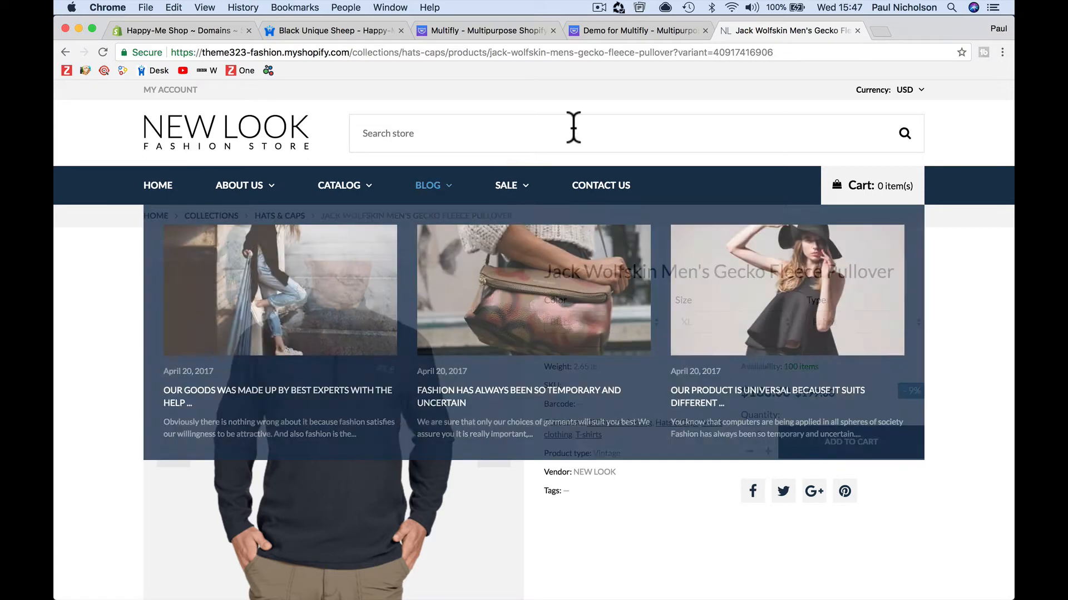
- Return to the Multifly theme page and add the theme to the cart
left_click(643, 31)
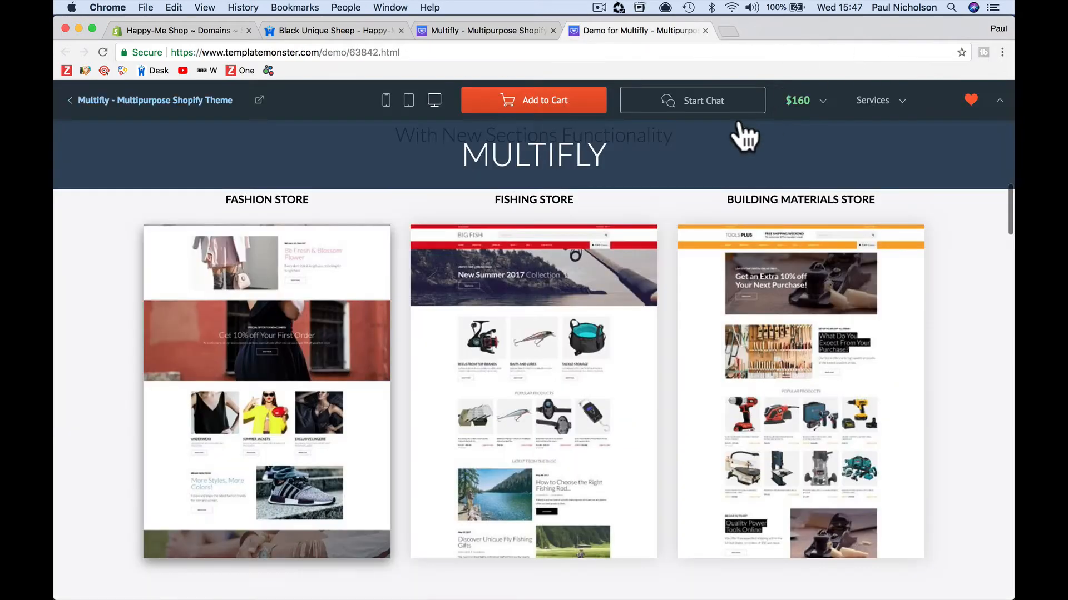
left_click(872, 100)
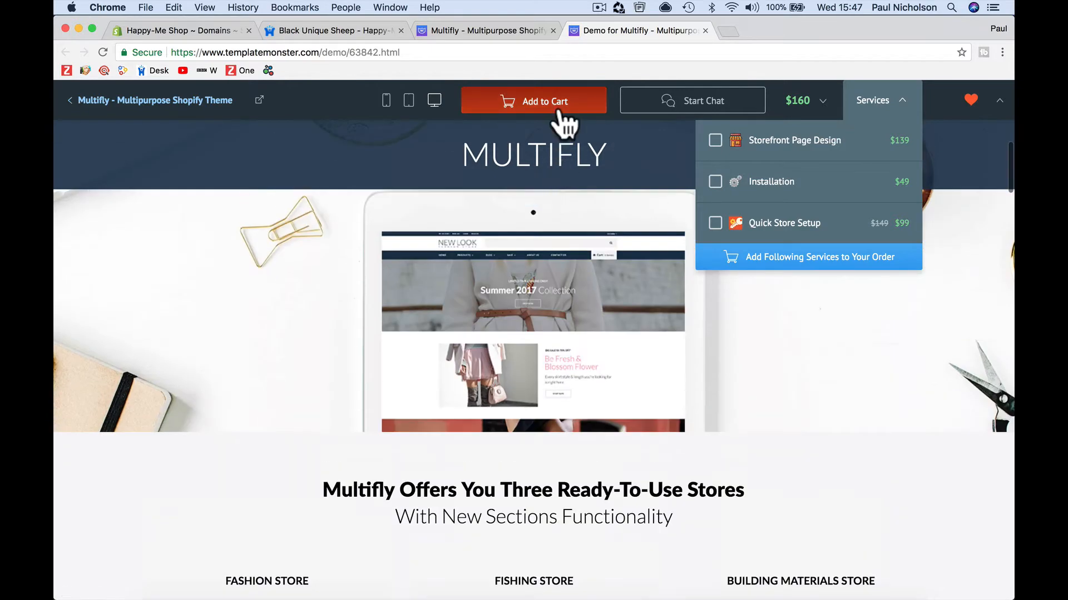
left_click(544, 101)
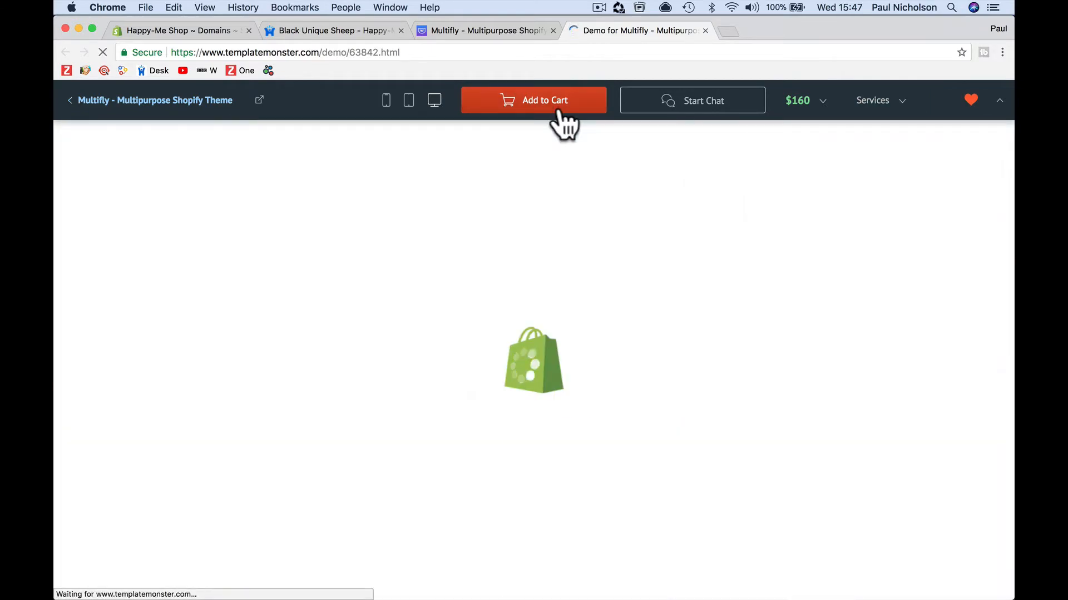
left_click(534, 100)
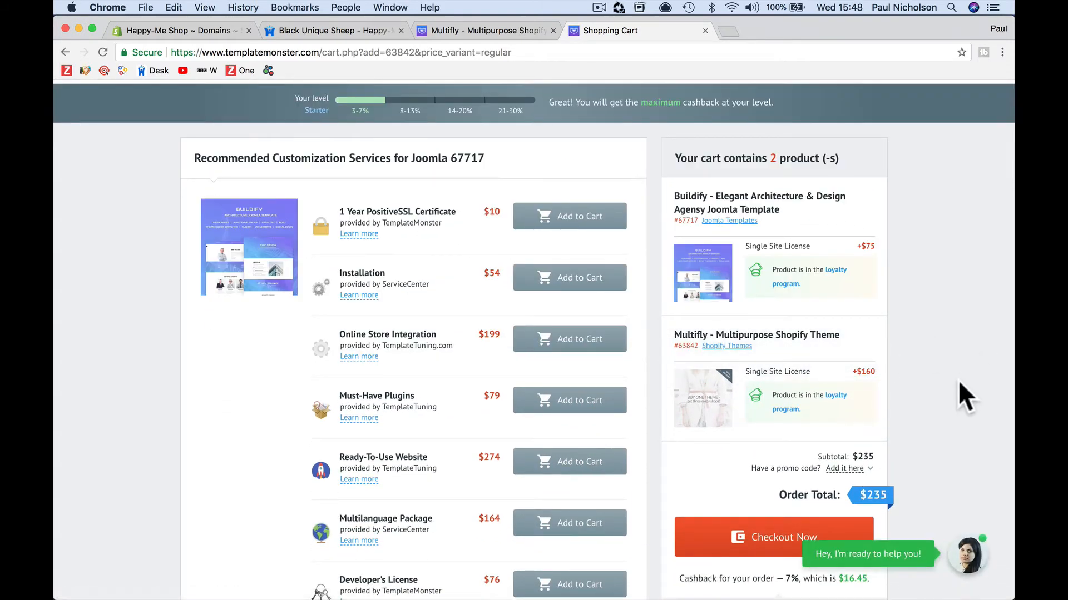
- Enter a promo code in the cart, which is rejected as not applicable
scroll("down", 3)
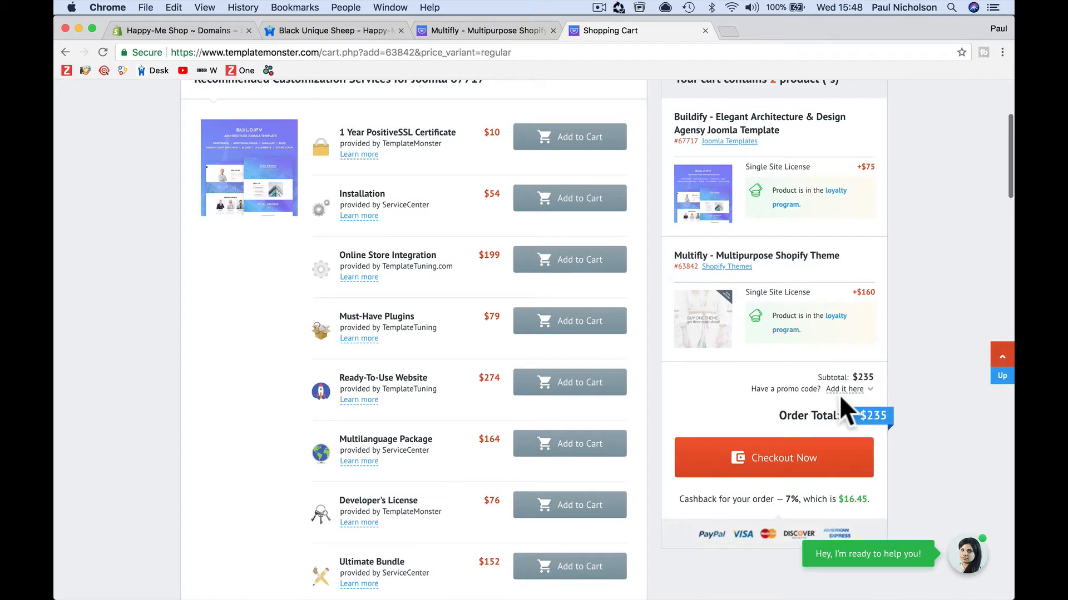
type("happymebix")
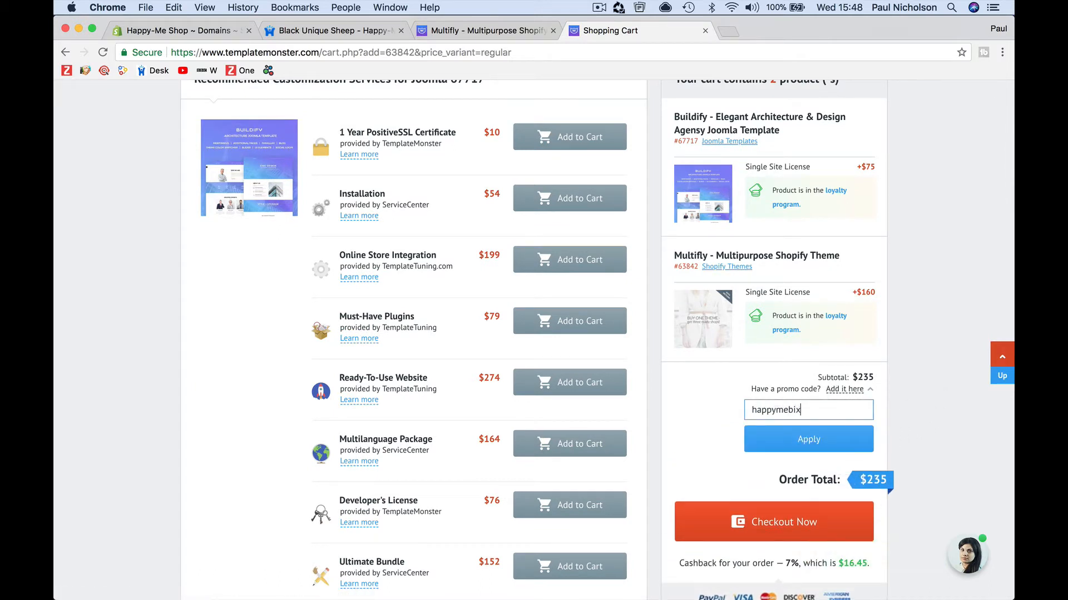
left_click(808, 439)
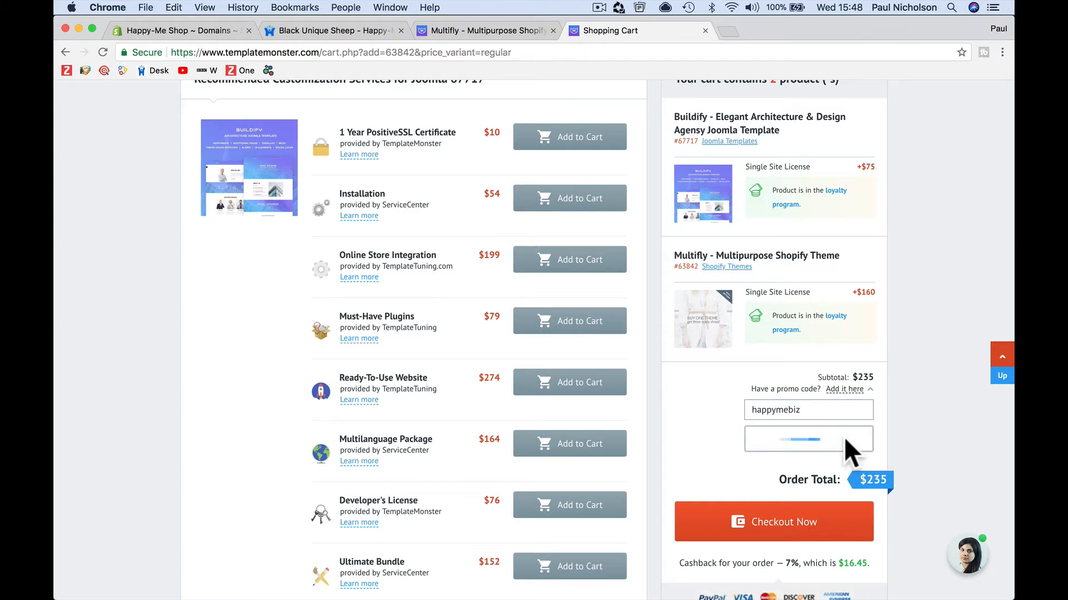
left_click(808, 439)
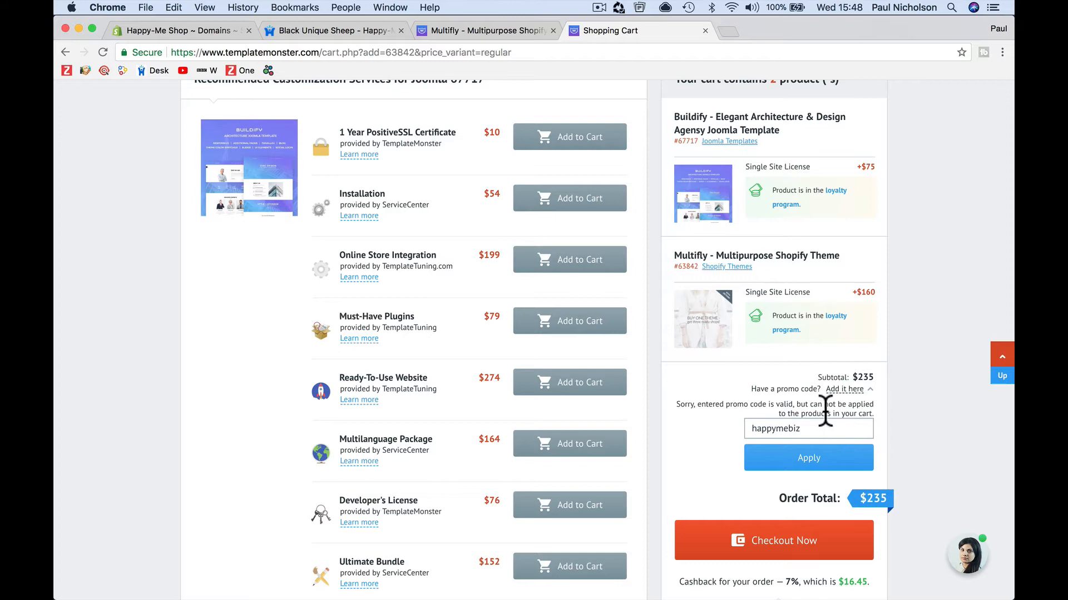
mouse_move(711, 438)
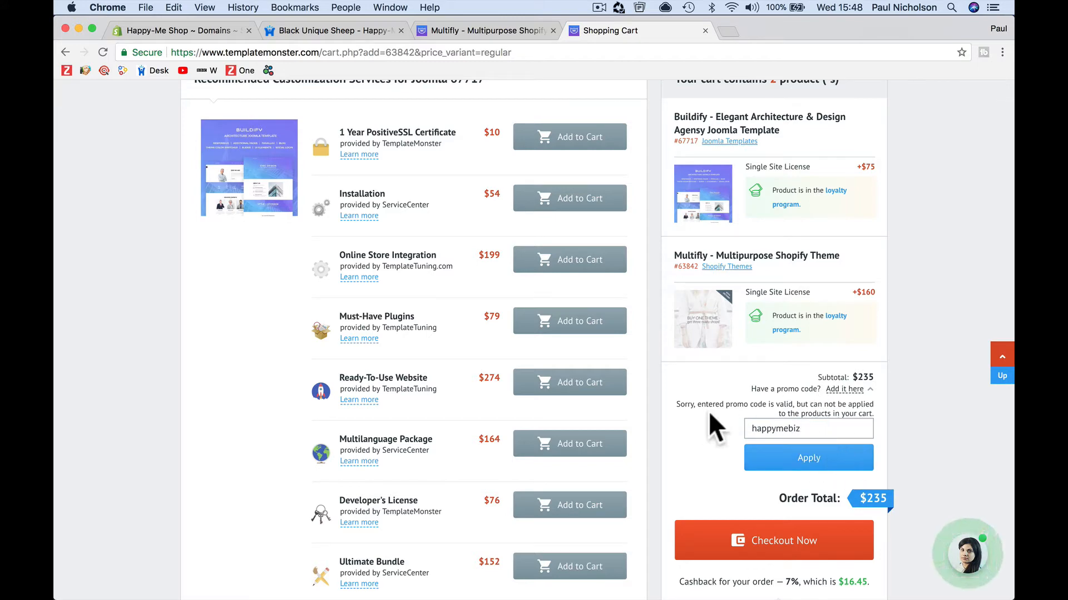
mouse_move(829, 412)
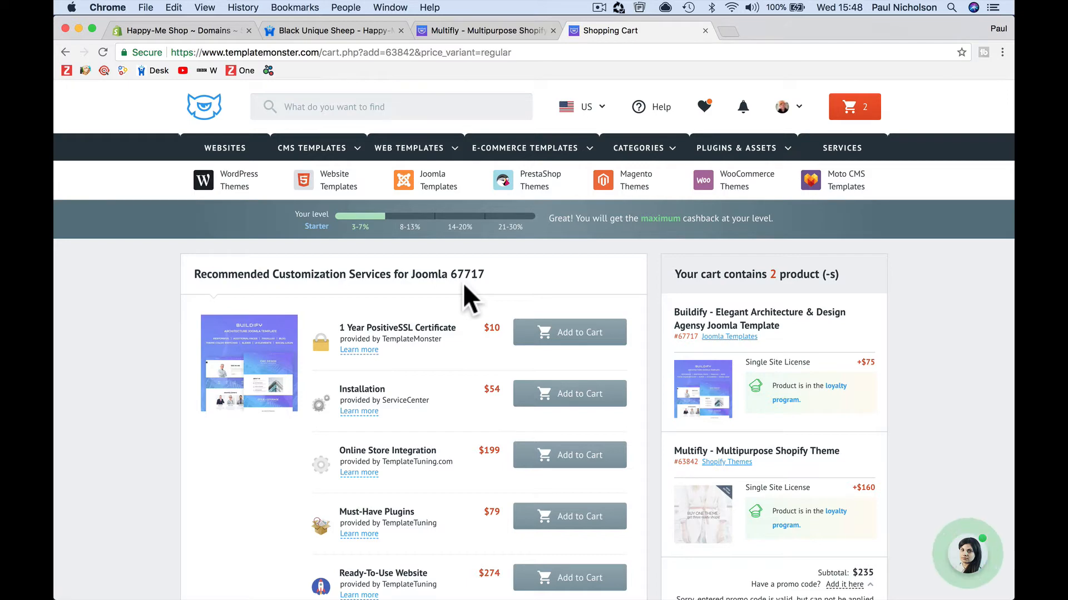
mouse_move(524, 148)
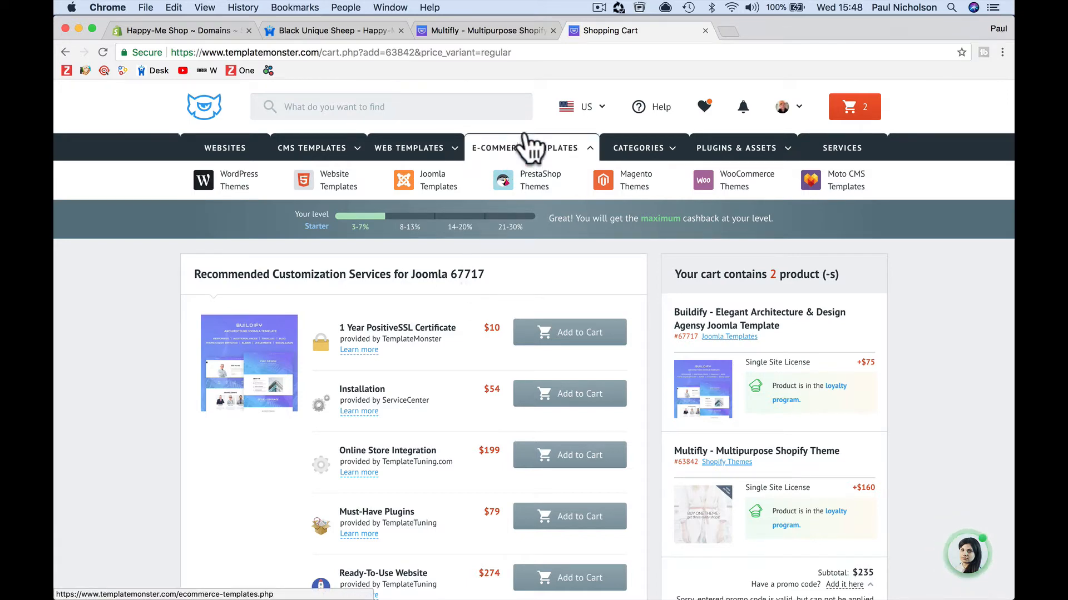
mouse_move(698, 86)
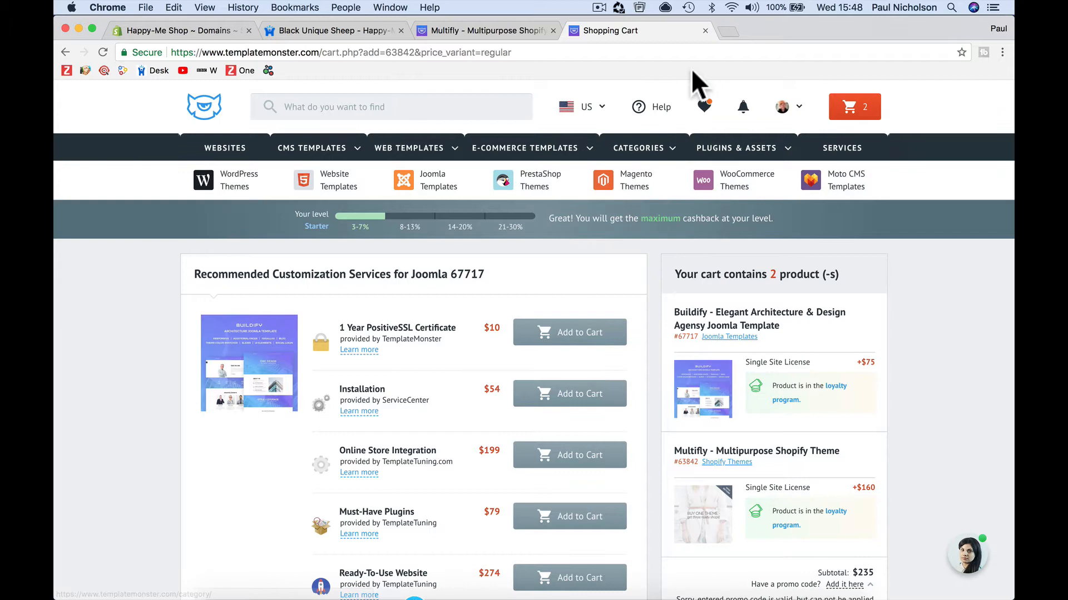
mouse_move(737, 278)
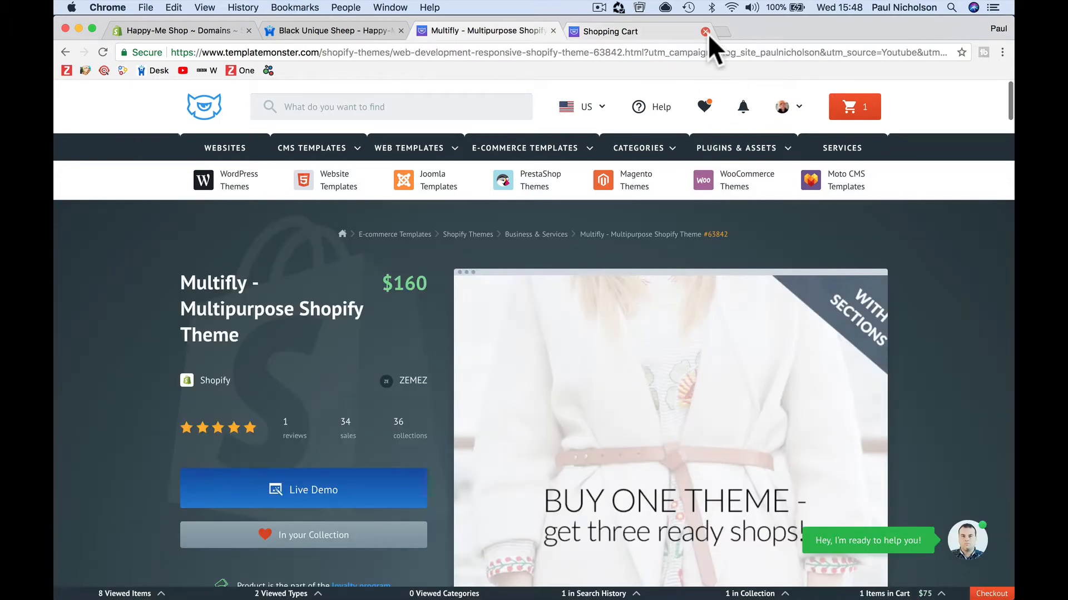
- Open the TemplateMonster order details email in Mail and go to the template delivery page
left_click(703, 31)
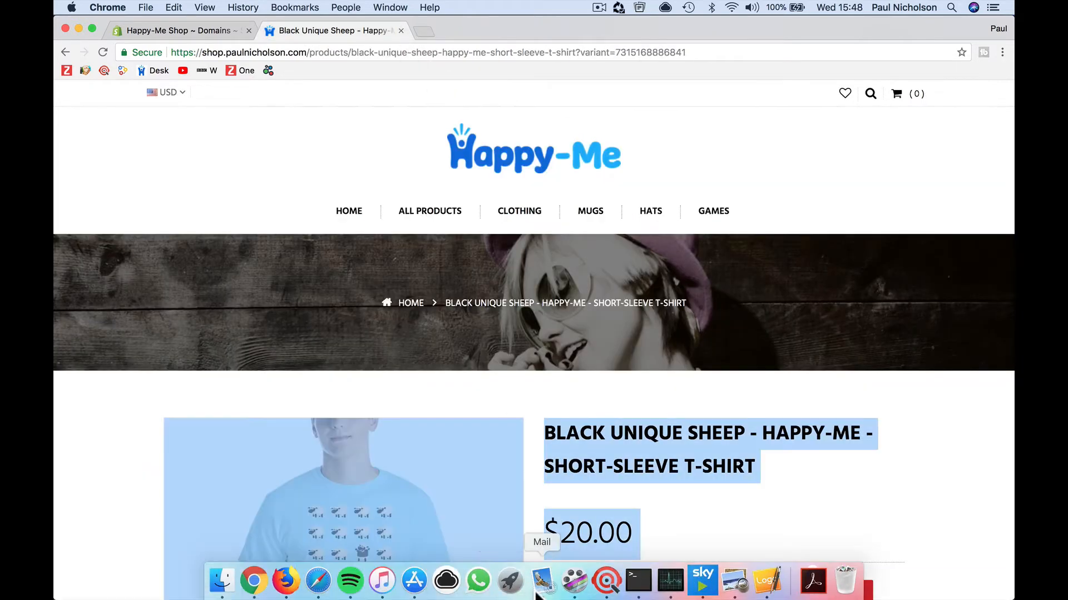
left_click(545, 582)
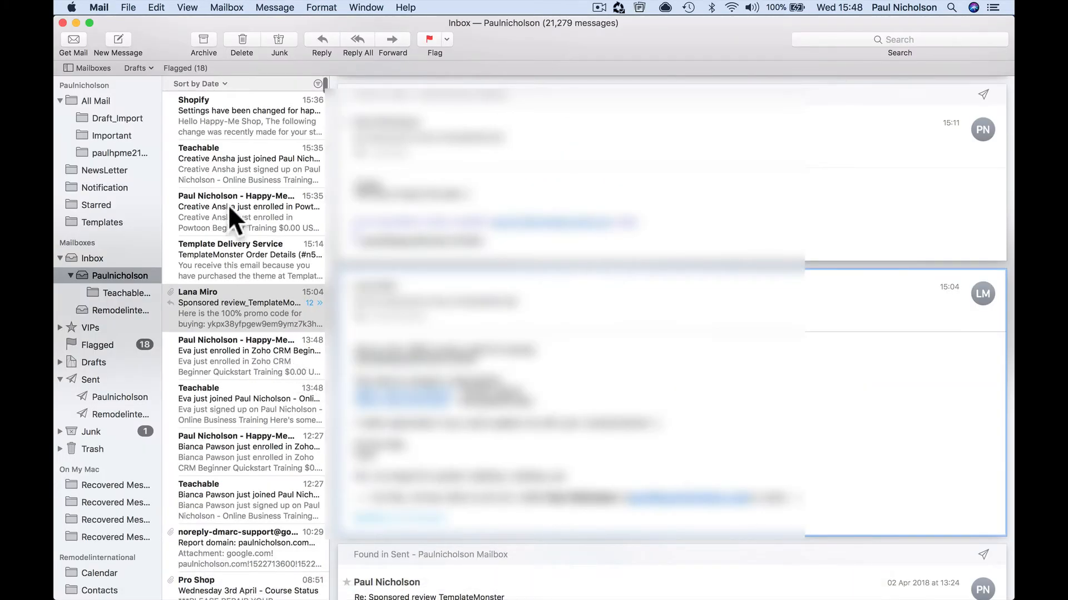
left_click(242, 259)
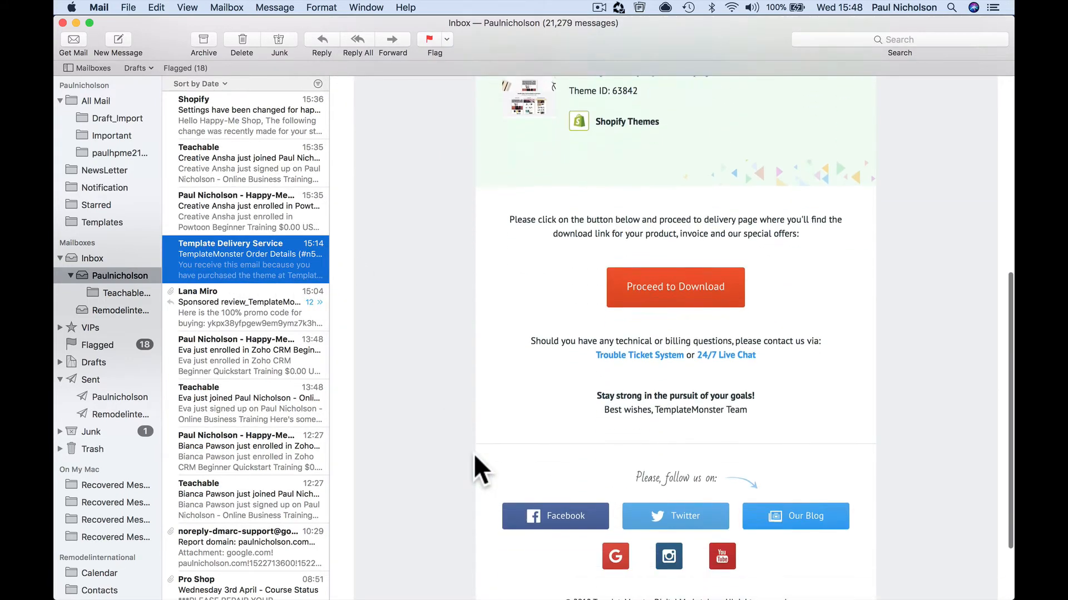
left_click(675, 287)
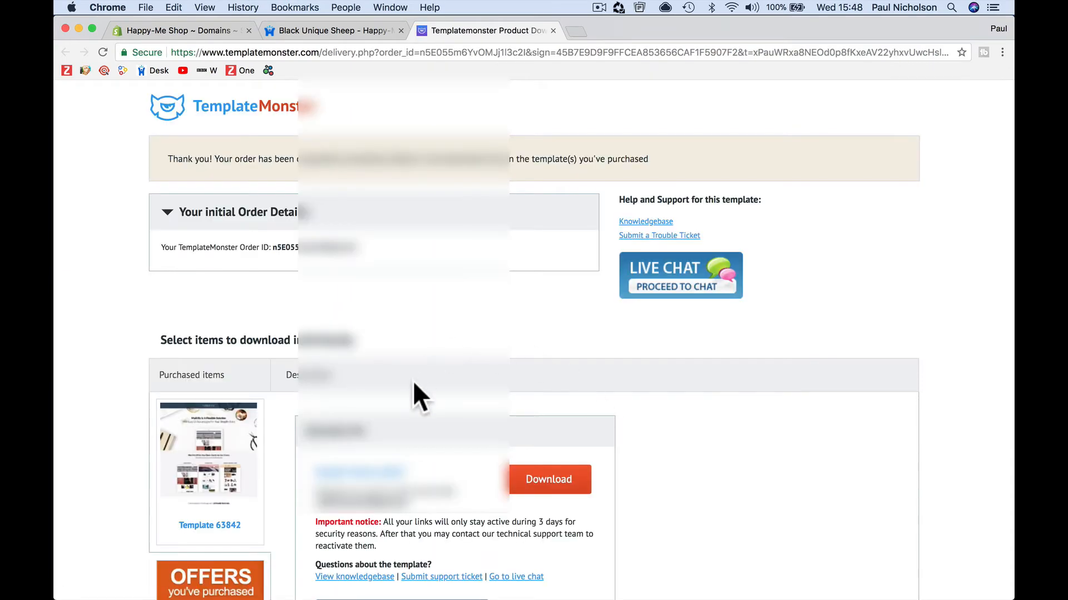
- Start downloading the purchased Template 63842 from the delivery page
scroll("down", 3)
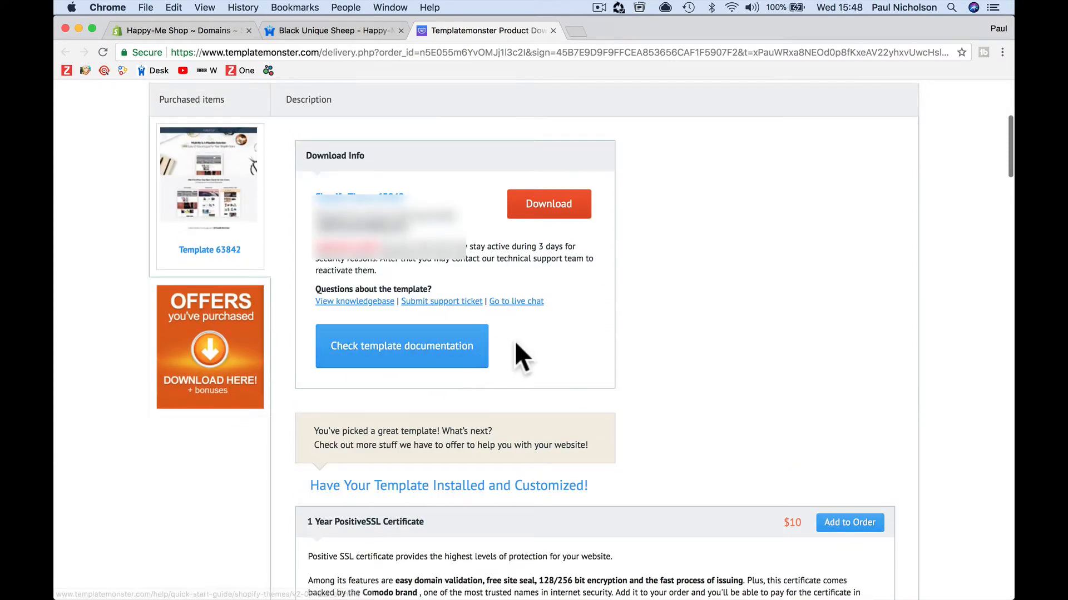
mouse_move(394, 357)
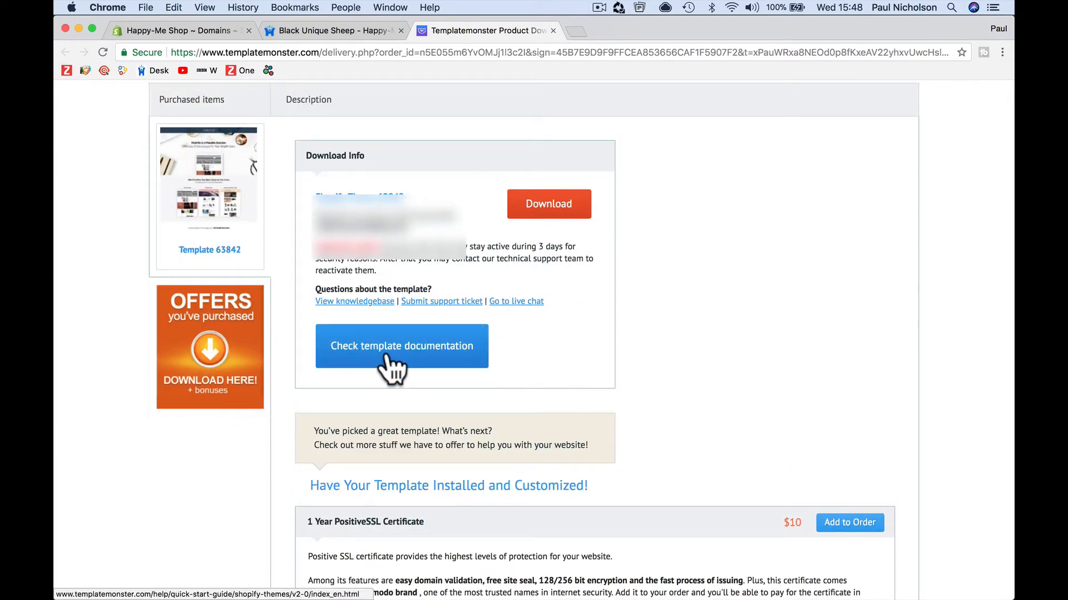
left_click(549, 205)
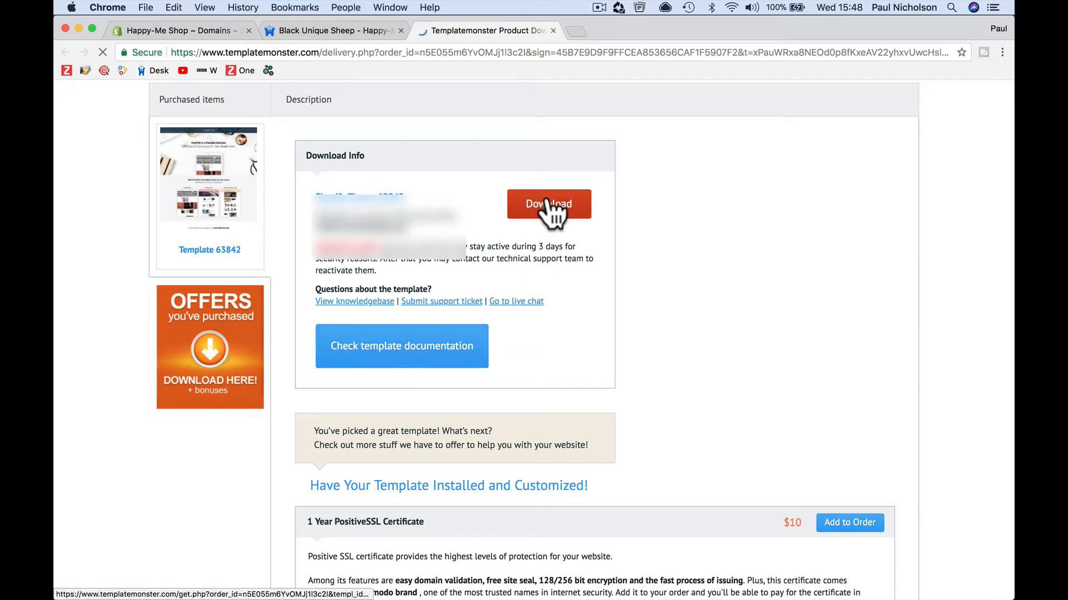
left_click(550, 204)
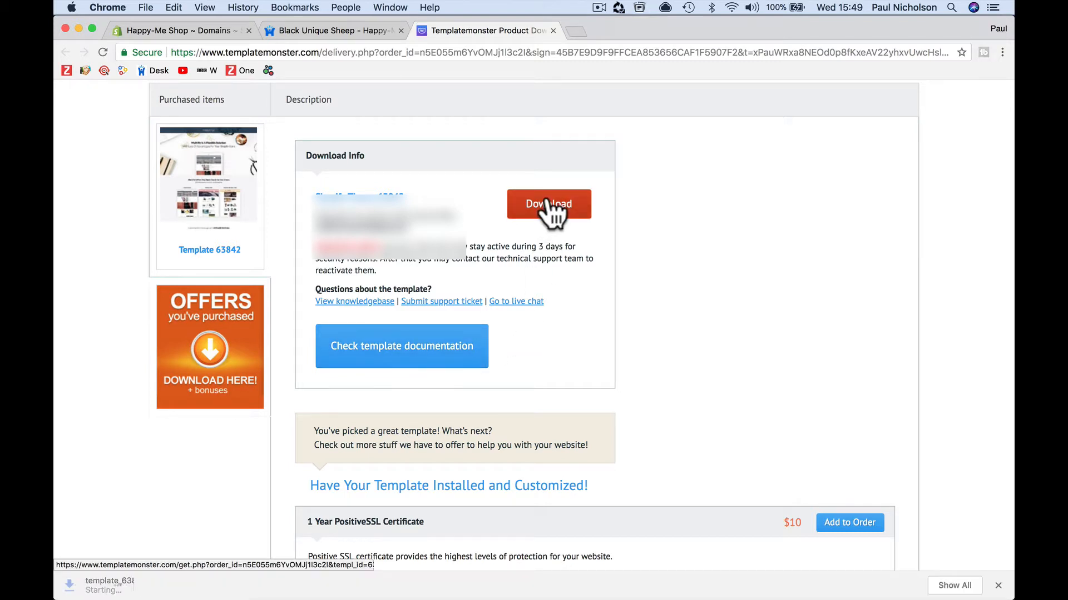
- Expand the template folder's tools, fishing and fashion subfolders in Downloads to reveal theme323.zip
left_click(550, 204)
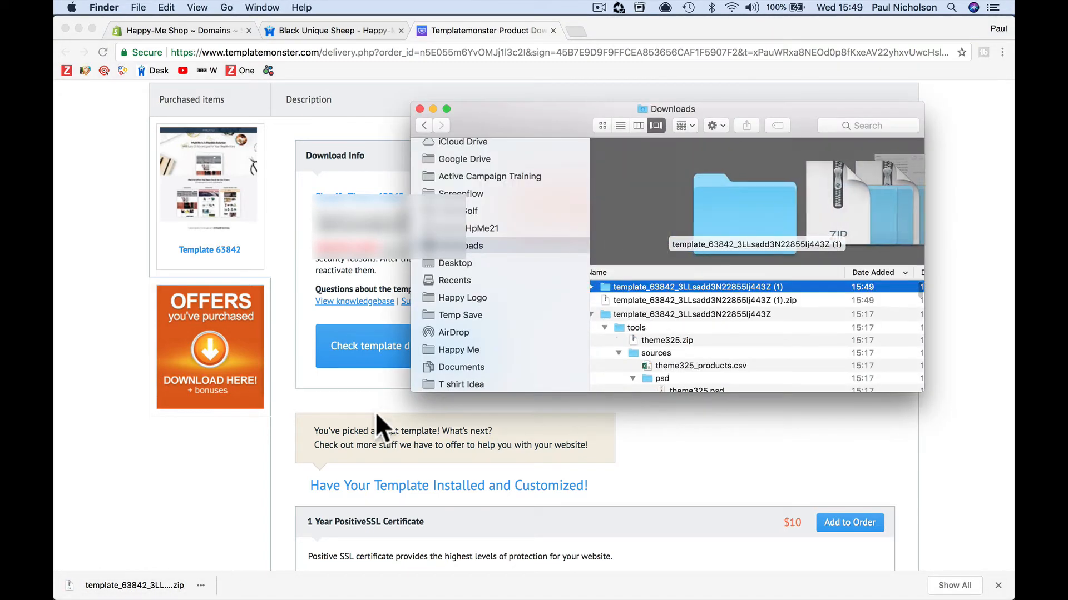
left_click(592, 287)
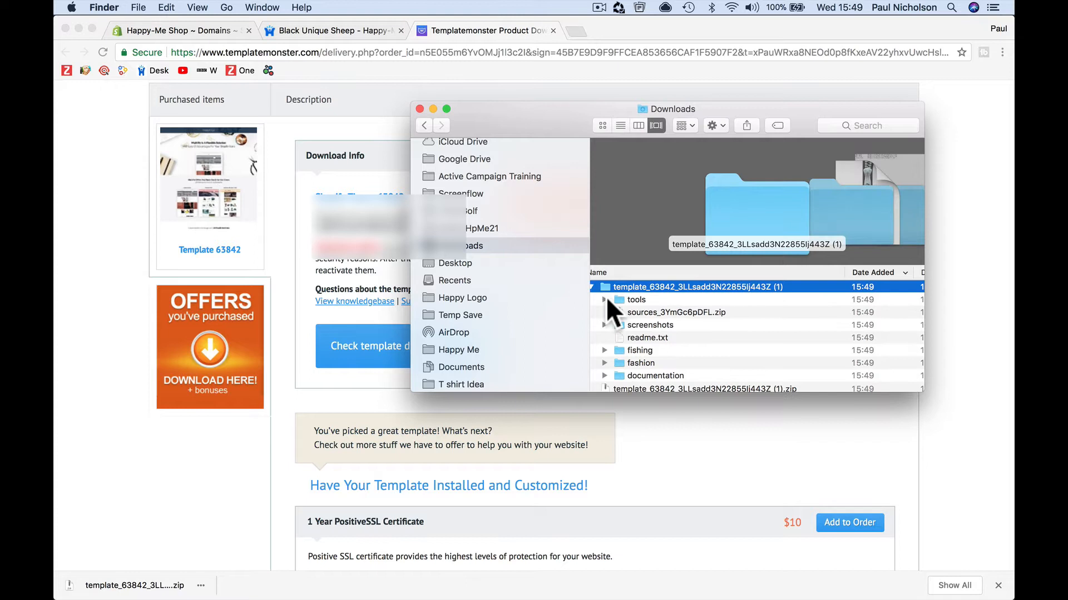
left_click(605, 300)
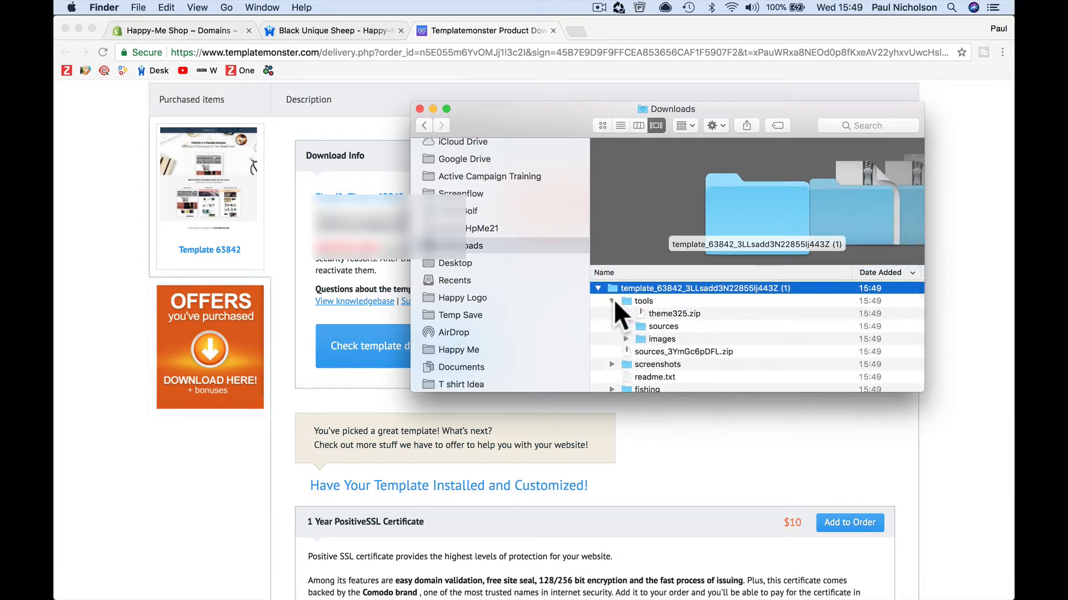
left_click(673, 313)
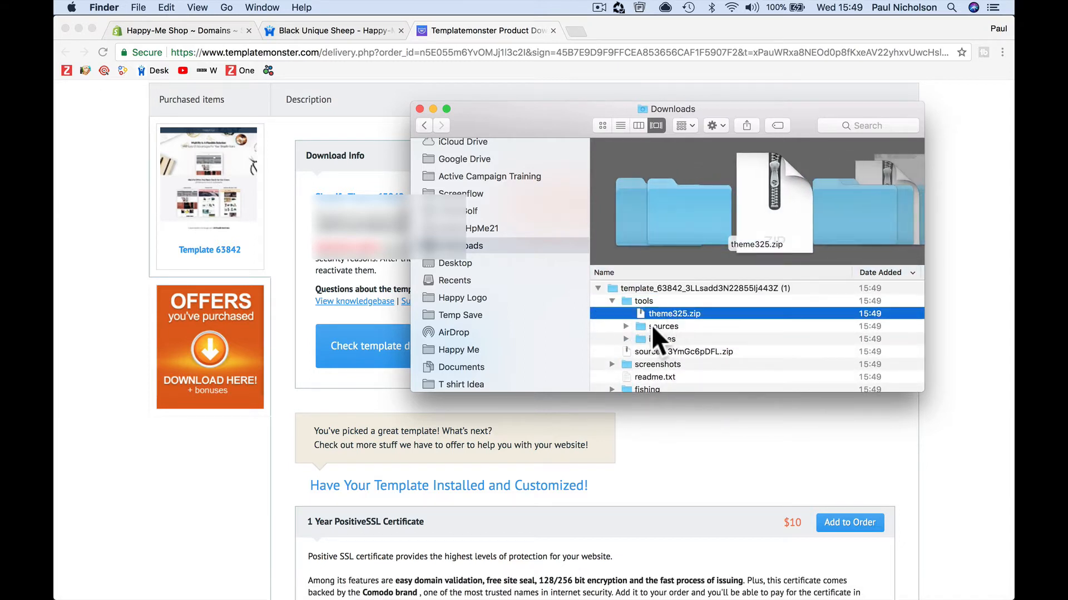
left_click(611, 330)
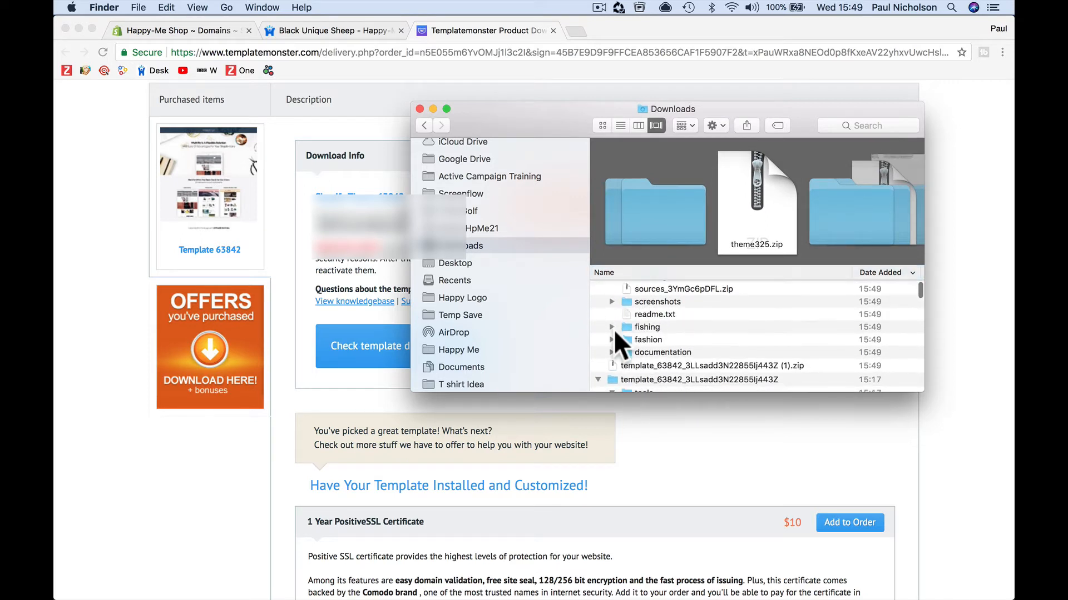
left_click(612, 327)
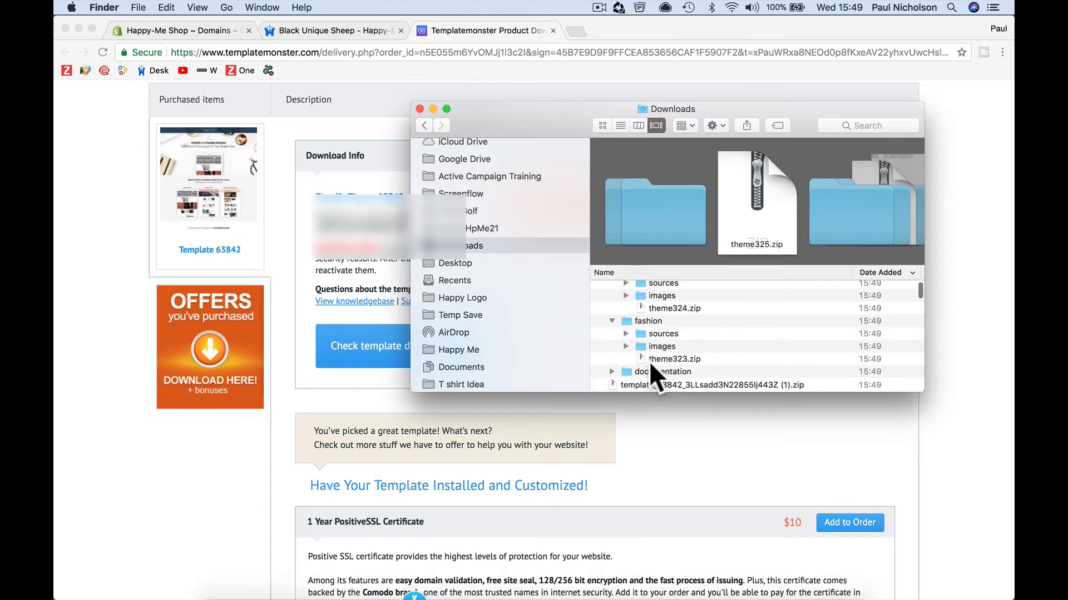
scroll("down", 3)
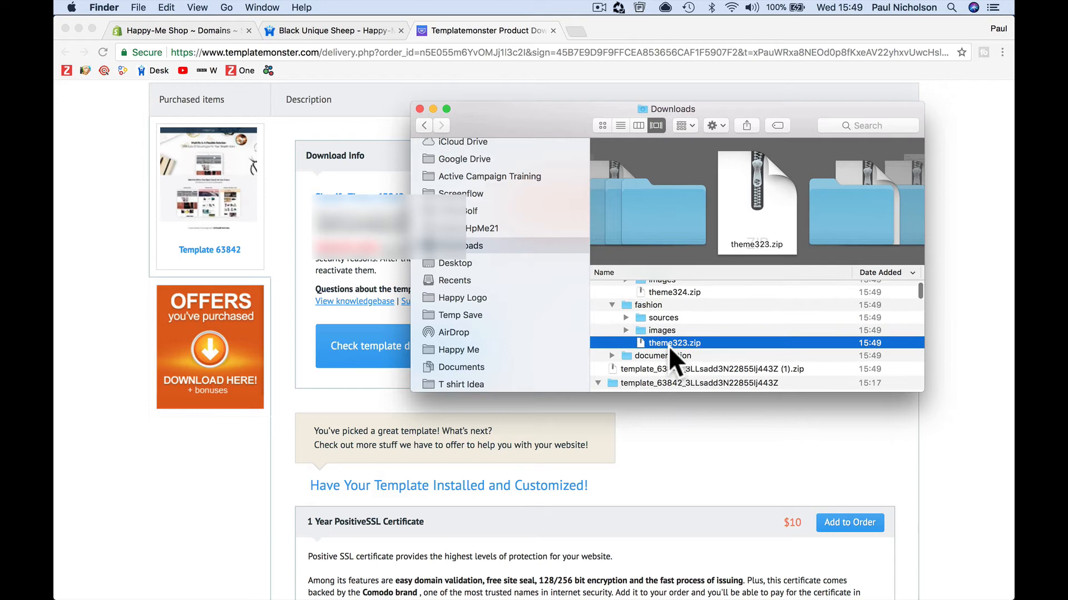
mouse_move(287, 71)
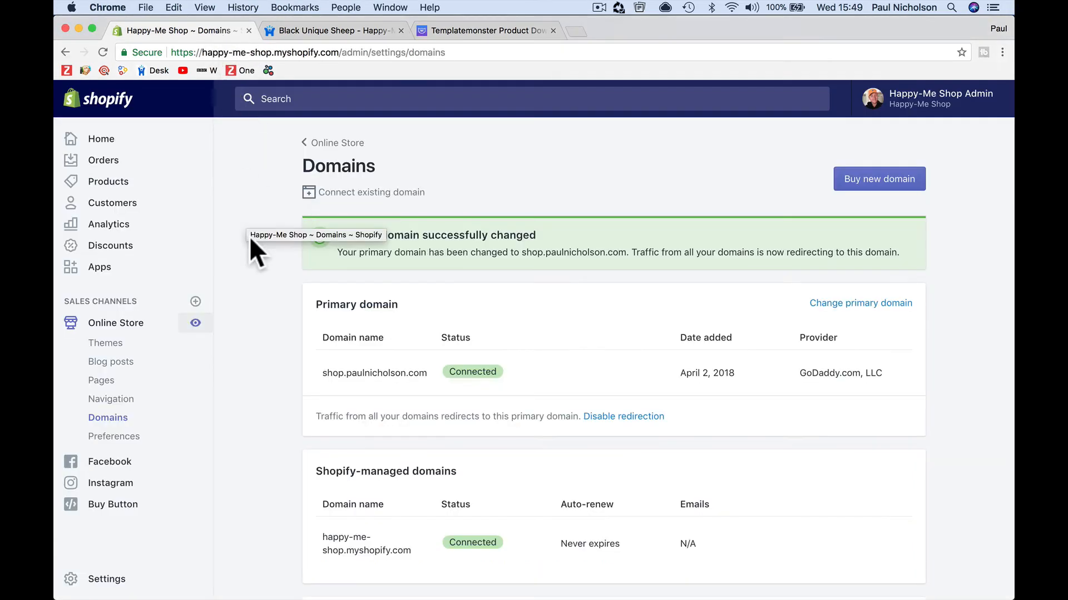
mouse_move(131, 336)
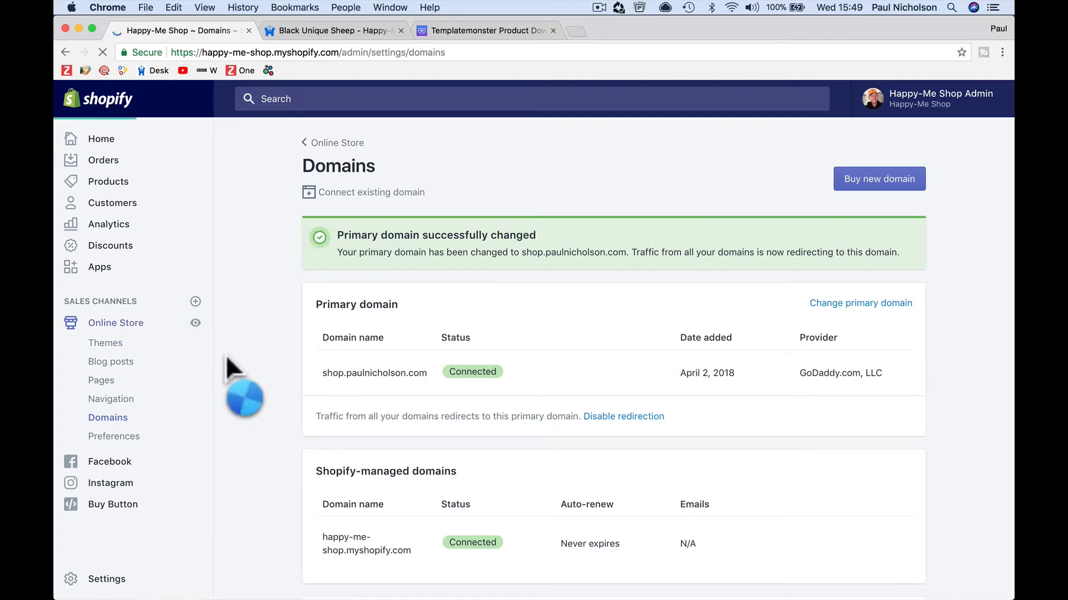
- Upload theme323.zip from Downloads on the Shopify Themes page
left_click(104, 342)
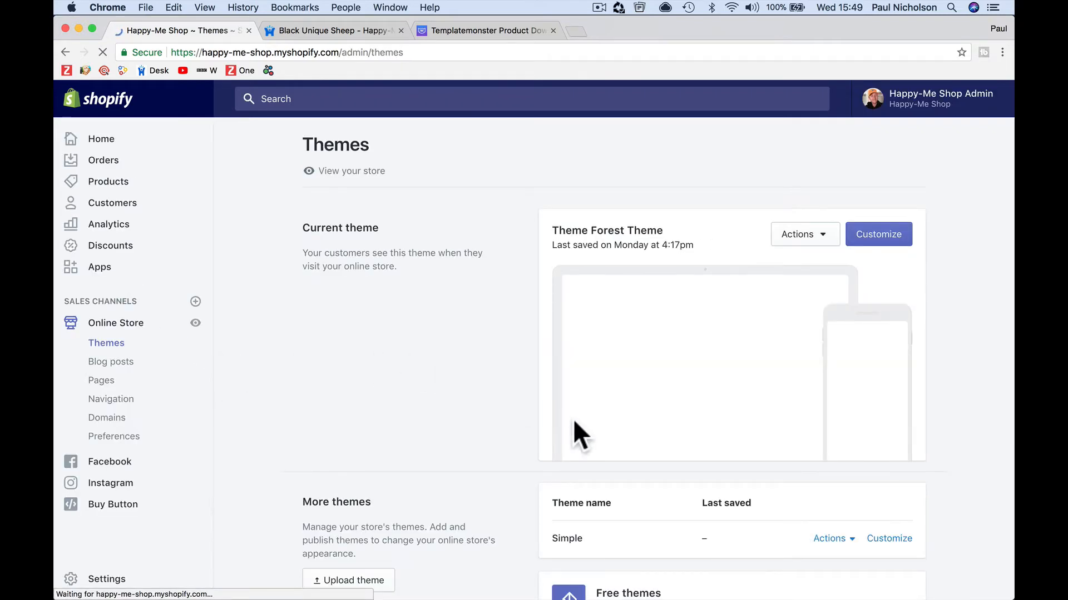
scroll("down", 3)
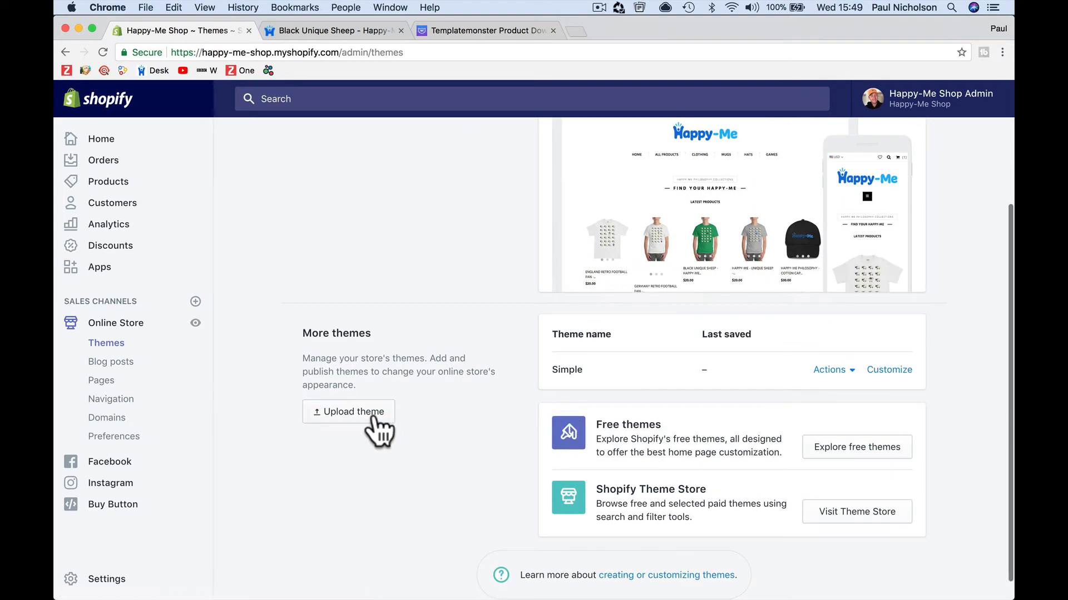
mouse_move(838, 460)
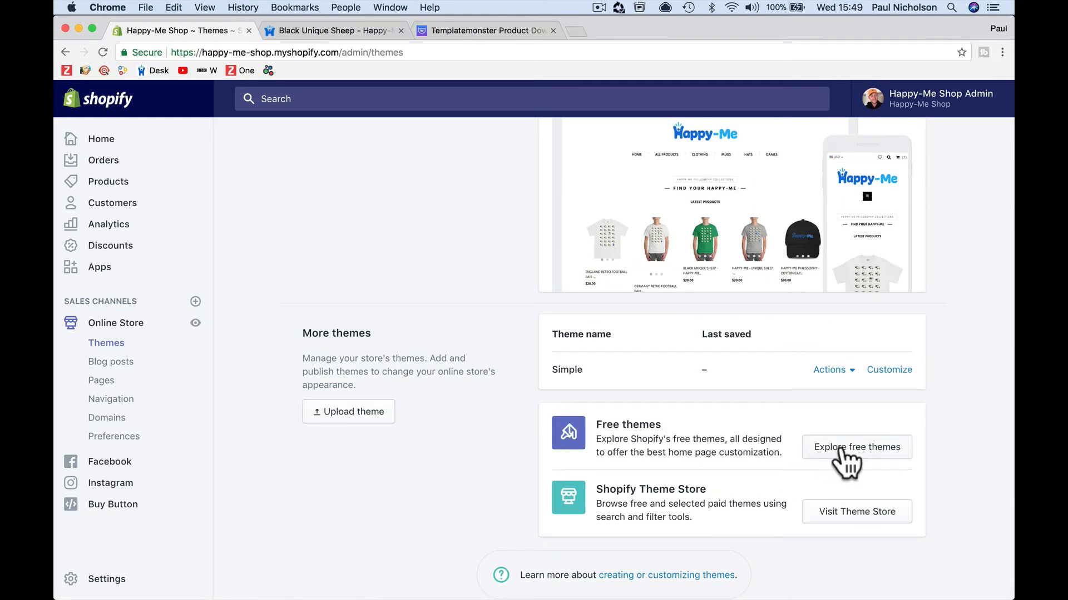
mouse_move(660, 494)
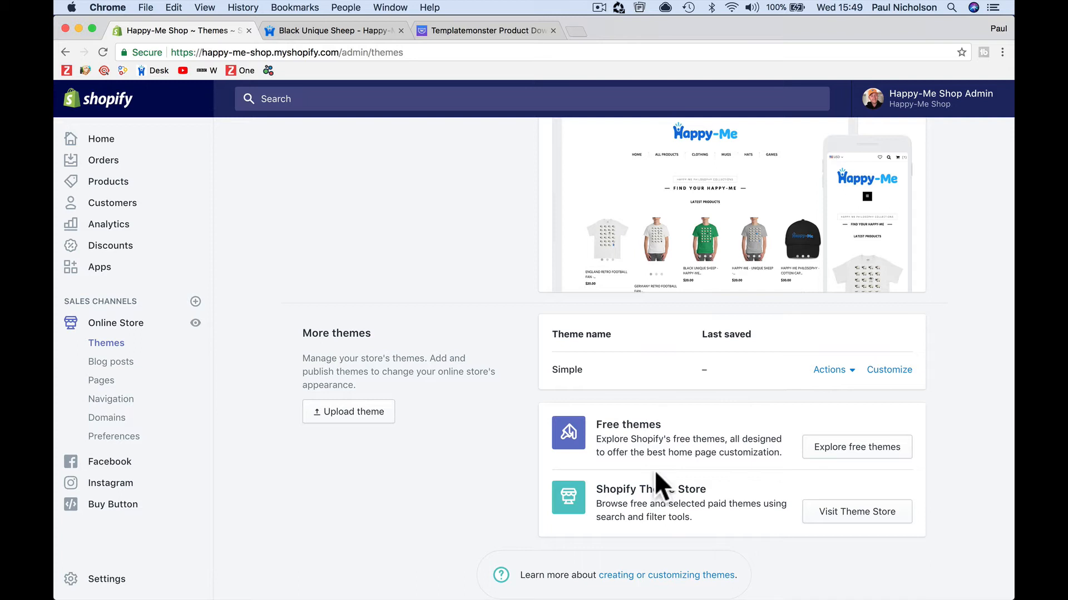
mouse_move(823, 530)
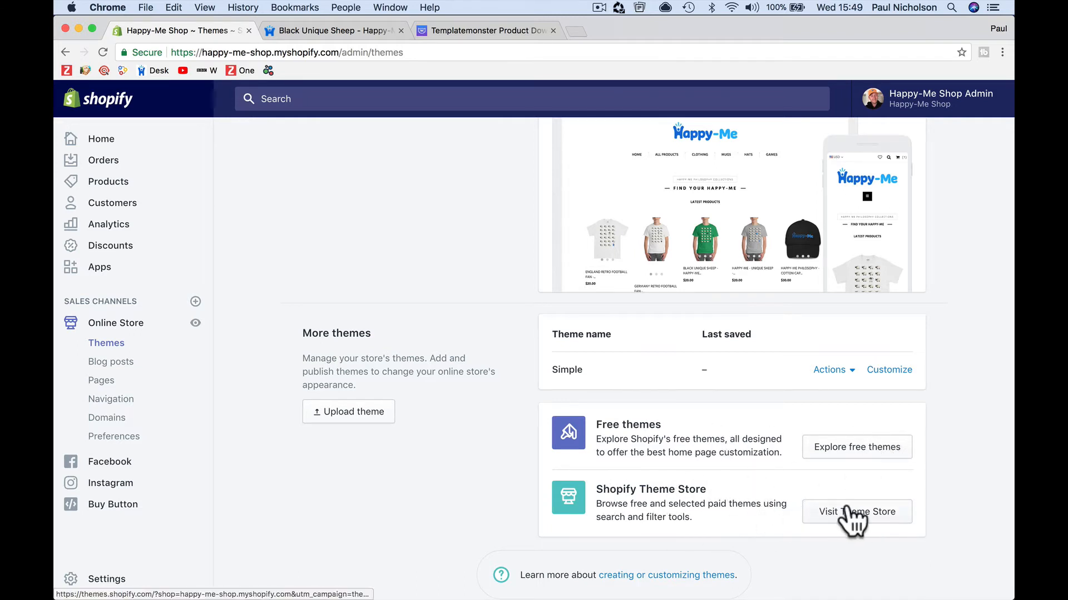
mouse_move(689, 482)
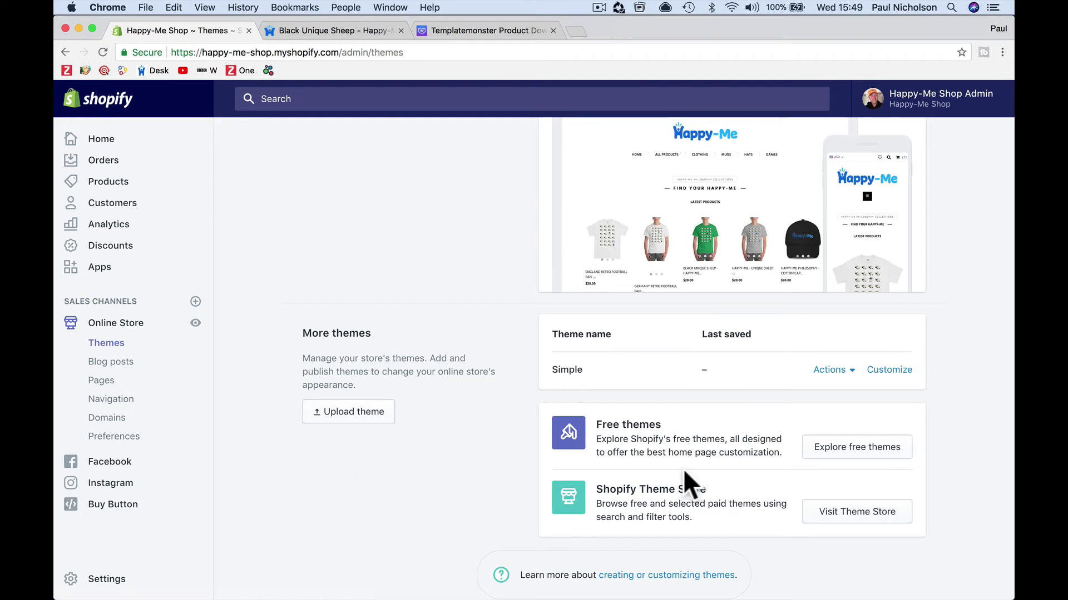
mouse_move(669, 457)
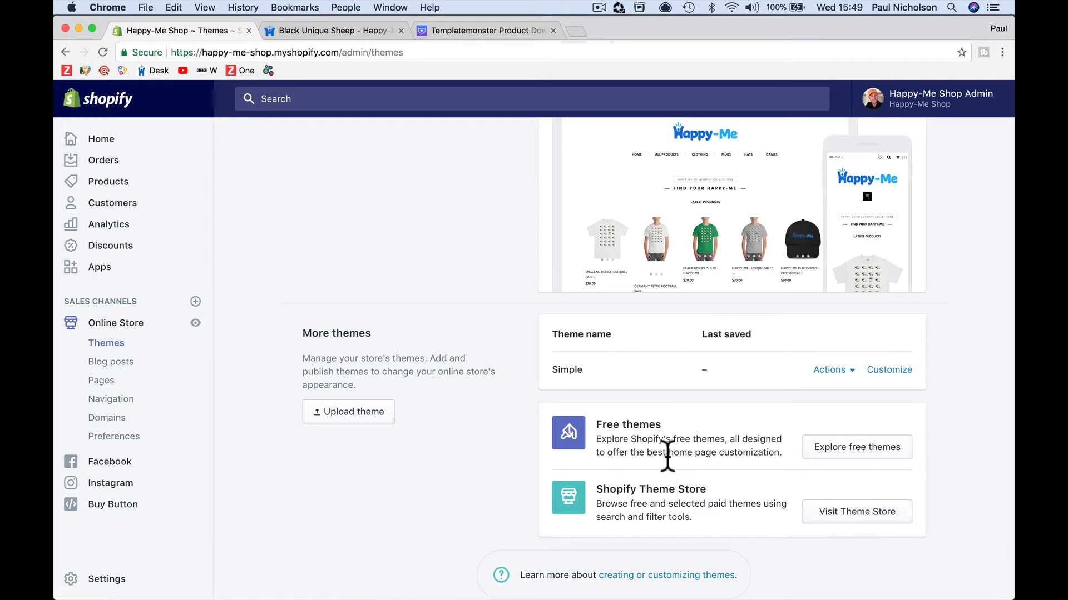
mouse_move(465, 443)
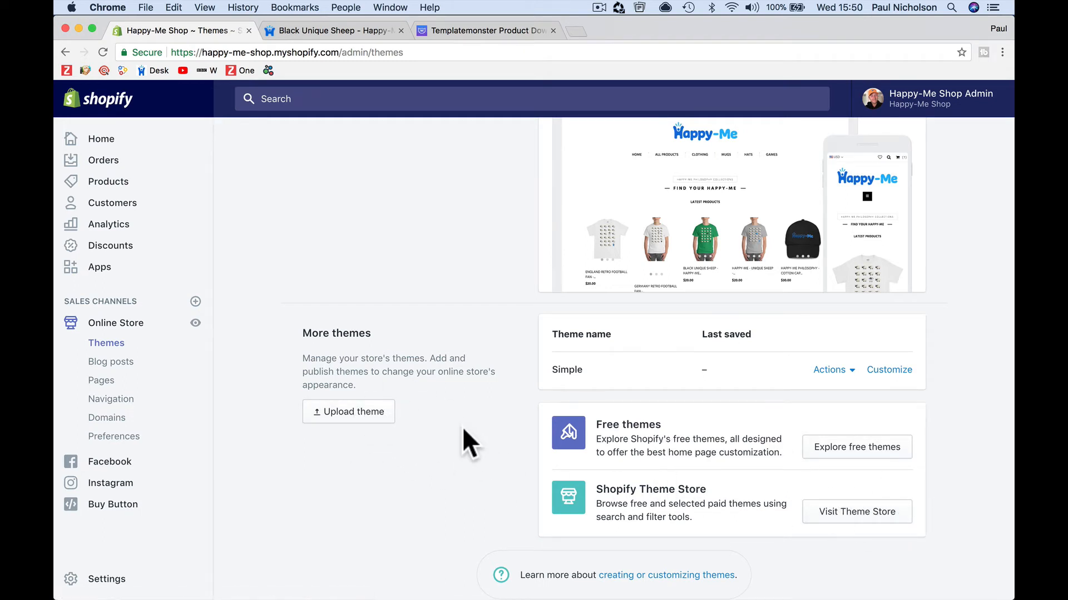
left_click(348, 411)
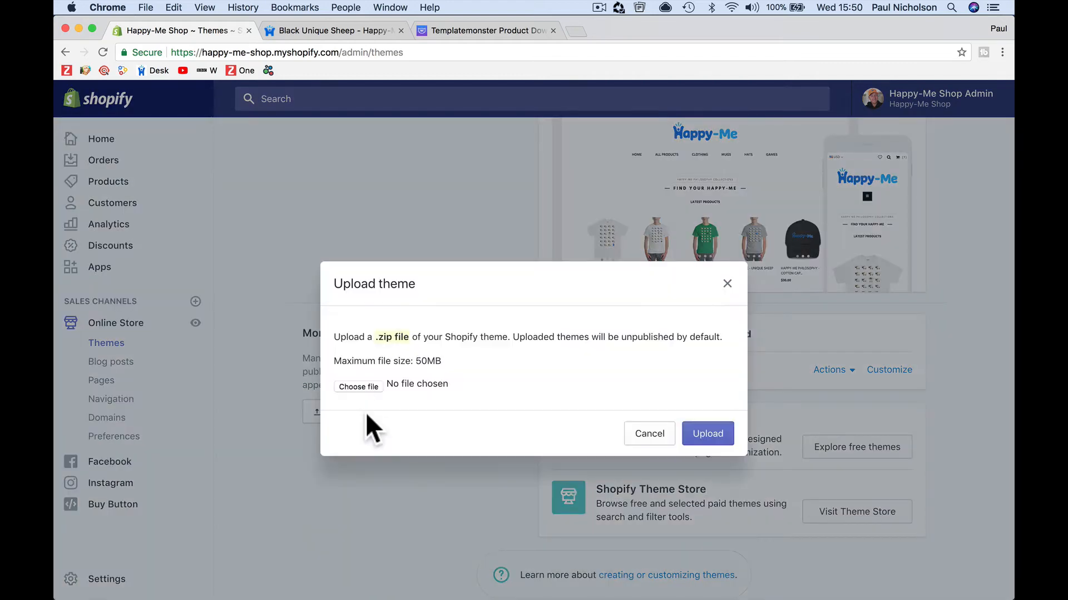
mouse_move(362, 391)
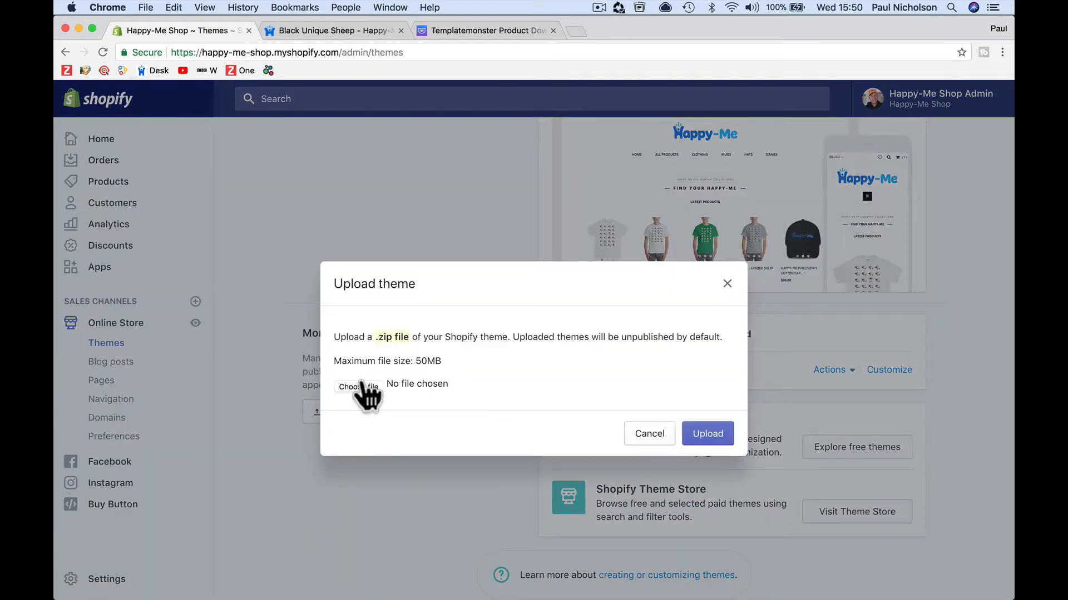
left_click(358, 387)
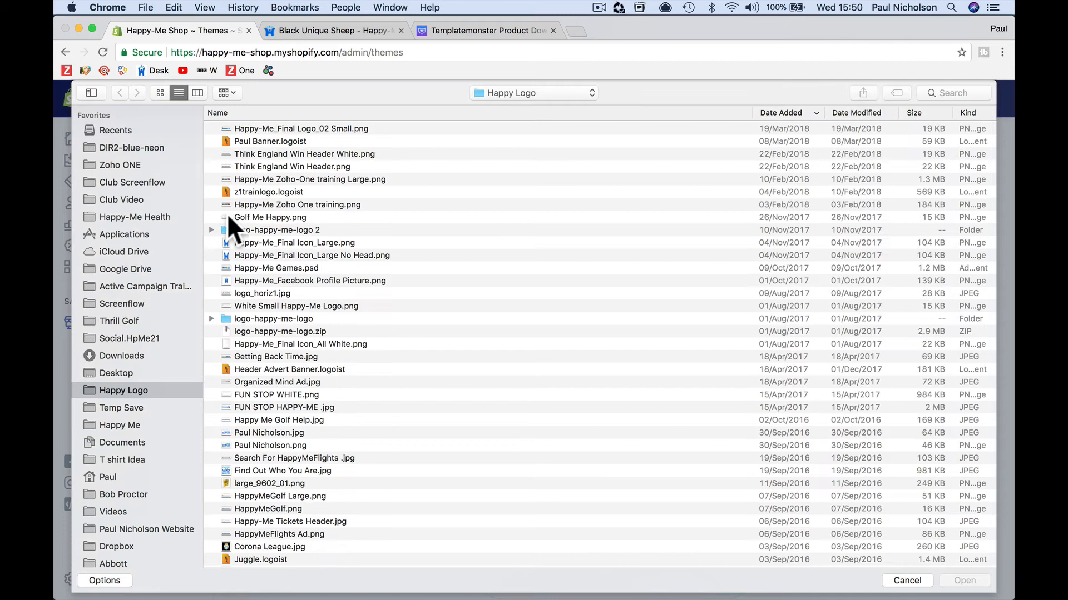
left_click(121, 355)
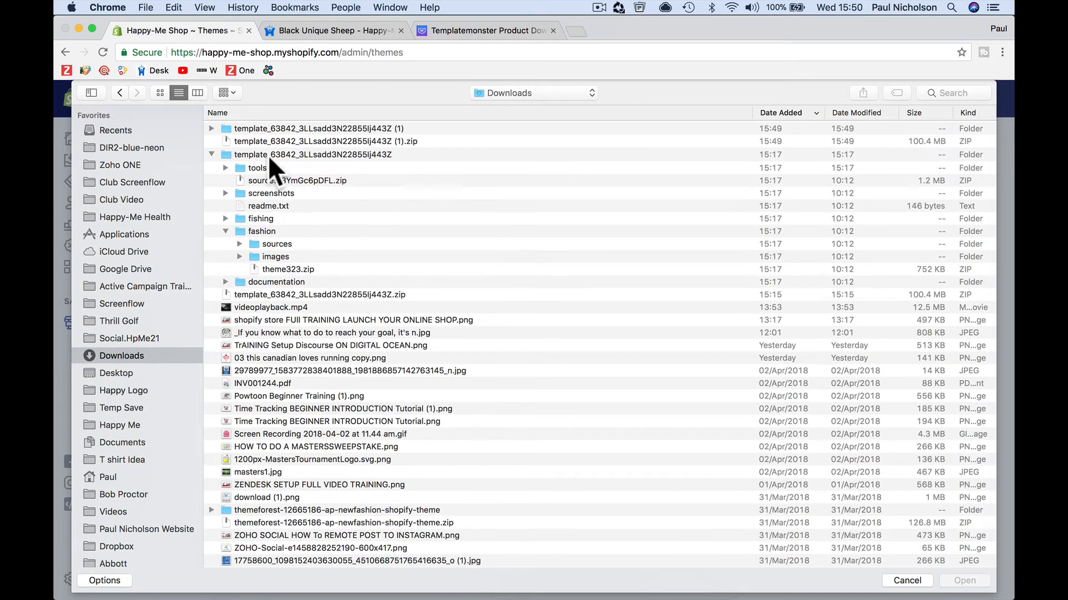
left_click(211, 129)
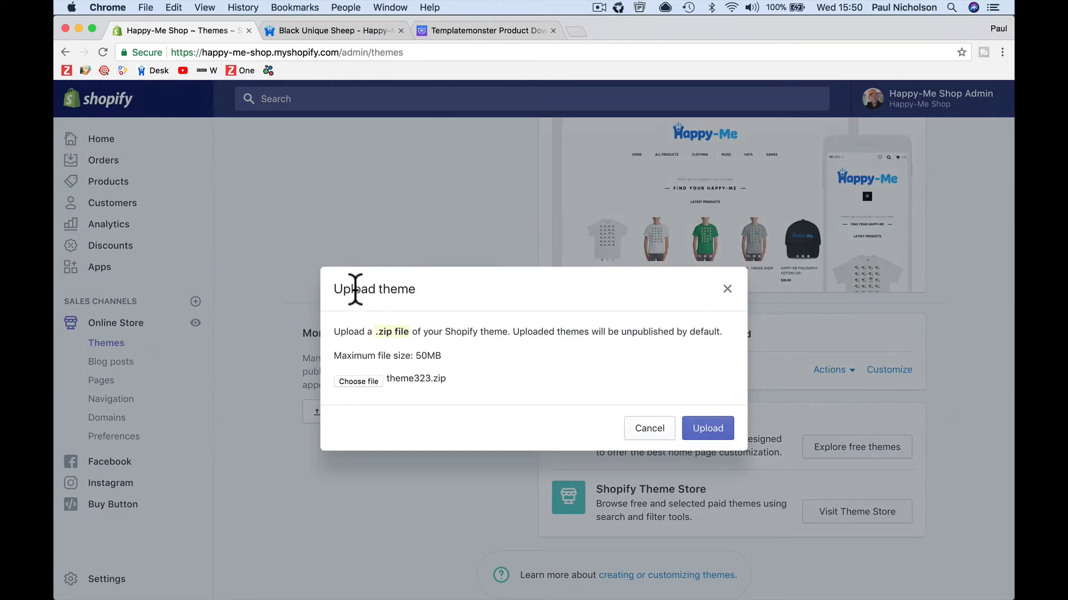
left_click(707, 428)
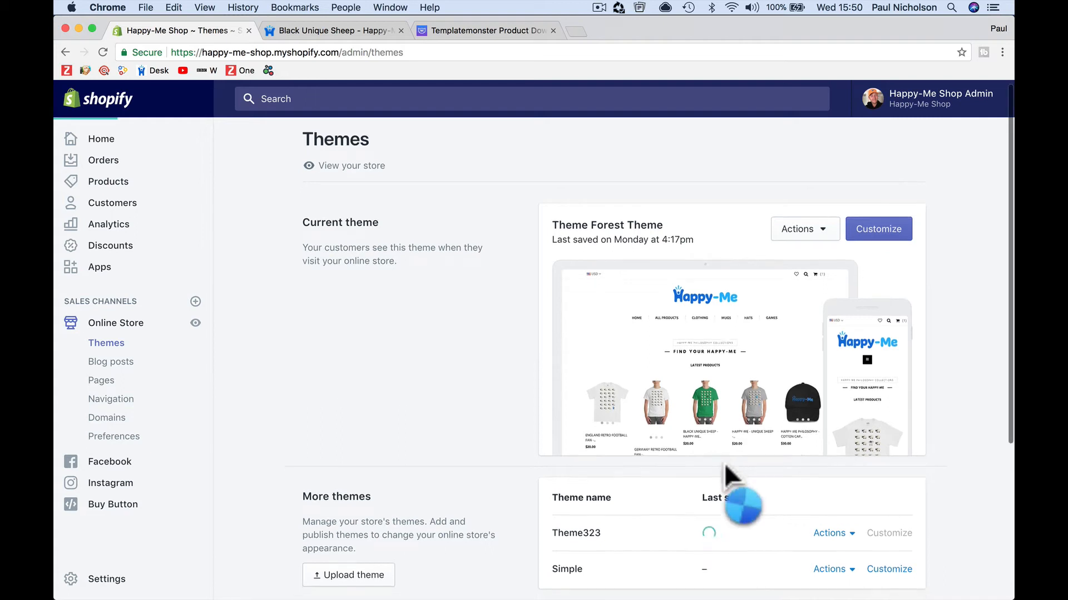
- Start customizing the newly added Theme323 in the theme editor
scroll("down", 3)
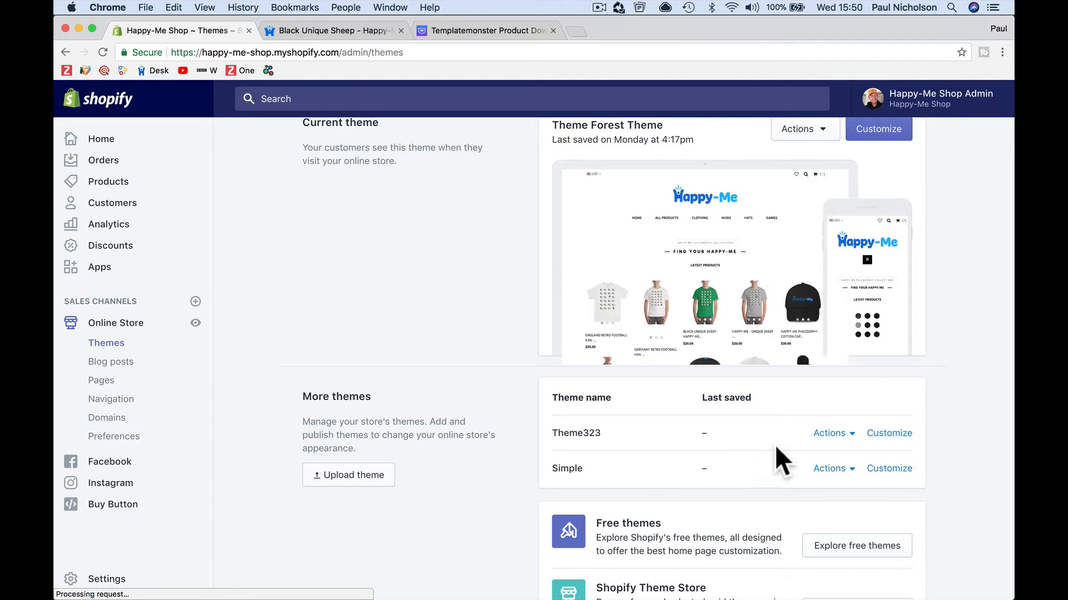
left_click(829, 433)
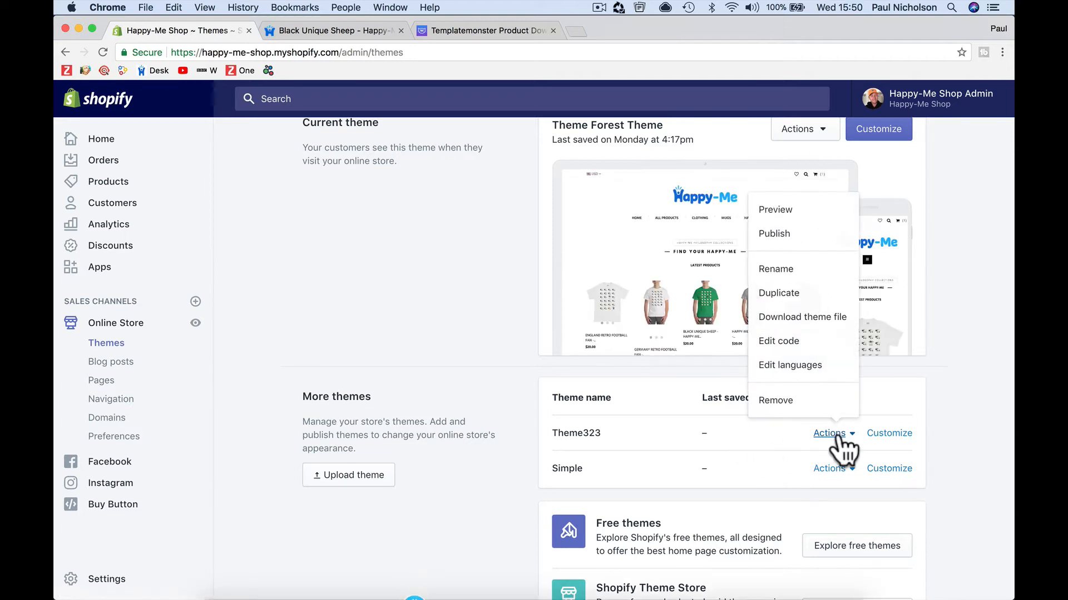
mouse_move(915, 365)
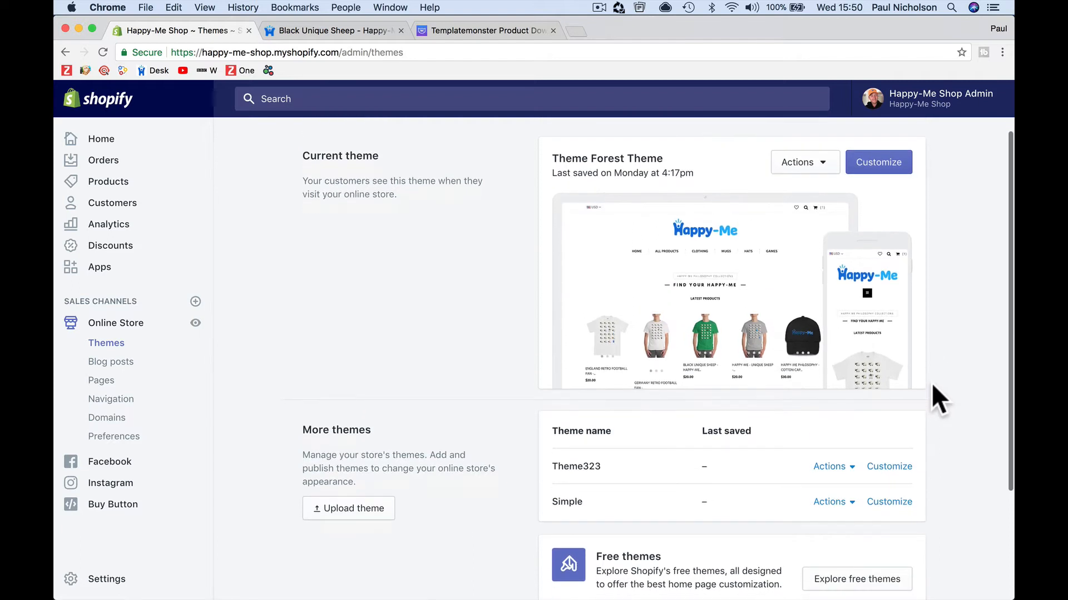
mouse_move(890, 466)
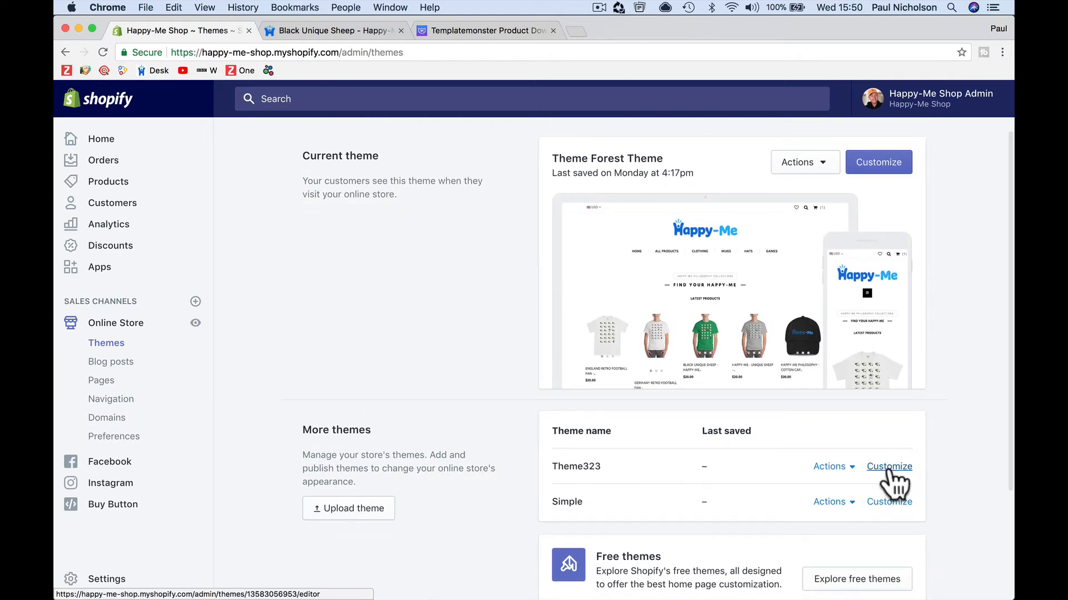
left_click(890, 466)
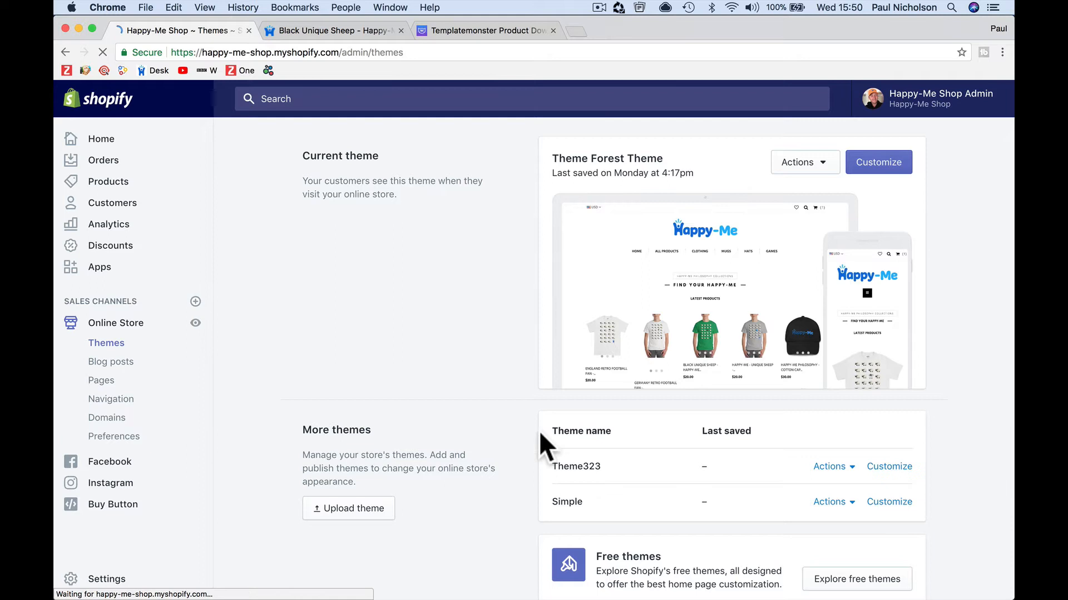
- Load Theme323's home page in the editor and bring up the Header section settings
left_click(890, 466)
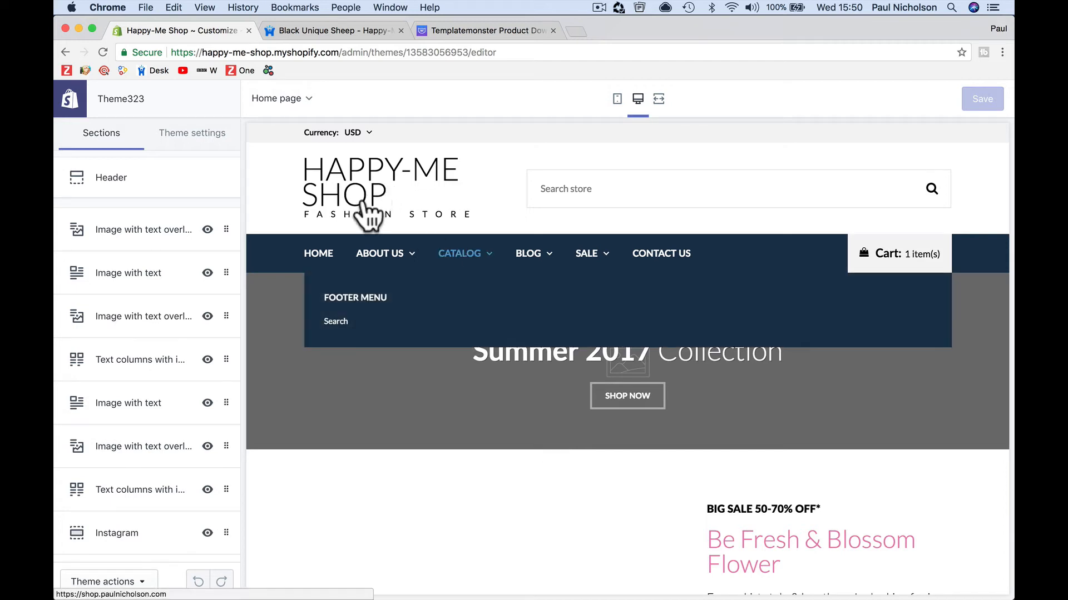
mouse_move(620, 394)
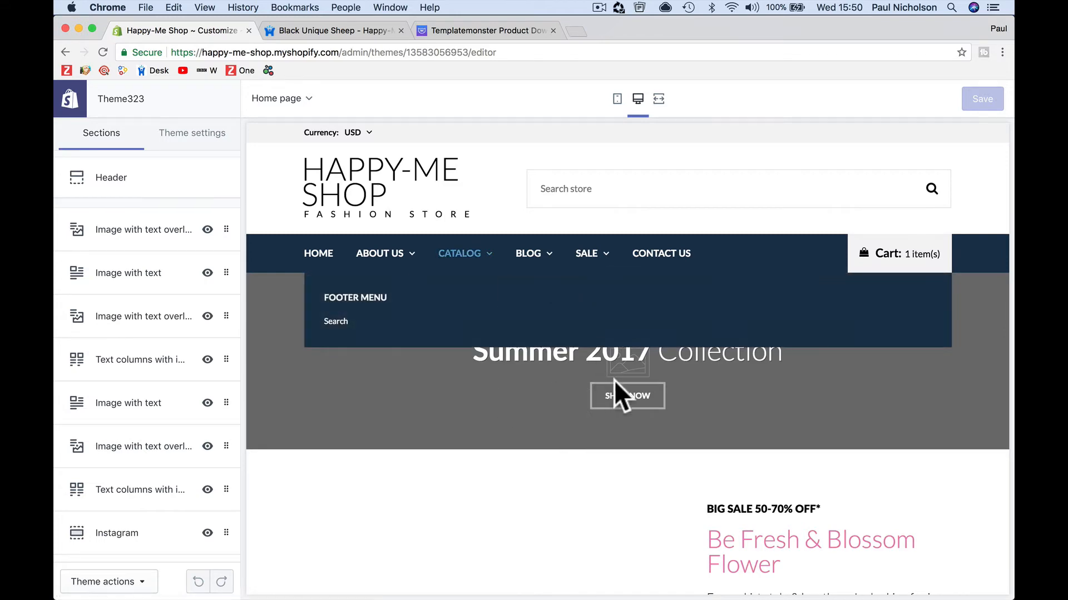
mouse_move(267, 351)
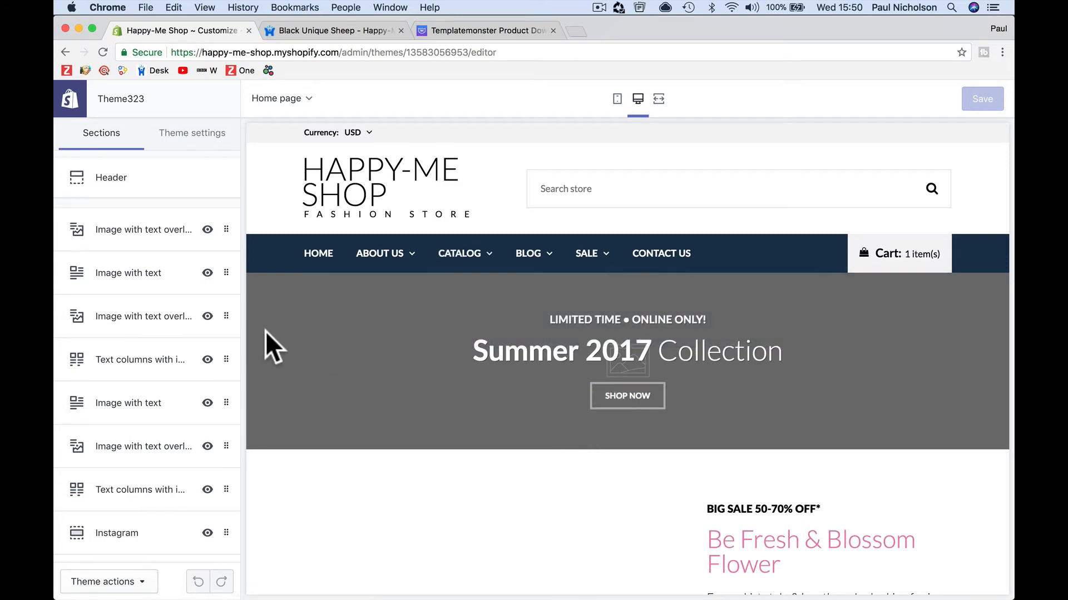
scroll("down", 3)
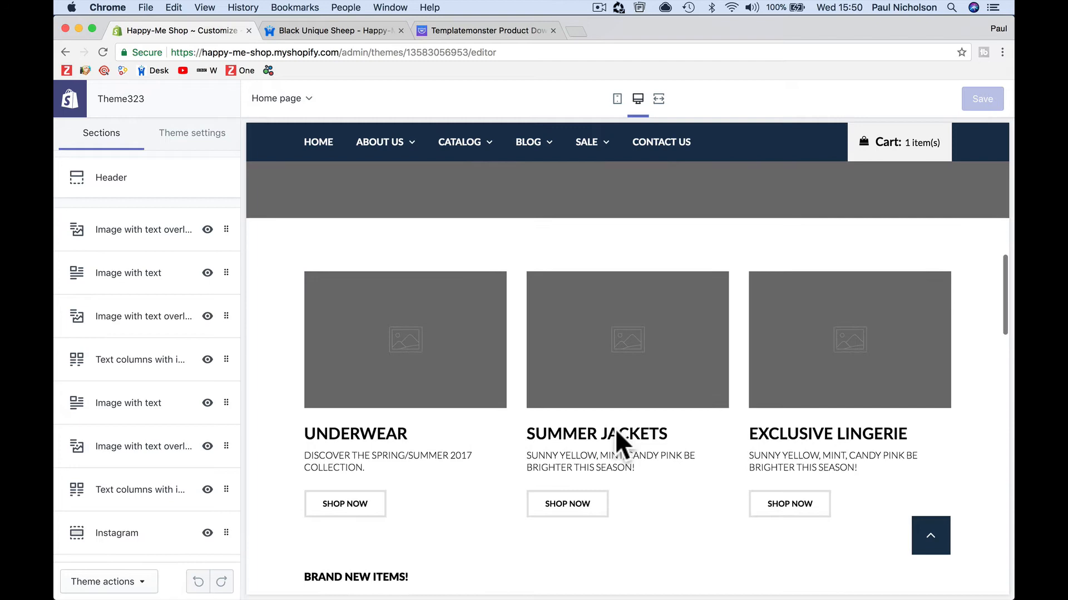
scroll("up", 3)
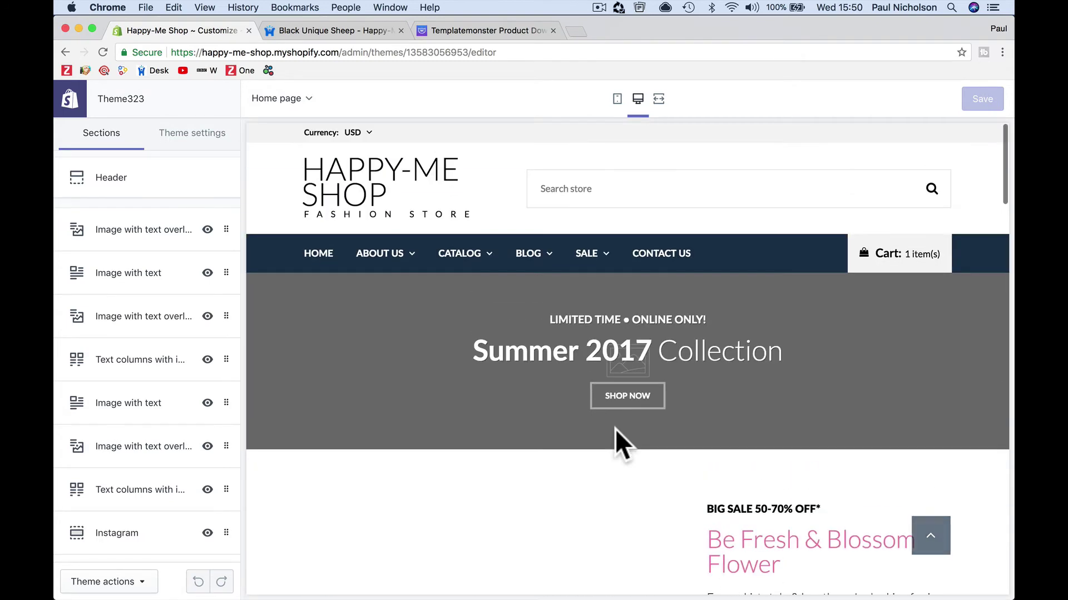
mouse_move(158, 271)
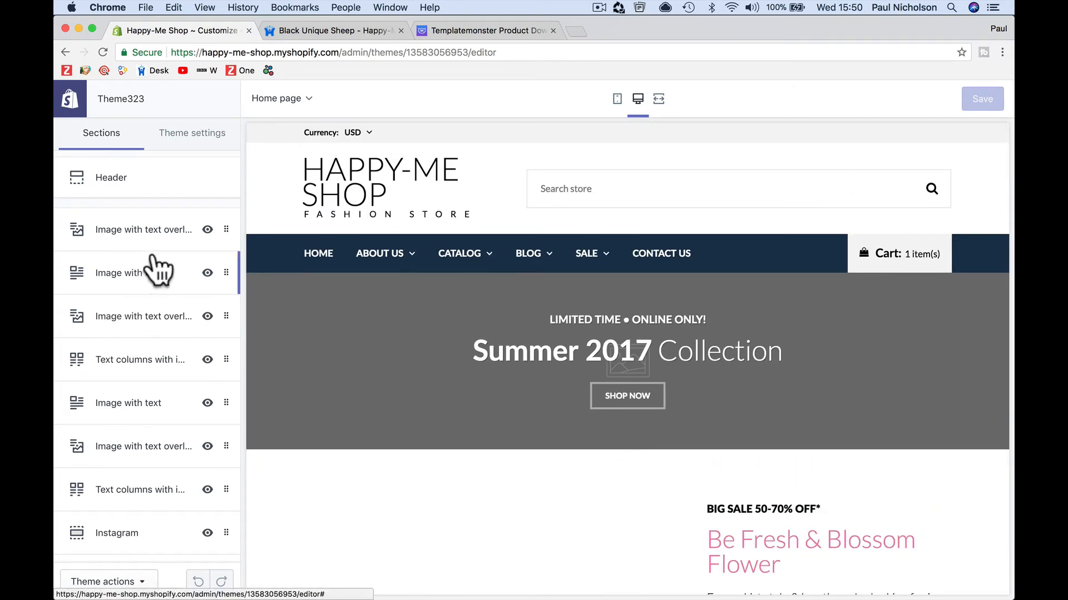
left_click(111, 177)
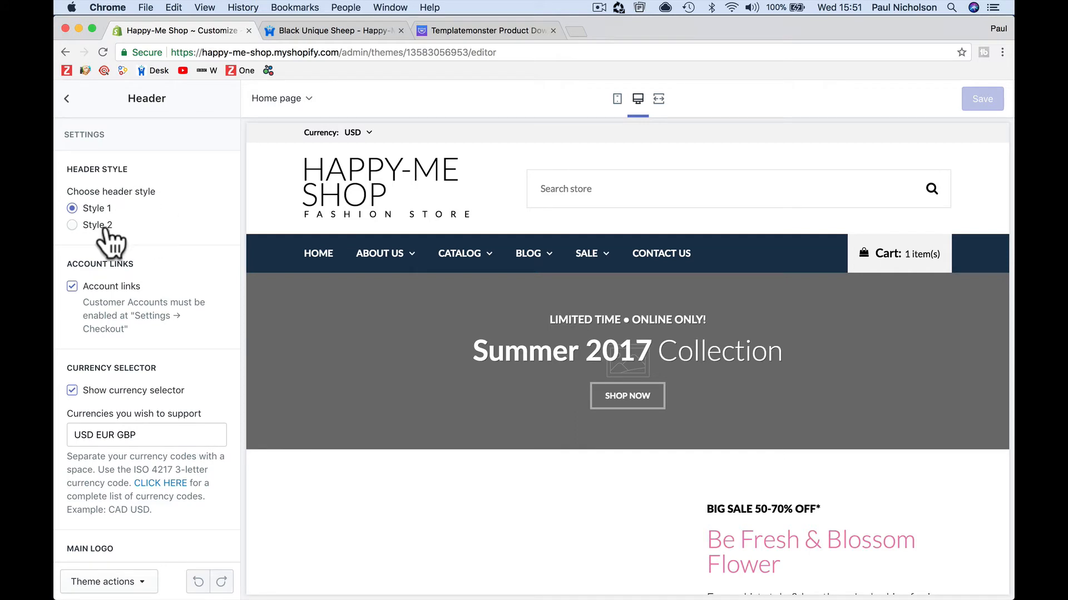
left_click(71, 225)
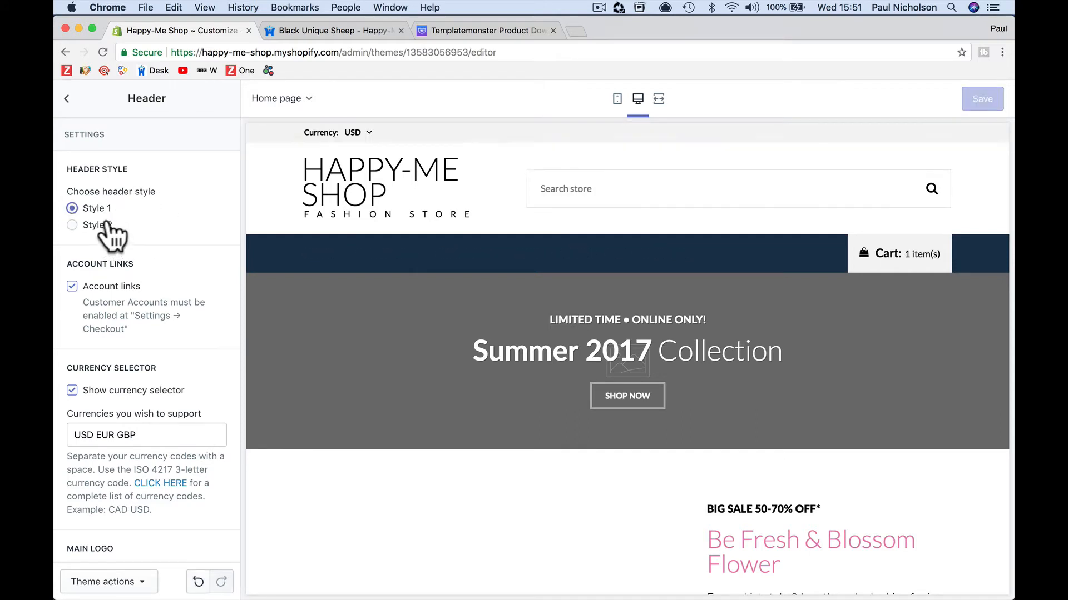
left_click(71, 225)
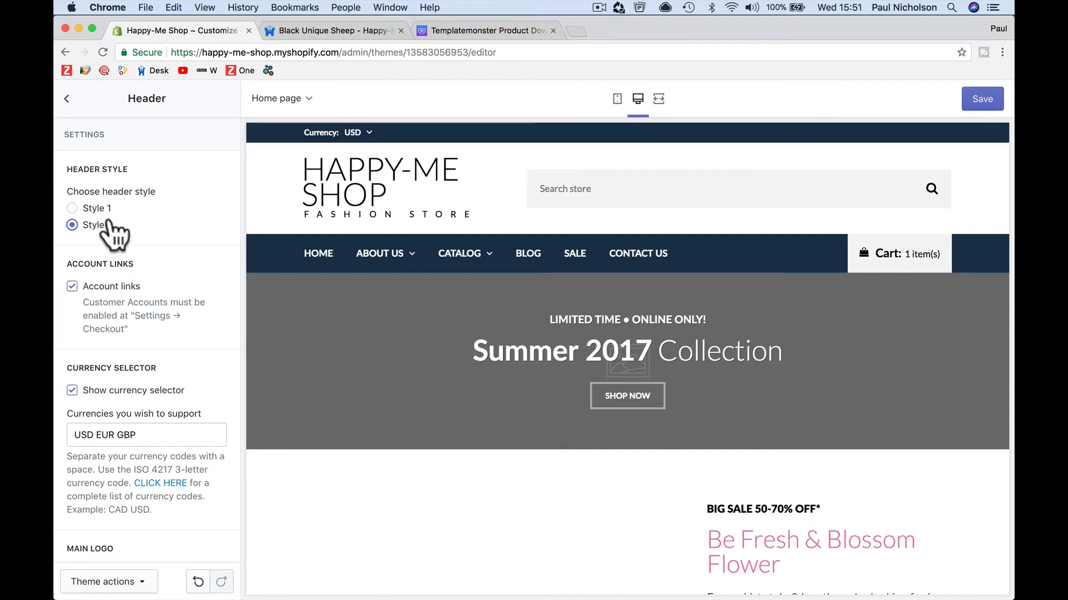
left_click(71, 209)
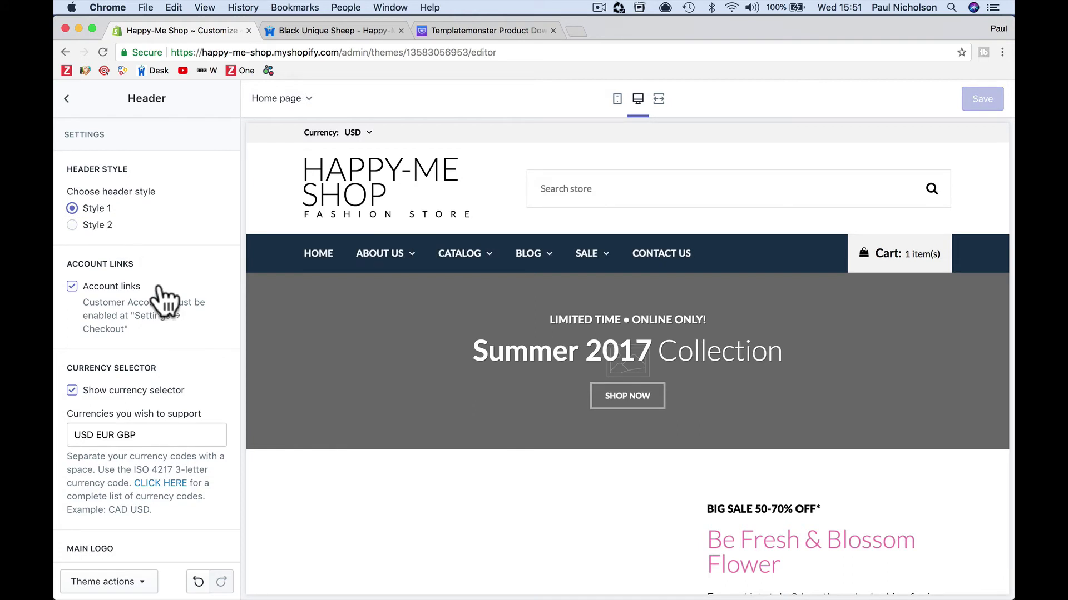
scroll("down", 3)
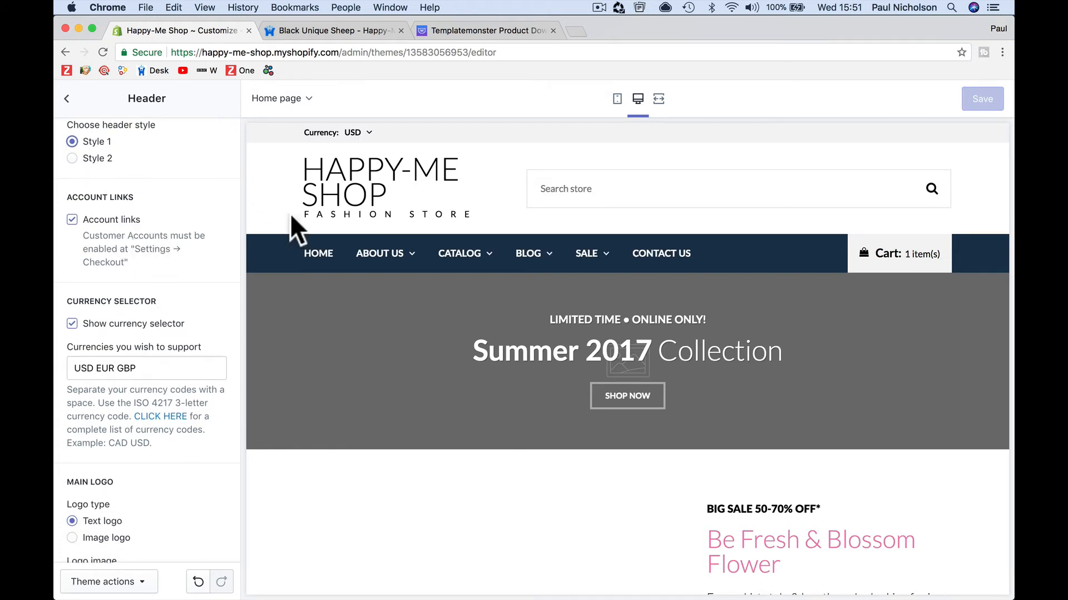
mouse_move(139, 232)
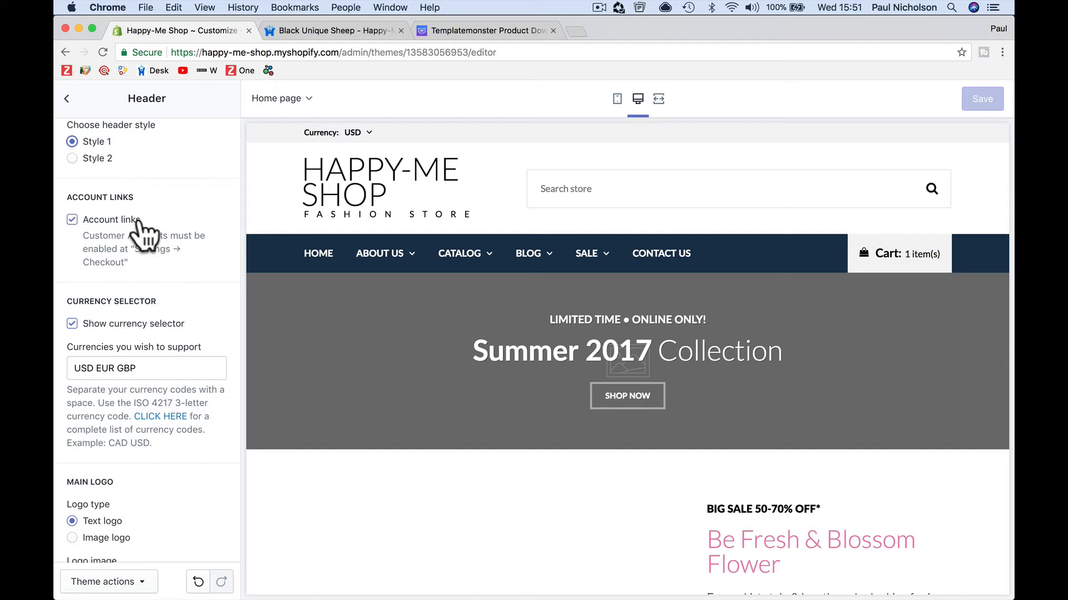
scroll("down", 3)
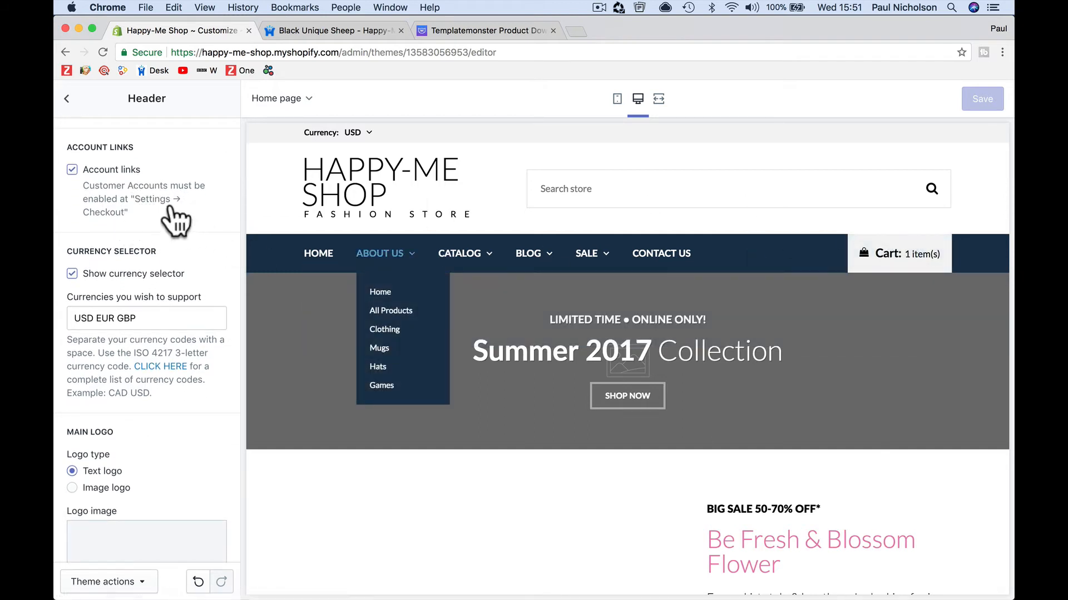
mouse_move(167, 293)
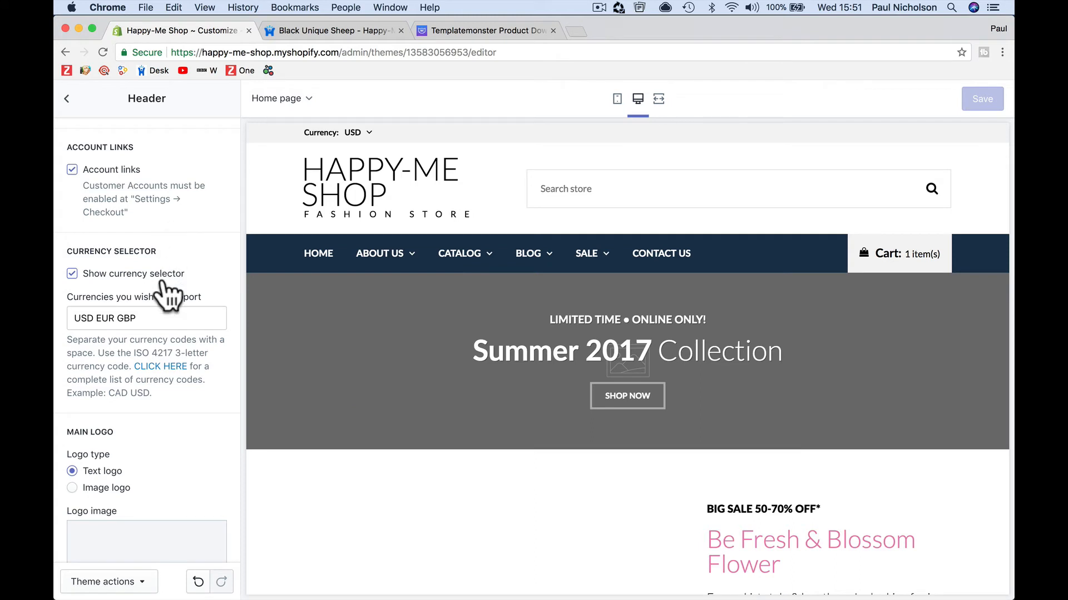
mouse_move(375, 152)
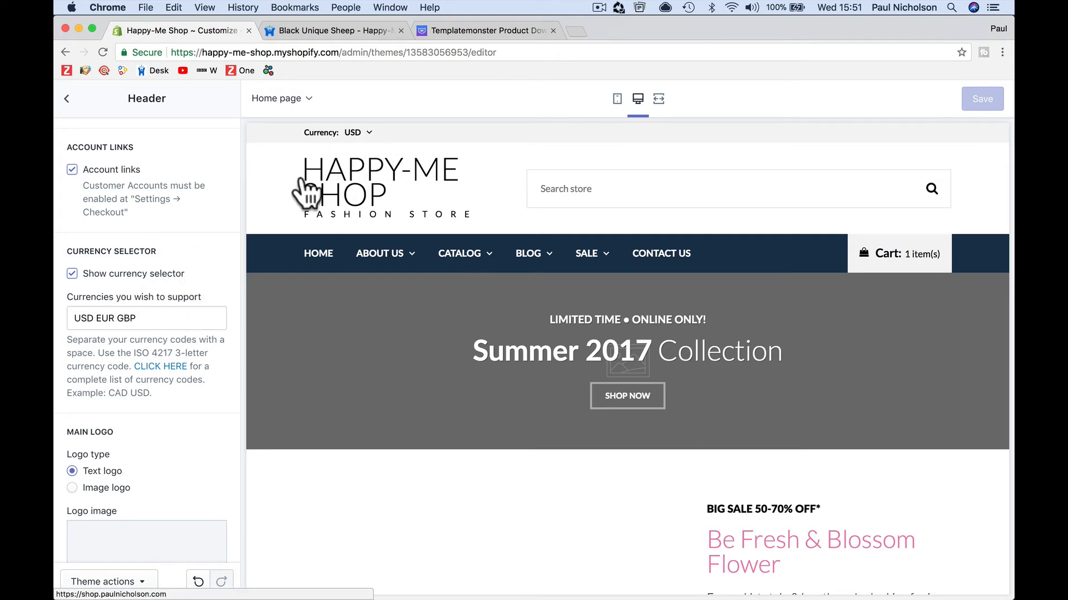
mouse_move(211, 238)
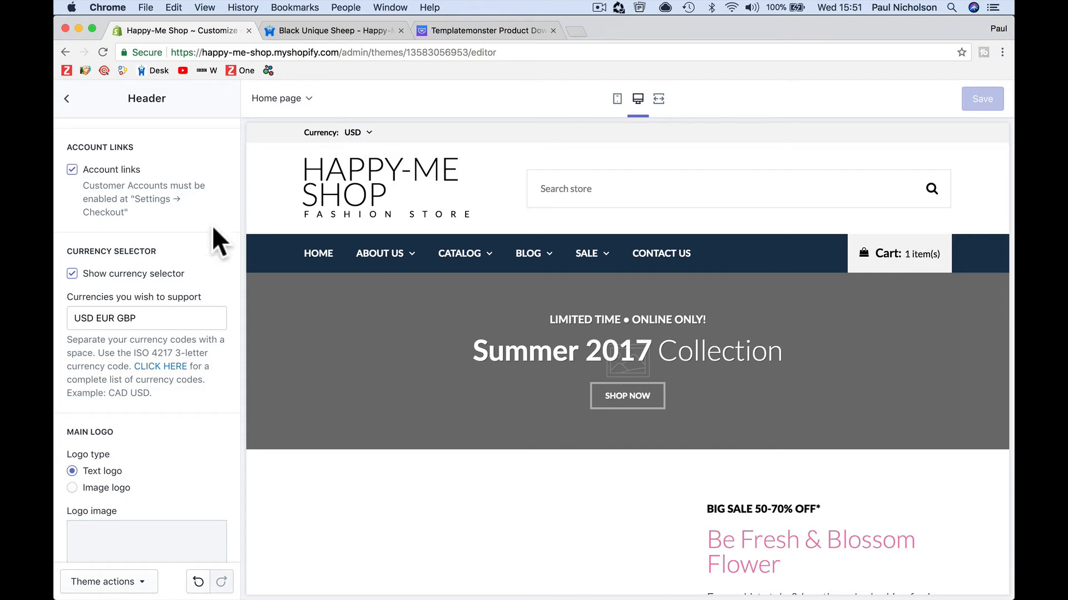
scroll("down", 3)
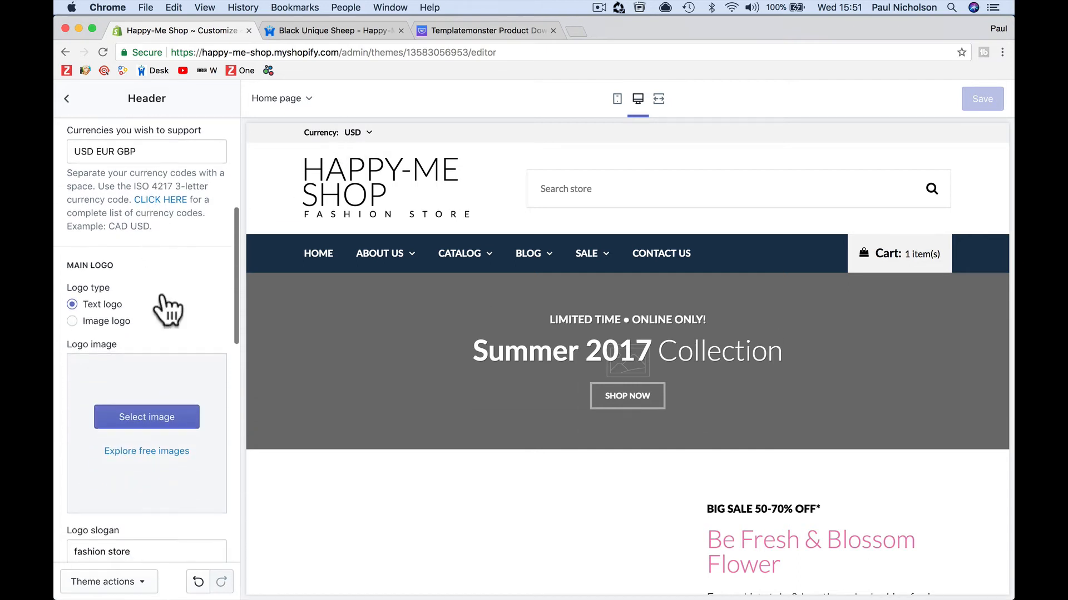
mouse_move(198, 340)
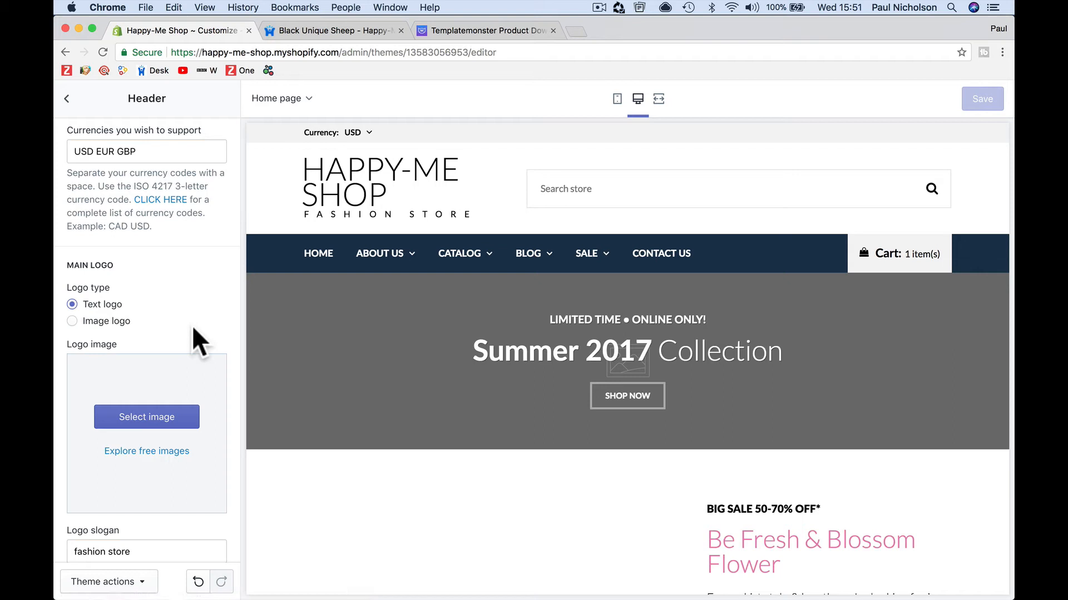
- Pick the Happy-Me wordmark image from the library as the main logo
left_click(147, 417)
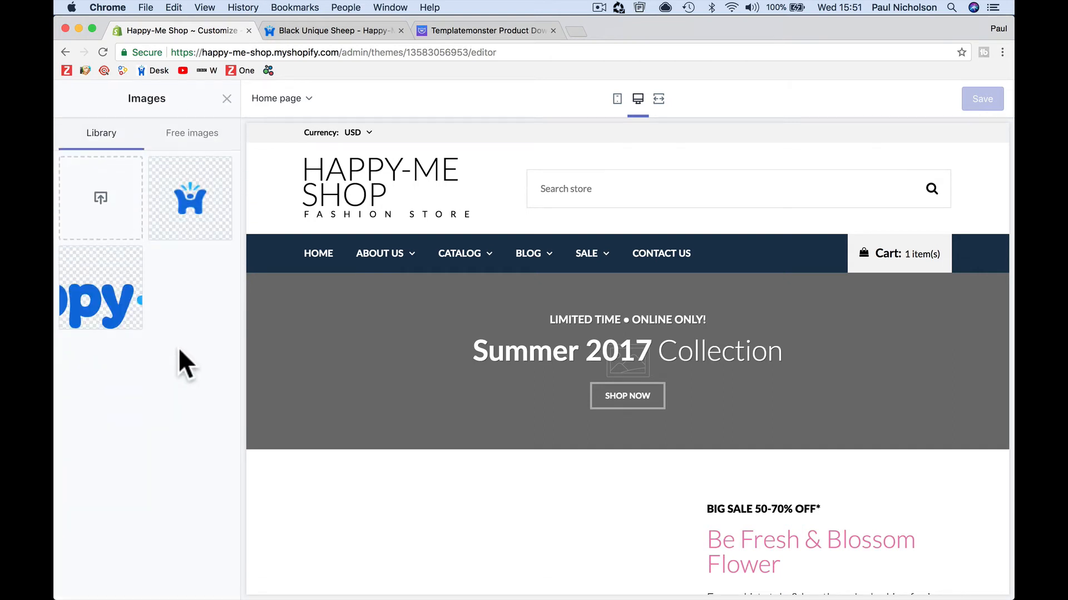
left_click(100, 287)
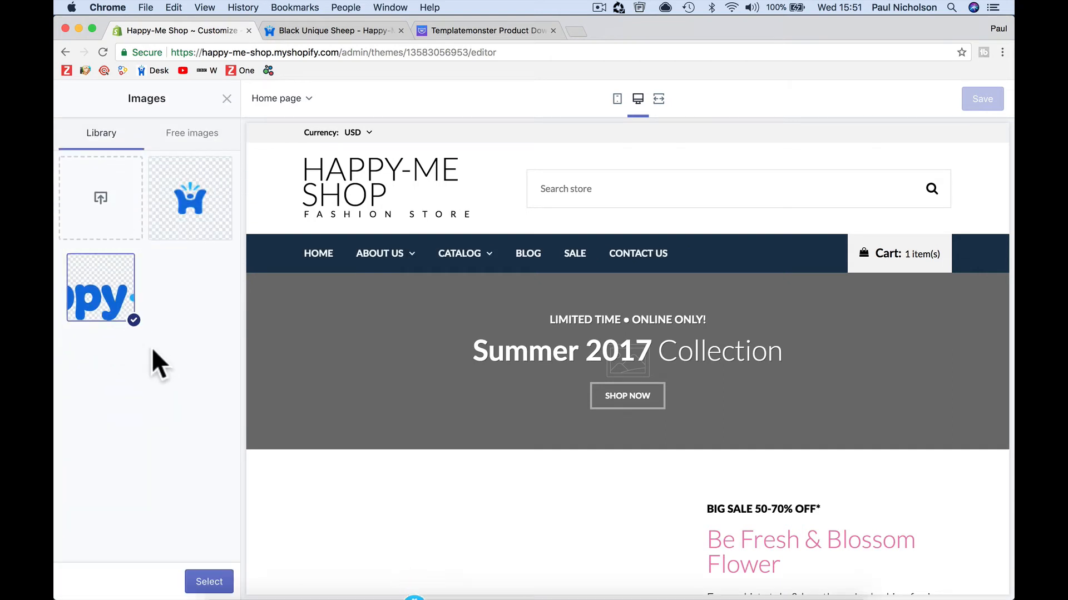
left_click(100, 198)
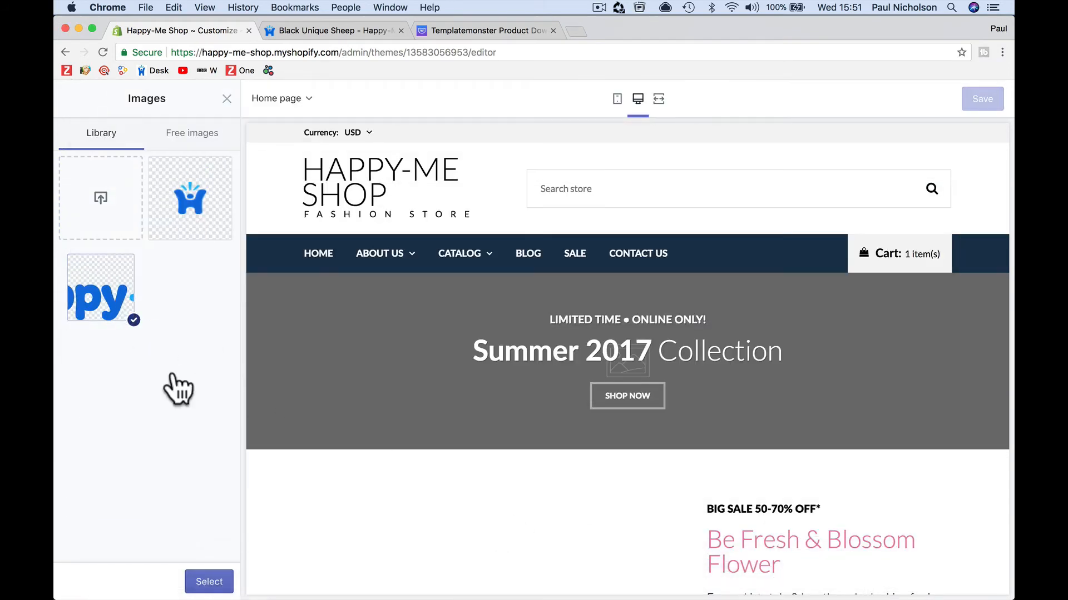
left_click(209, 597)
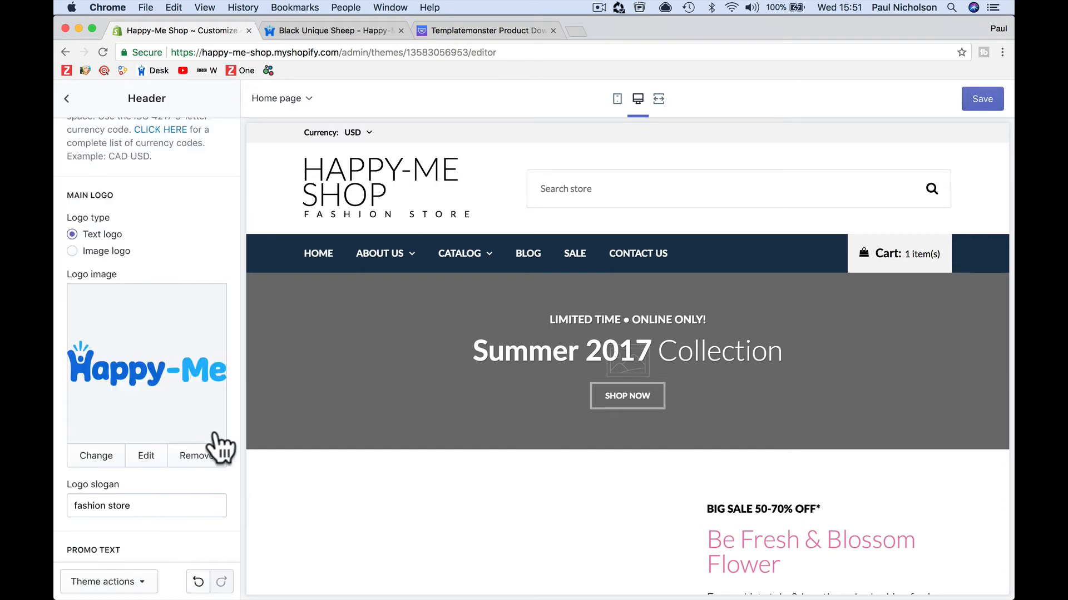
- Set the logo slogan to Happy-Me Store and switch the header to the image logo
scroll("down", 3)
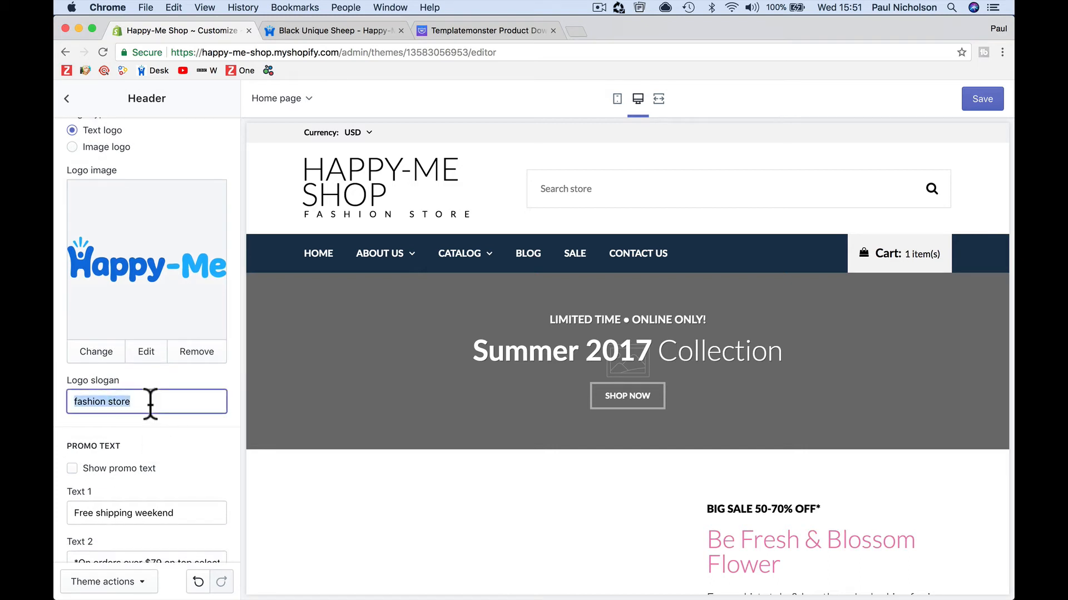
type("Happy-Me Store")
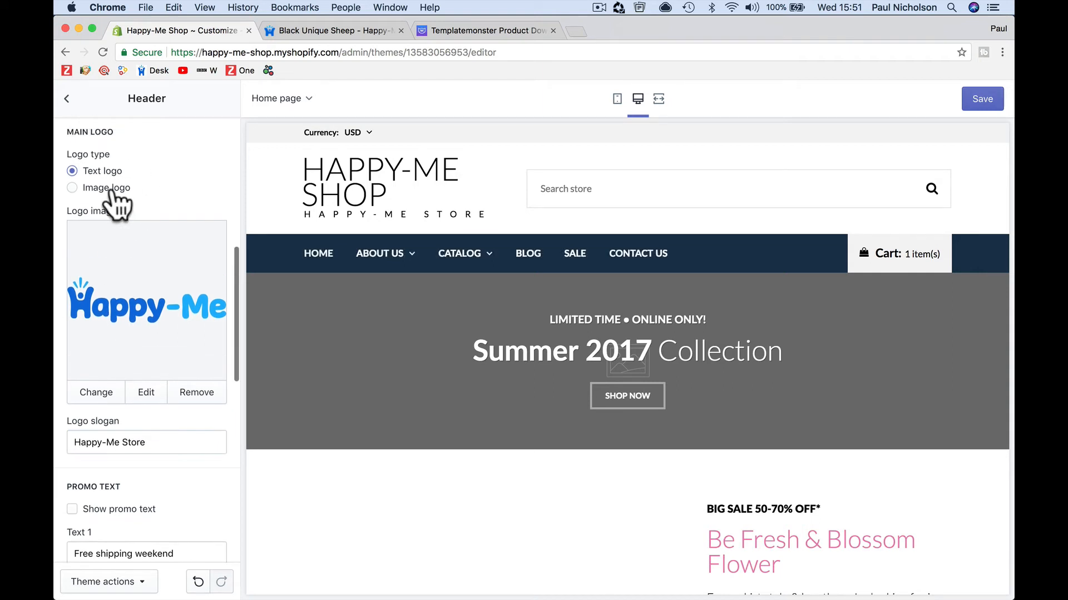
left_click(71, 187)
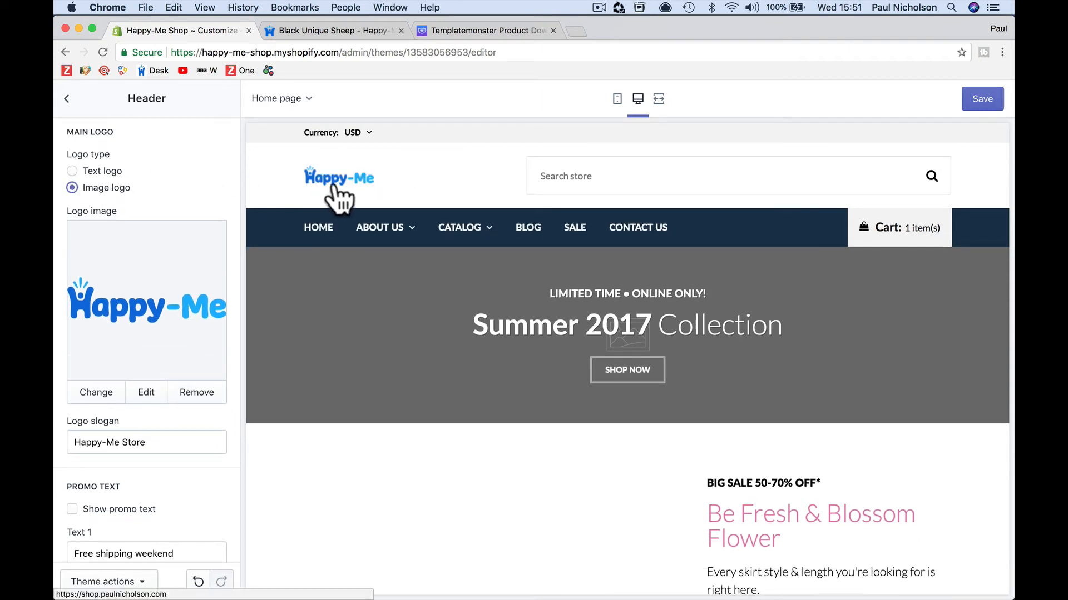
scroll("down", 3)
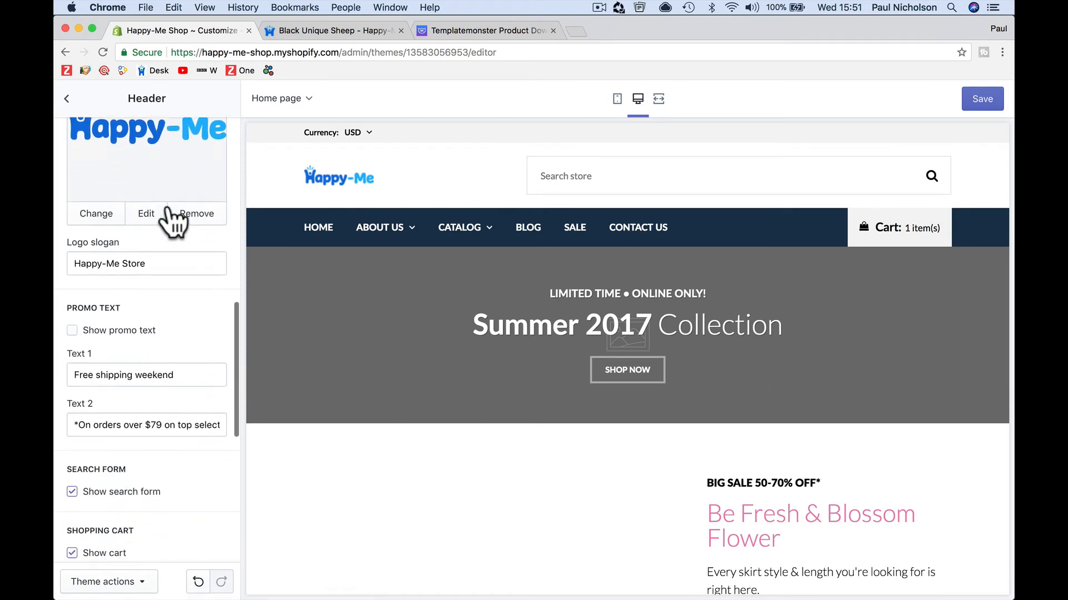
scroll("down", 3)
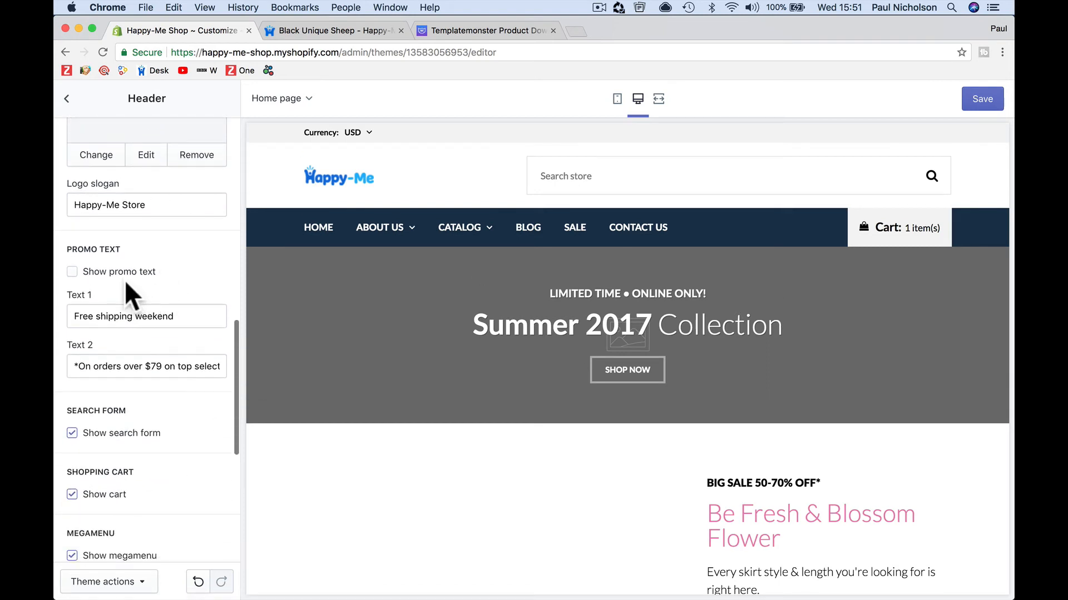
- Enable header promo text with FIND YOUR HAPPY-ME and HAPPY-ME MERCH STORE
left_click(71, 271)
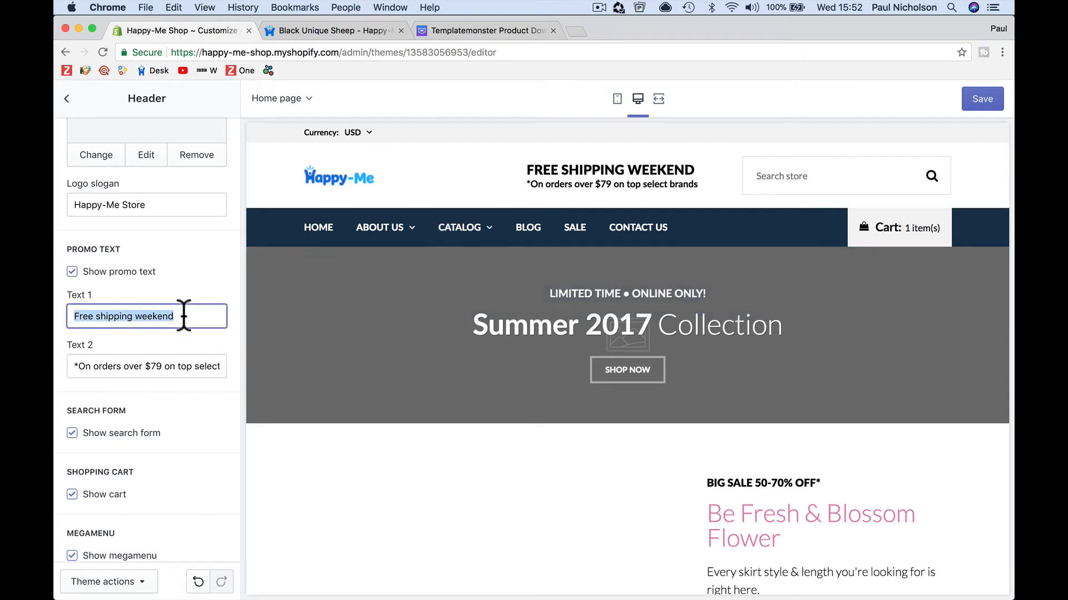
type("FIND UO")
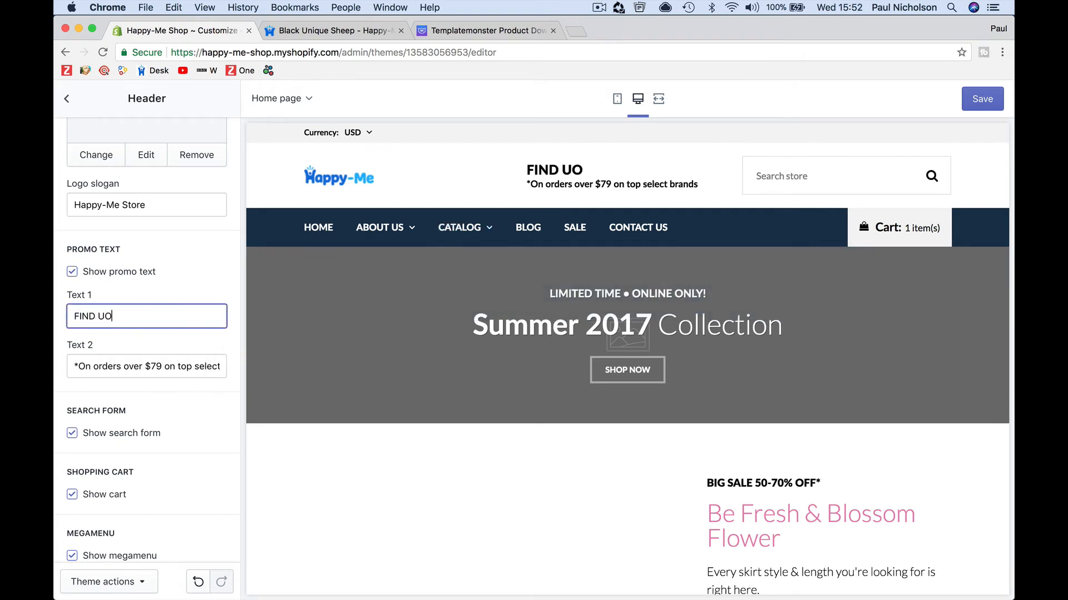
type("YOUR HAPPy-ME")
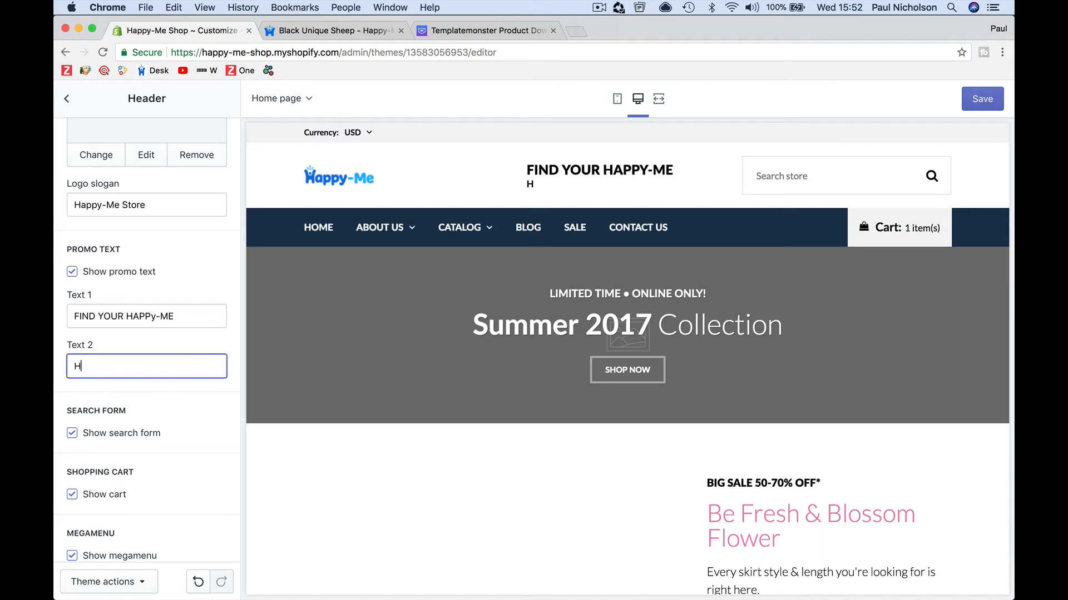
type("APPY-ME MERCH")
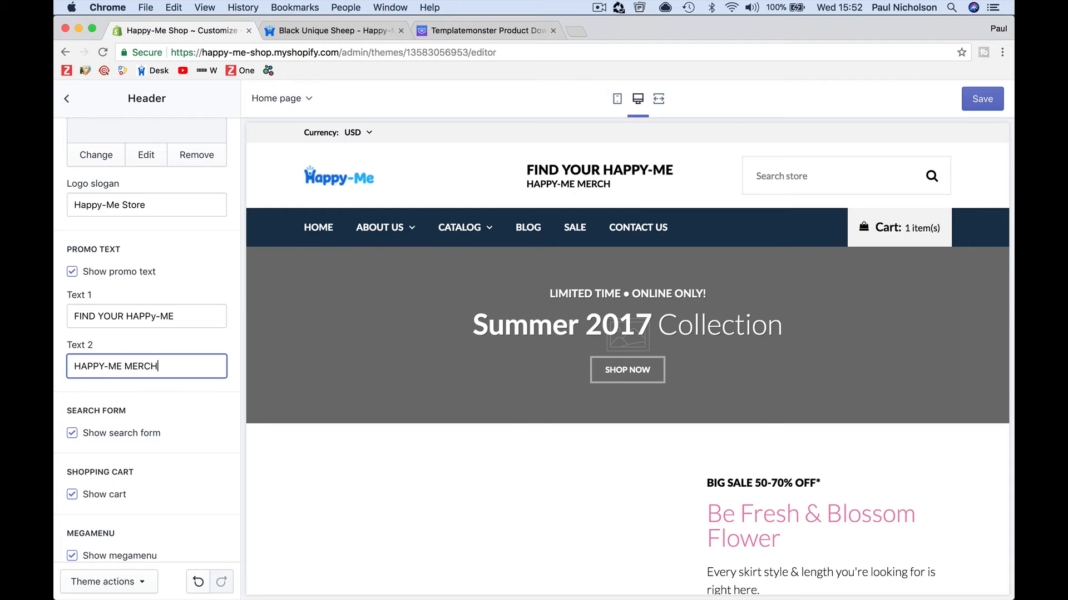
type("STORE")
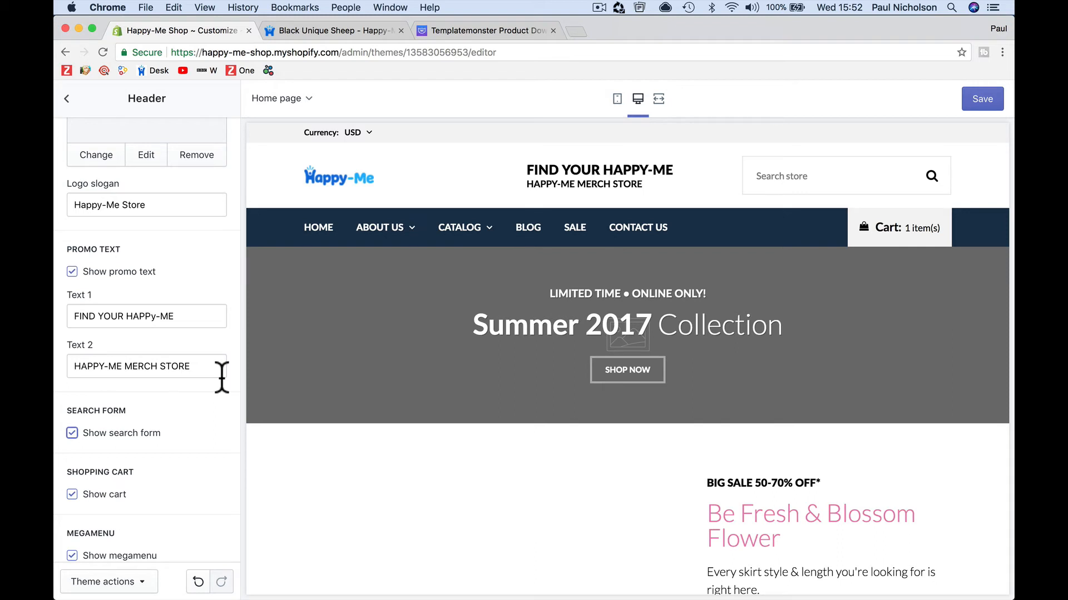
- Toggle promo text and megamenu off and back on, leaving both enabled
left_click(71, 272)
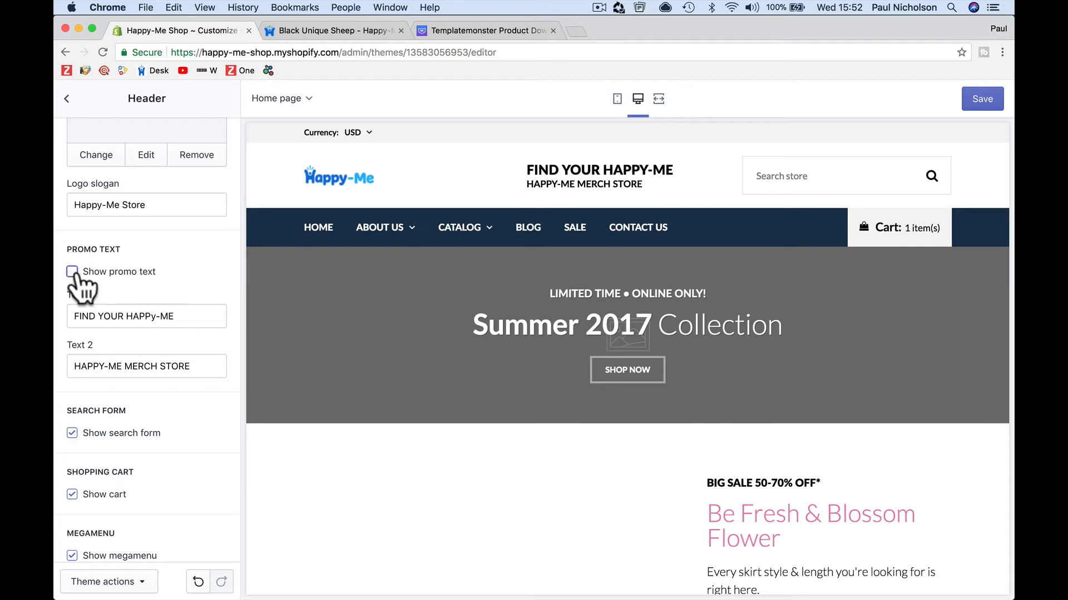
left_click(72, 271)
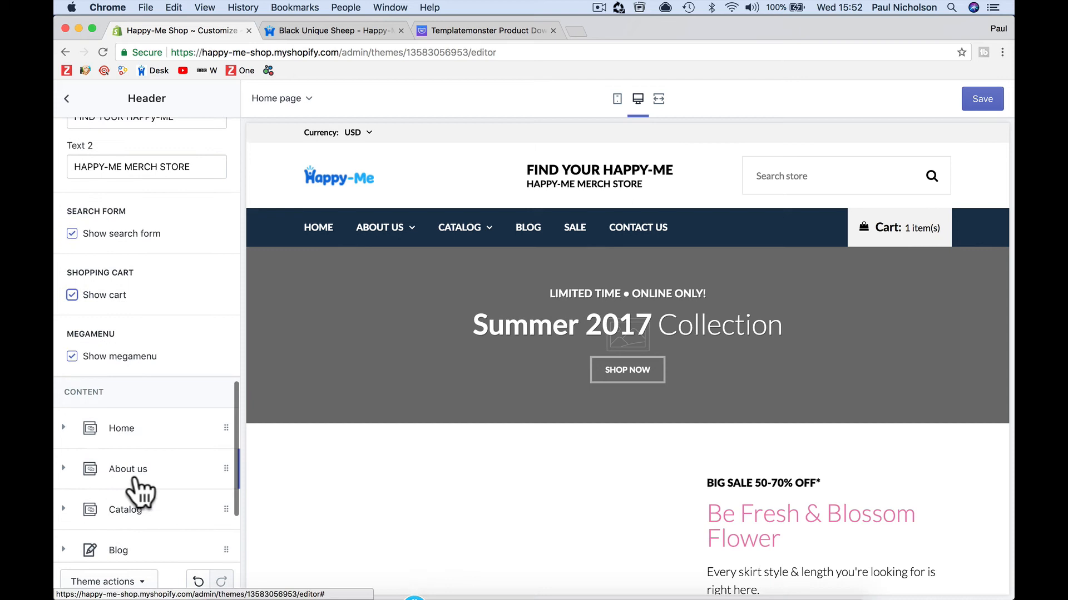
left_click(71, 356)
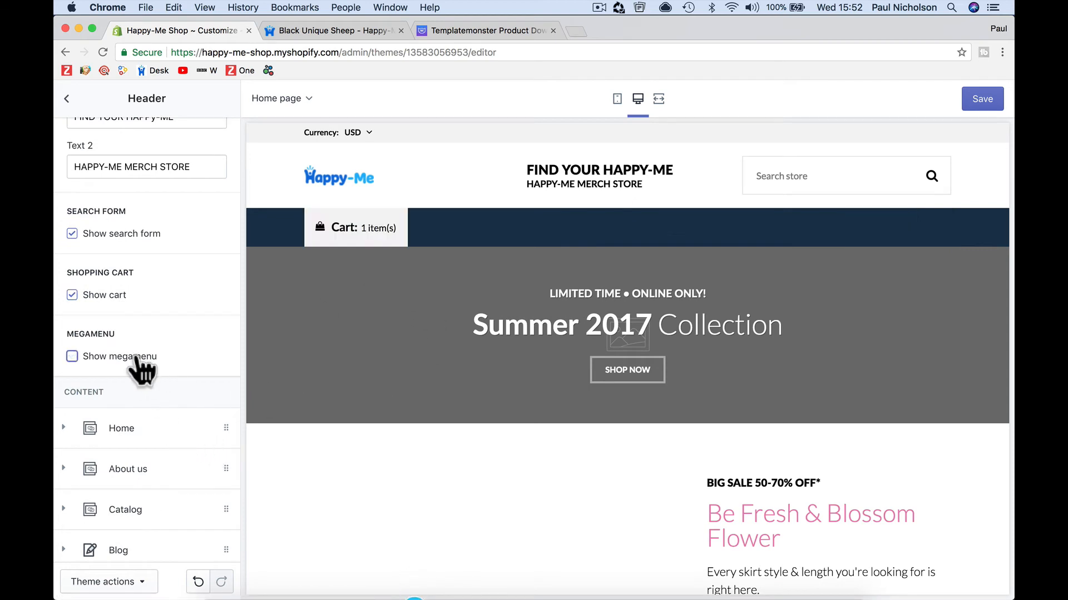
left_click(71, 356)
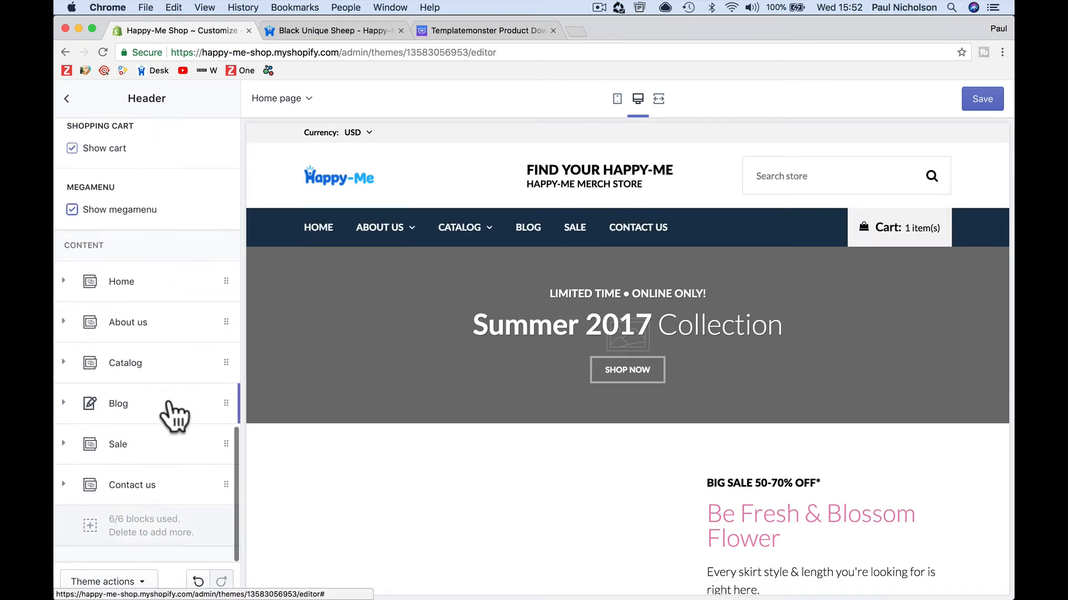
left_click(118, 403)
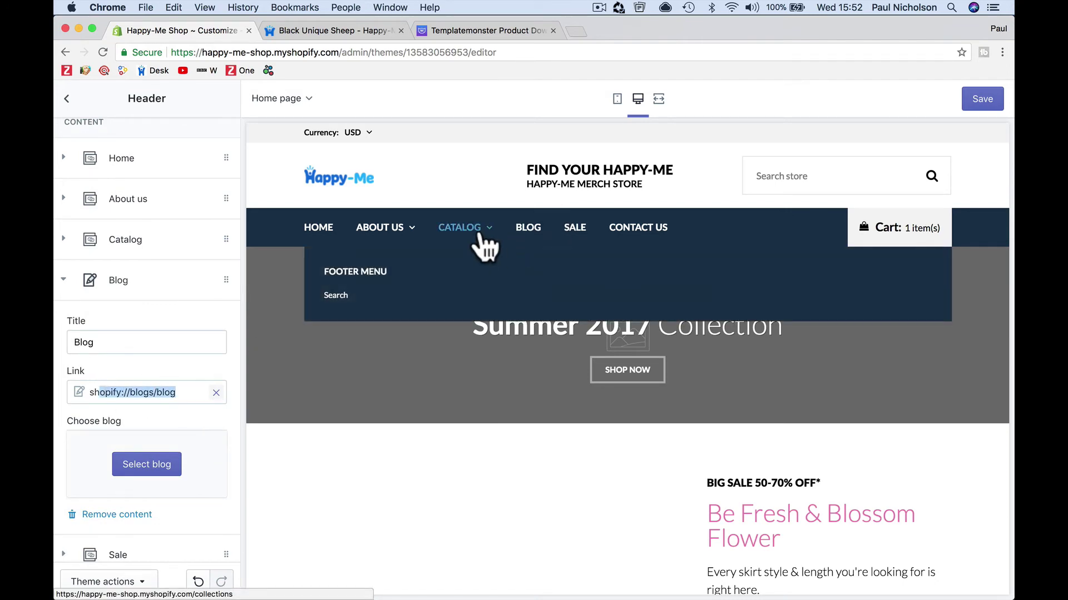
- Navigate the preview to the All collection and bring up Collection page settings
left_click(459, 227)
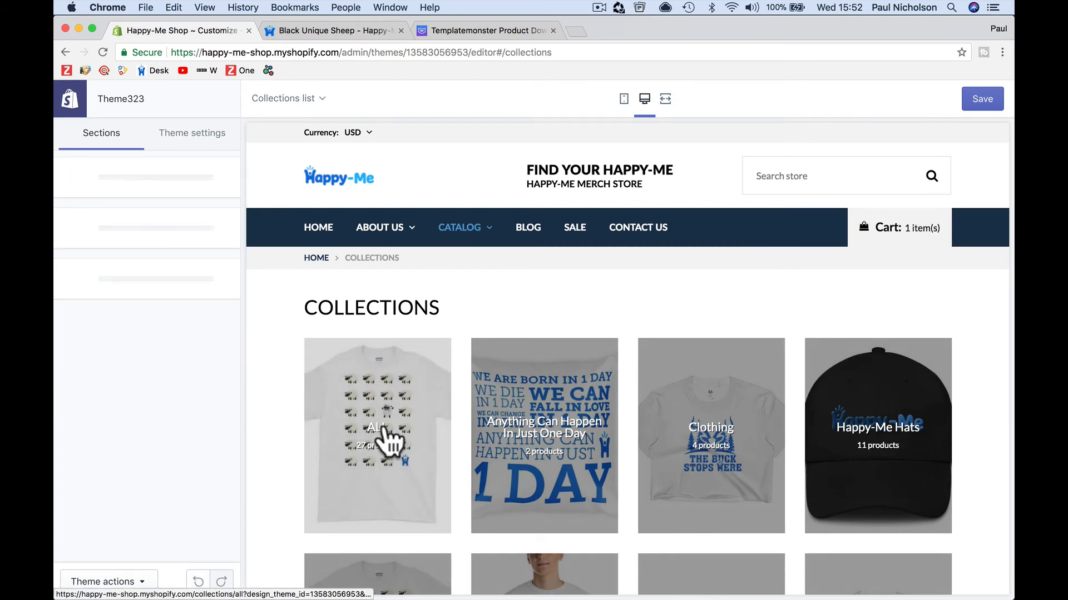
left_click(376, 435)
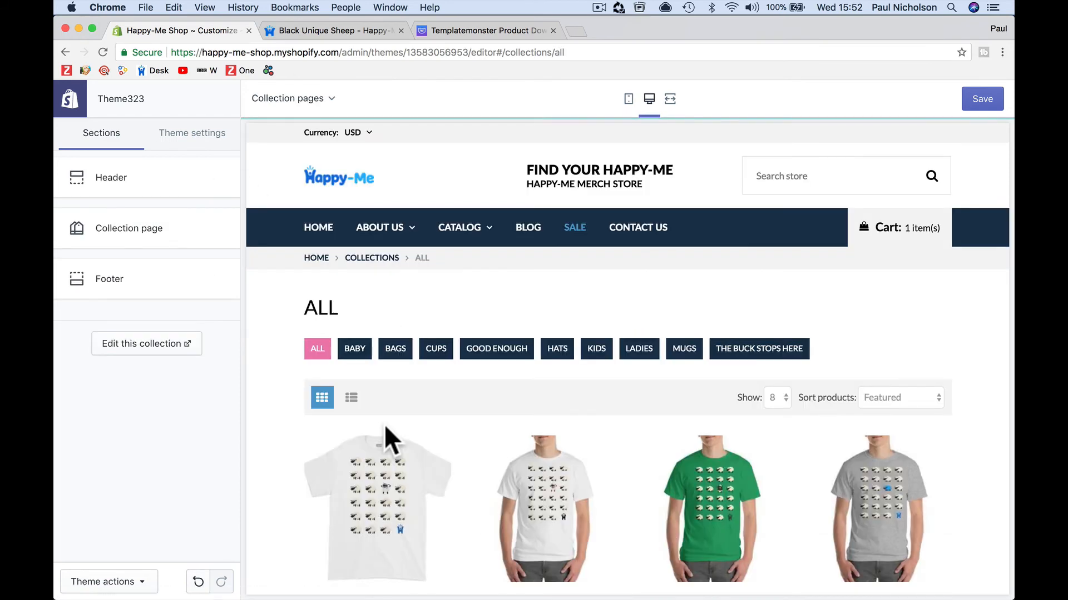
scroll("down", 3)
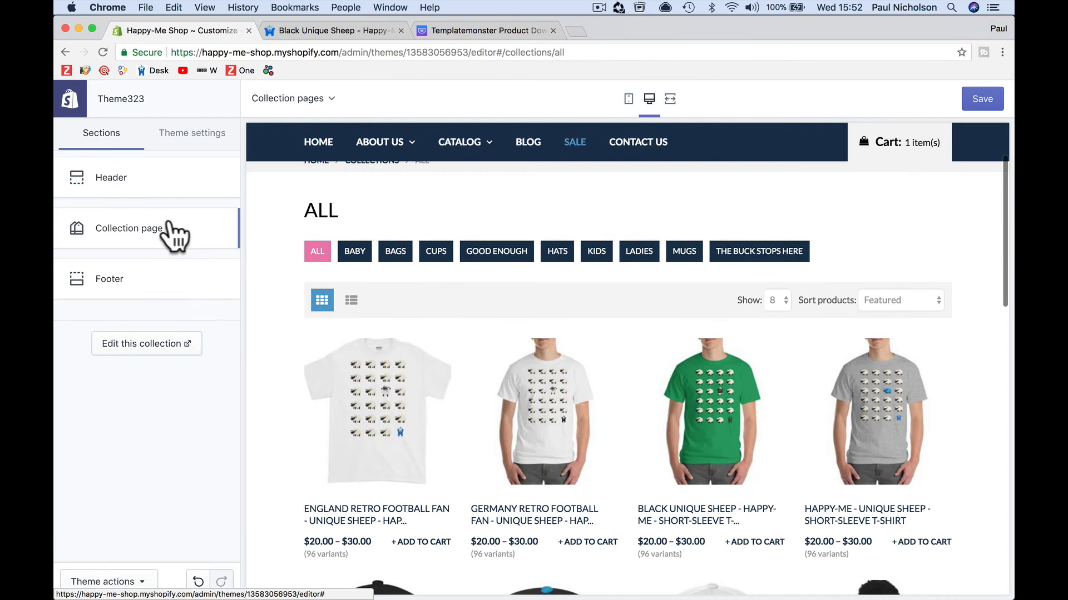
left_click(129, 229)
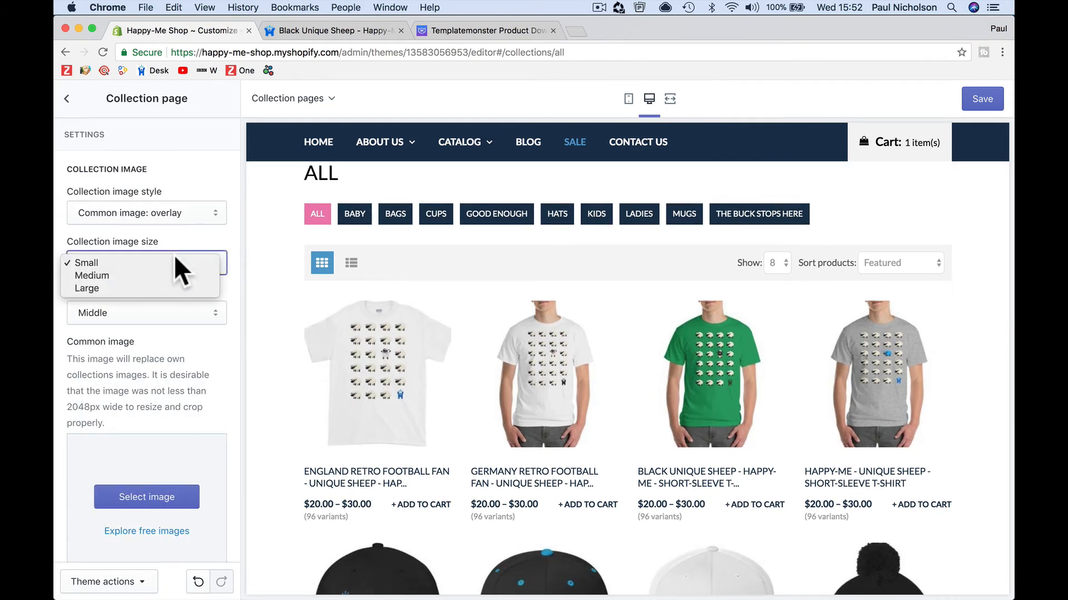
- Set collection image size to Large with overlay style, then preview the Germany Retro Football Fan product
left_click(91, 276)
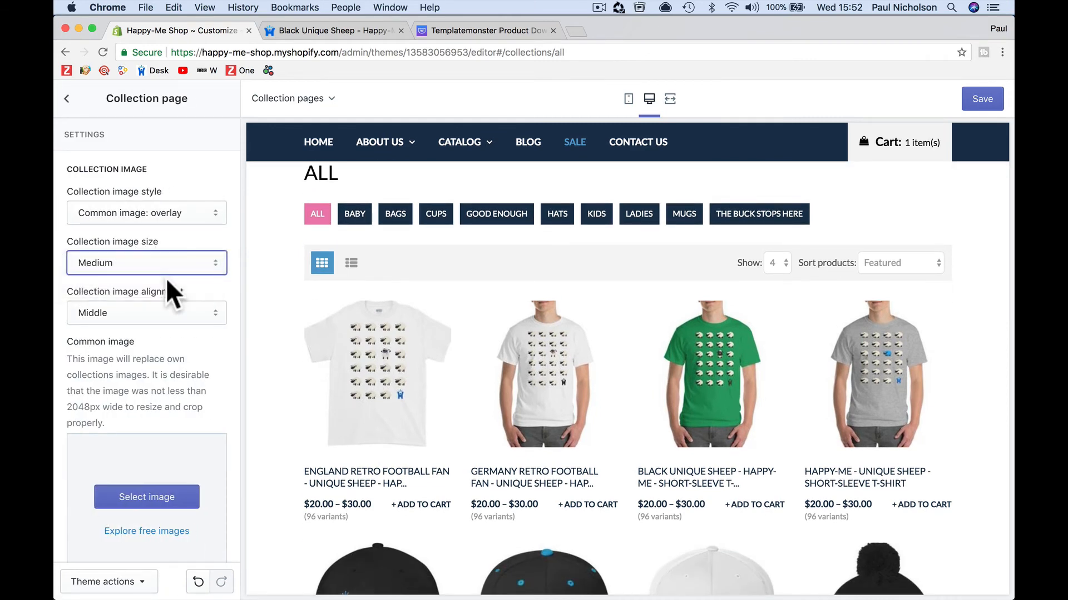
left_click(146, 262)
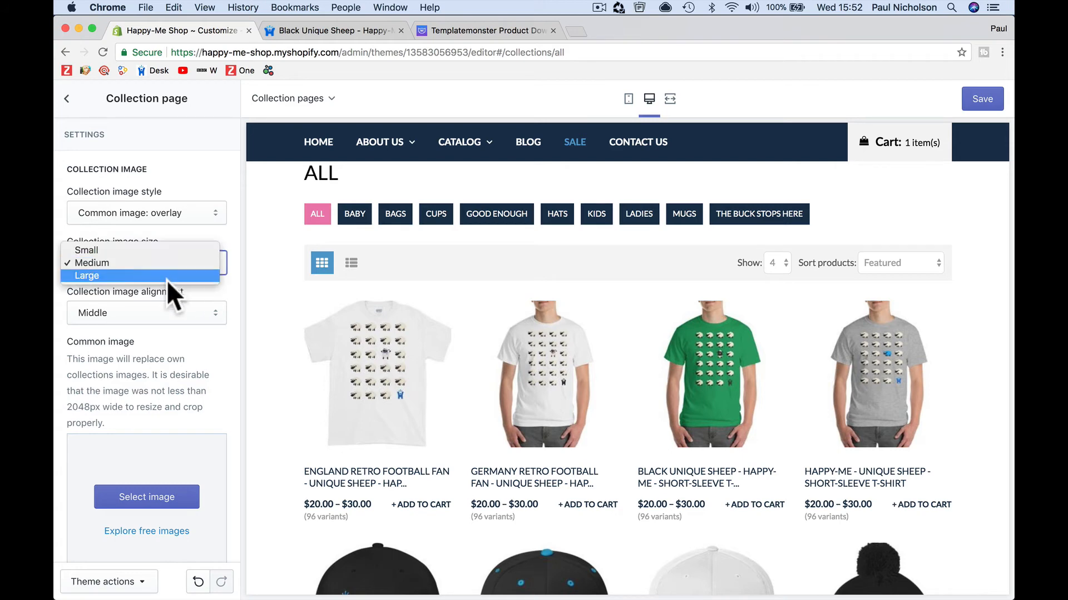
left_click(87, 276)
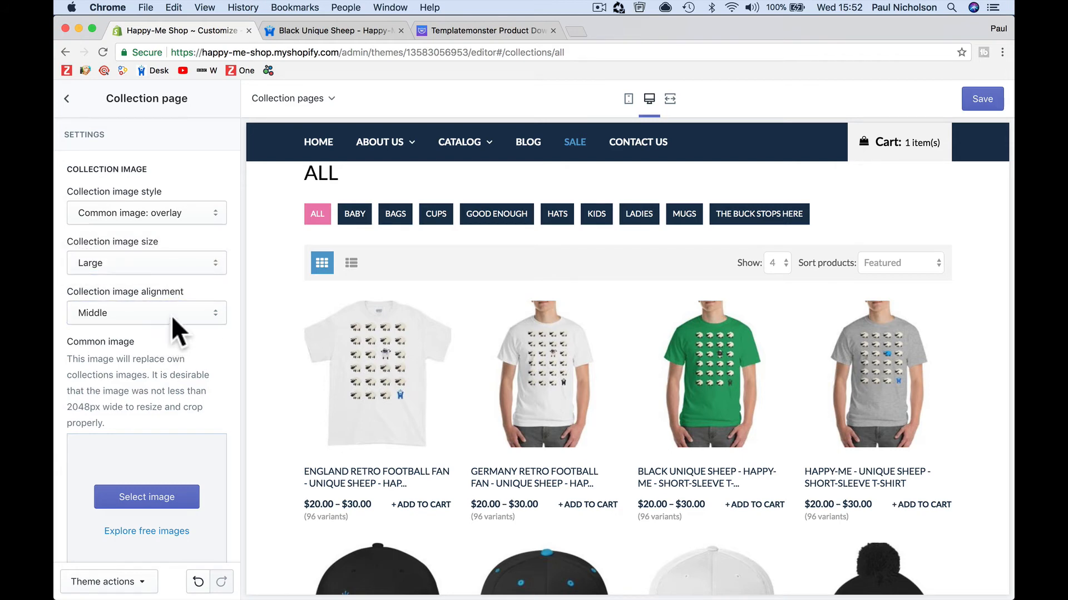
left_click(147, 314)
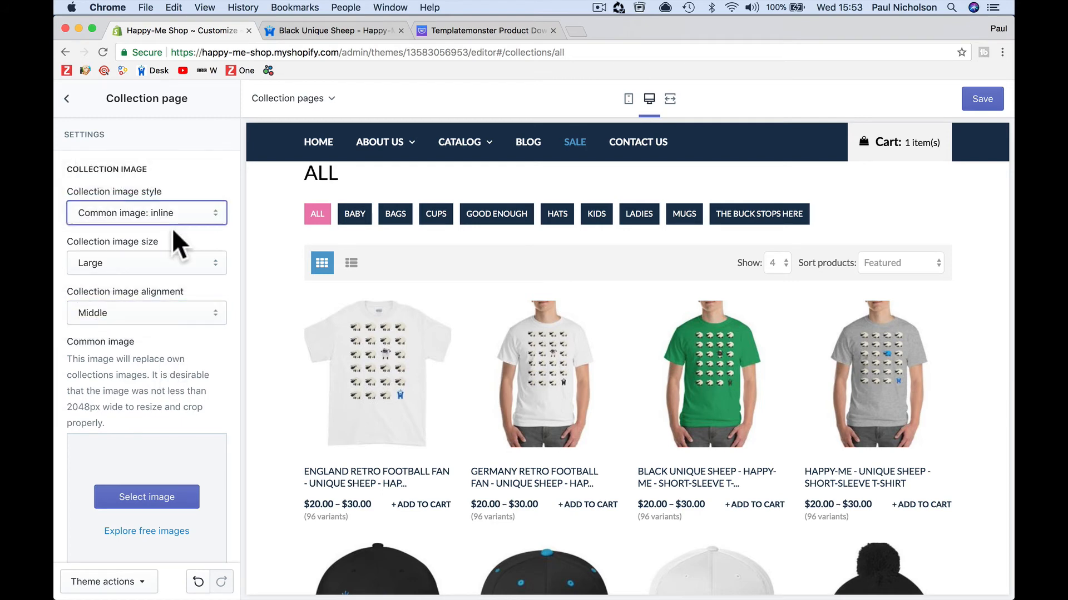
left_click(147, 213)
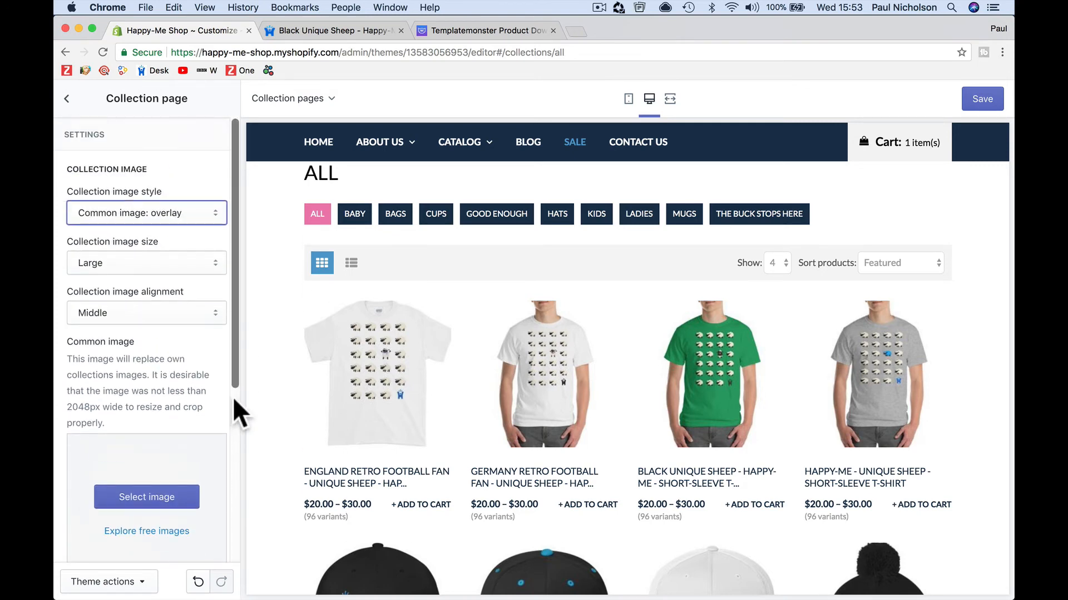
left_click(67, 98)
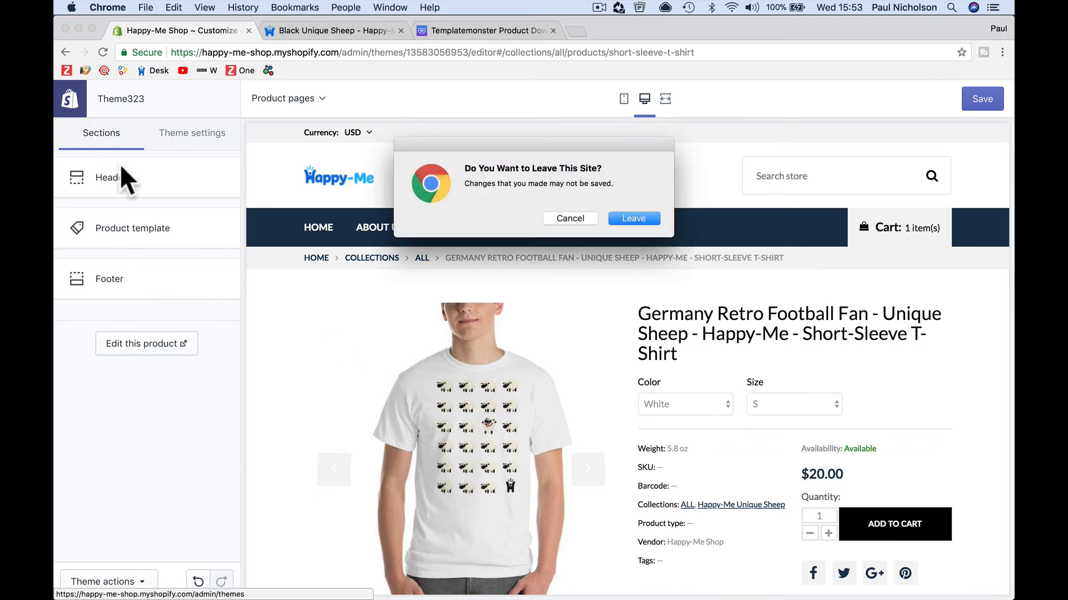
- Leave the editor and publish Theme323 as the live theme via its Actions menu
left_click(634, 218)
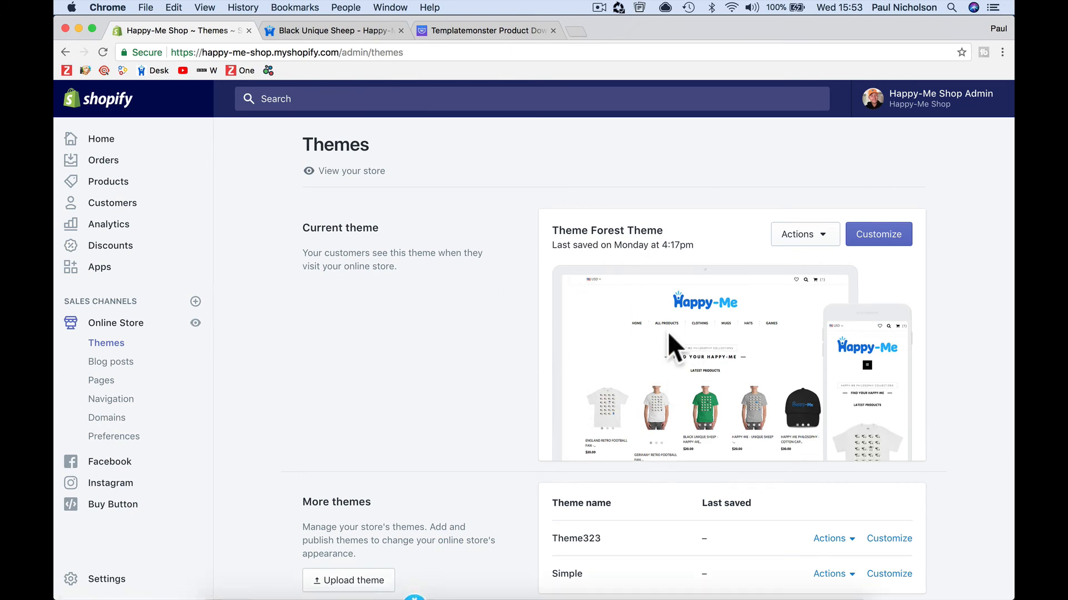
scroll("down", 3)
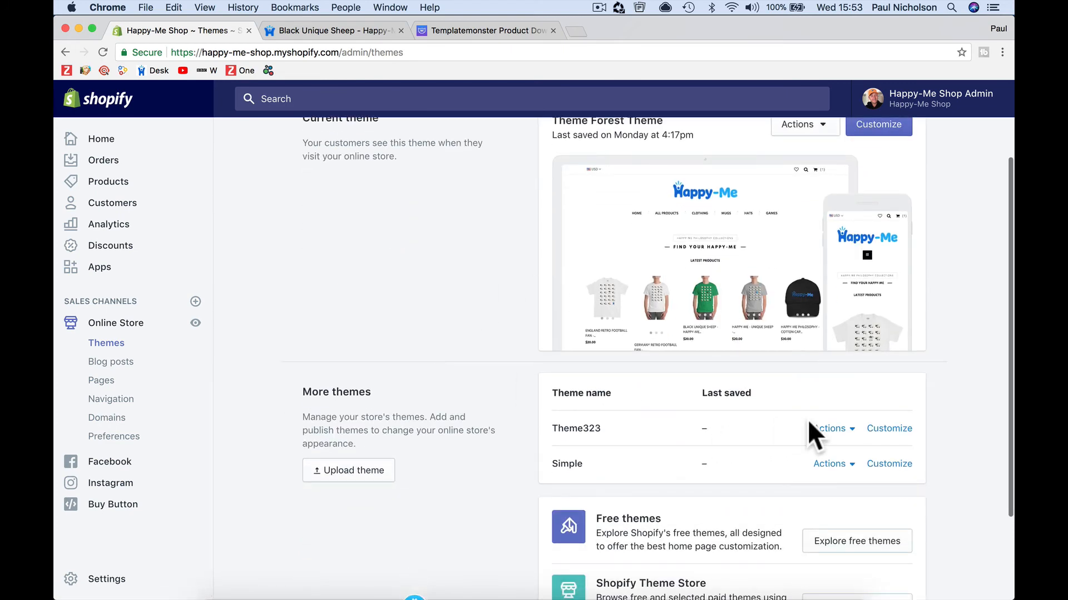
left_click(828, 428)
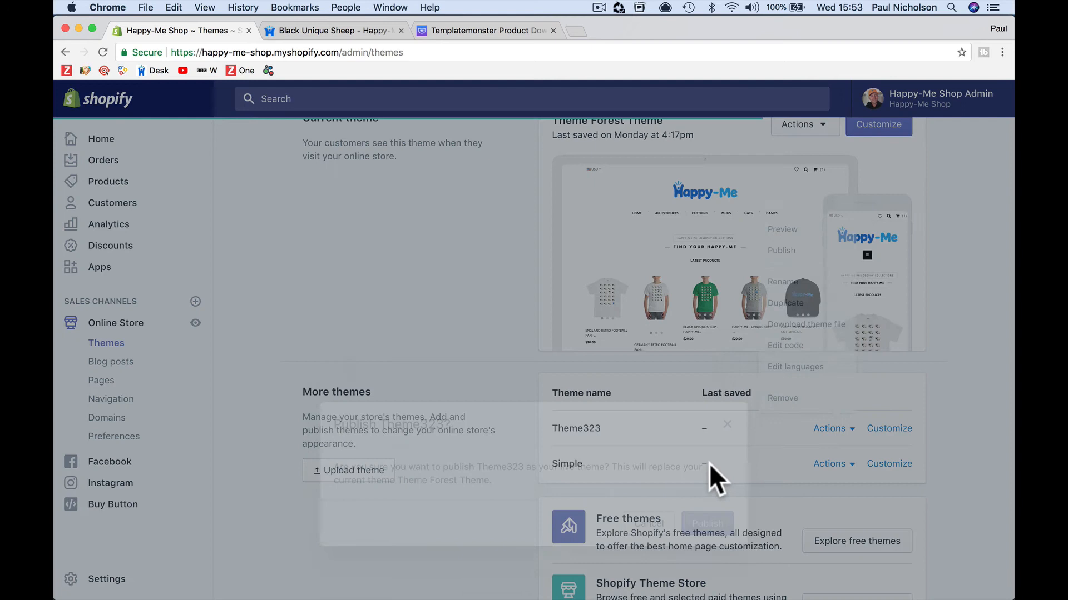
left_click(707, 408)
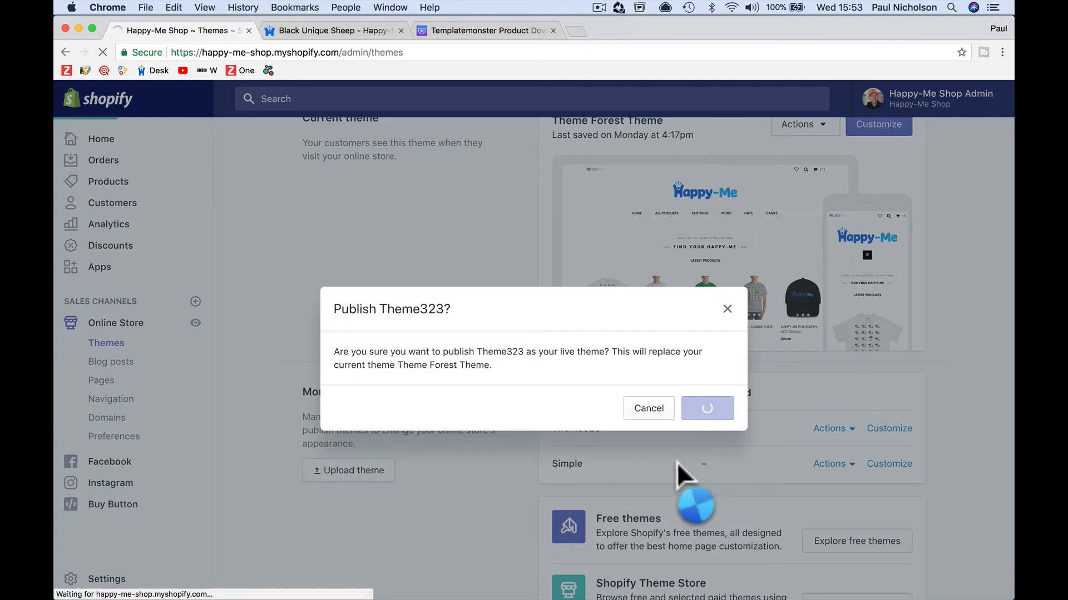
left_click(707, 408)
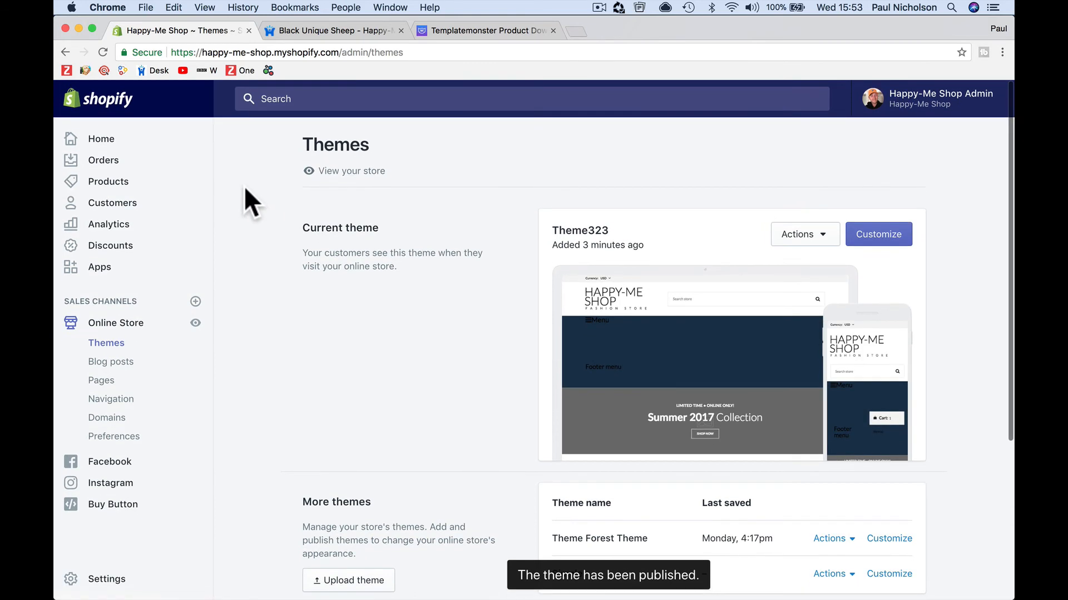
left_click(352, 171)
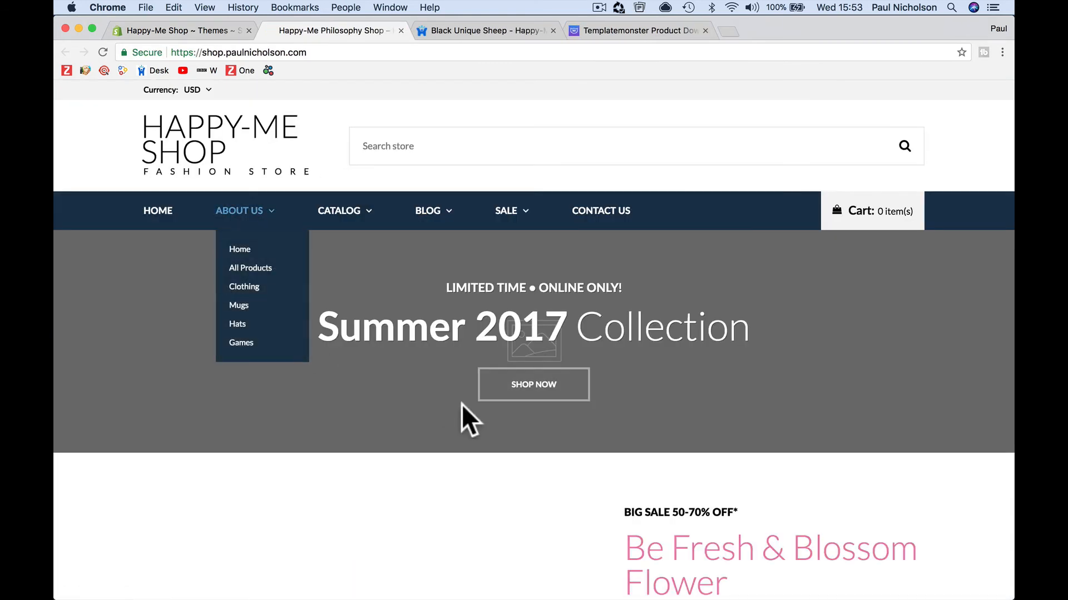
- Browse the live store's Germany Retro t-shirt, pick the Sky colour, view the size guide, return to Themes admin
scroll("down", 3)
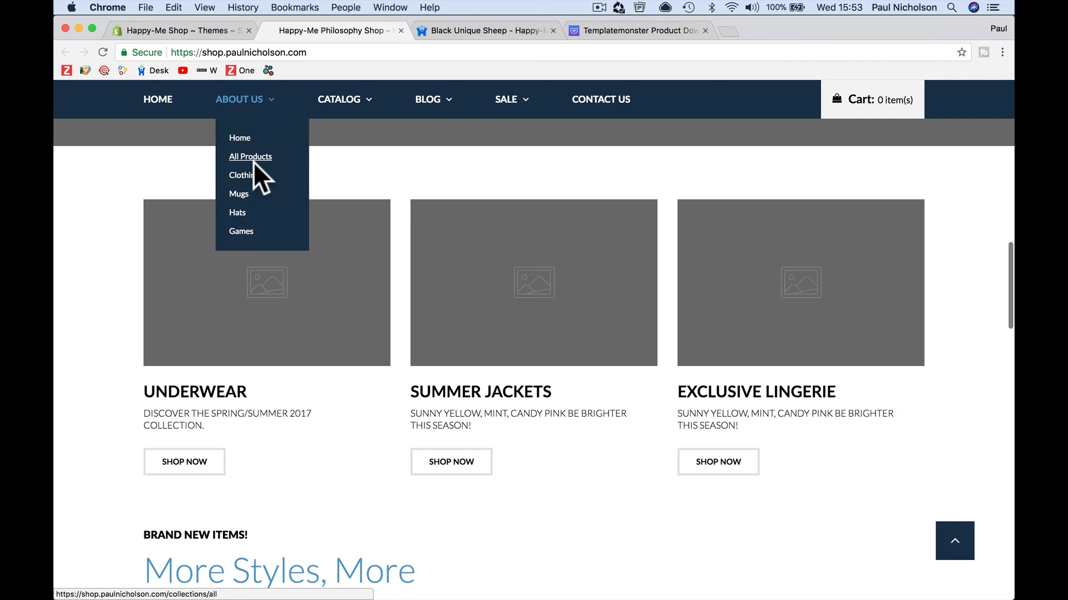
left_click(250, 156)
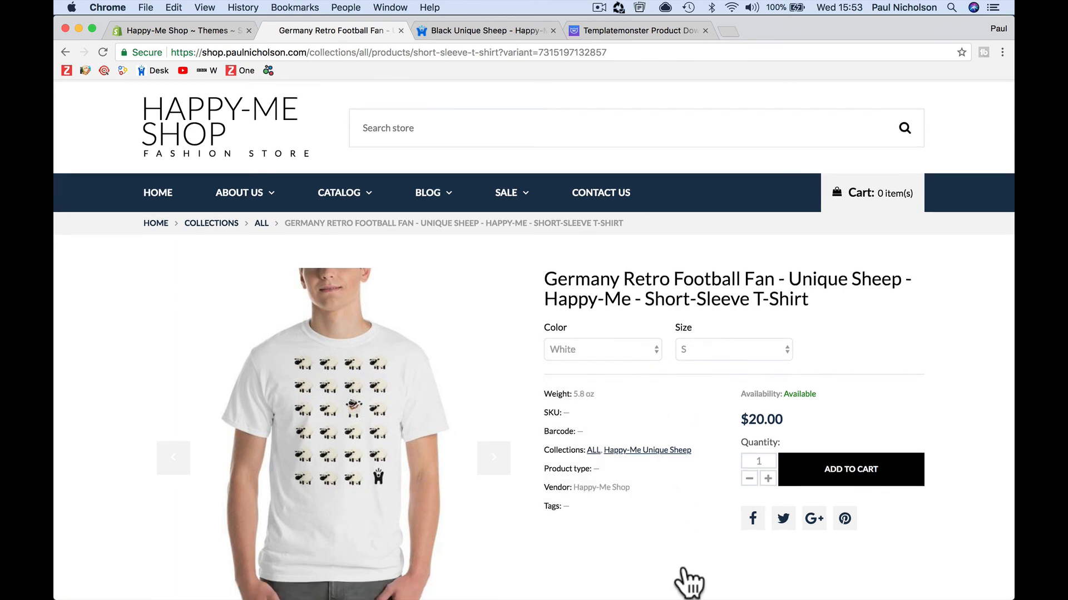
scroll("down", 3)
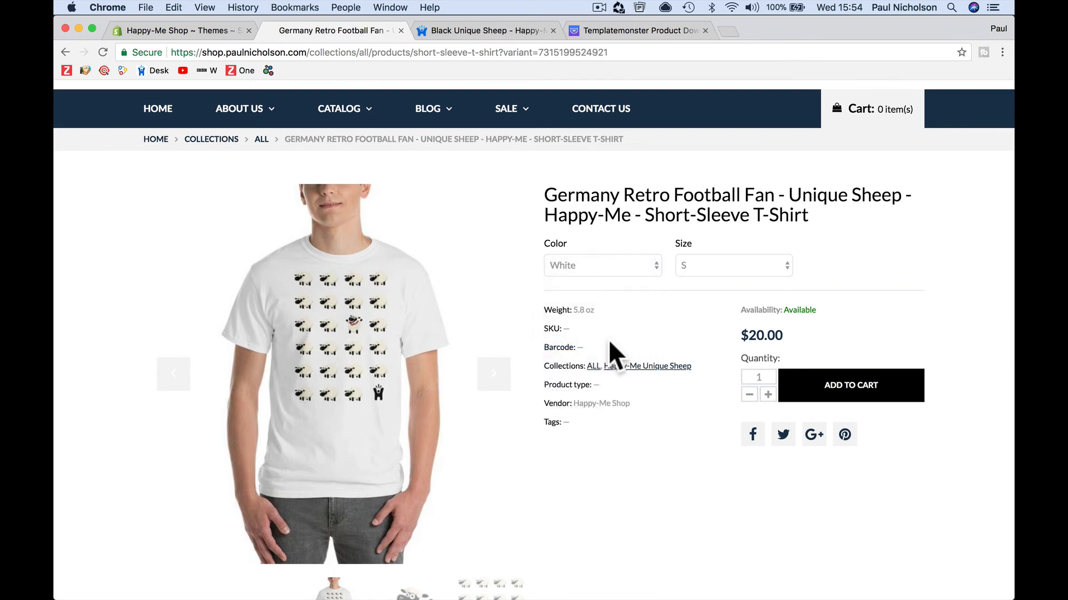
left_click(602, 265)
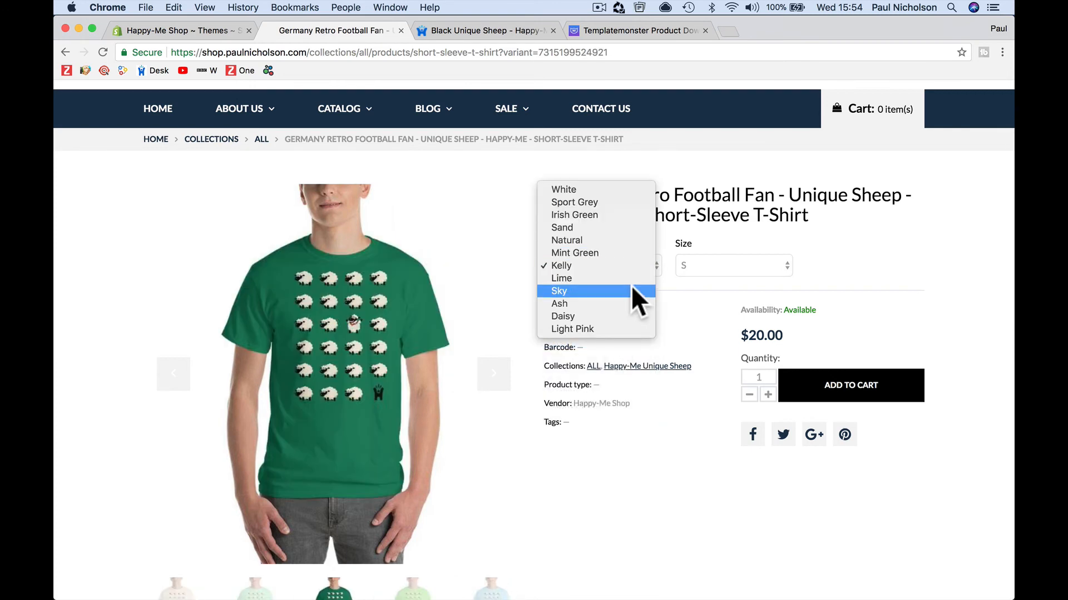
left_click(558, 291)
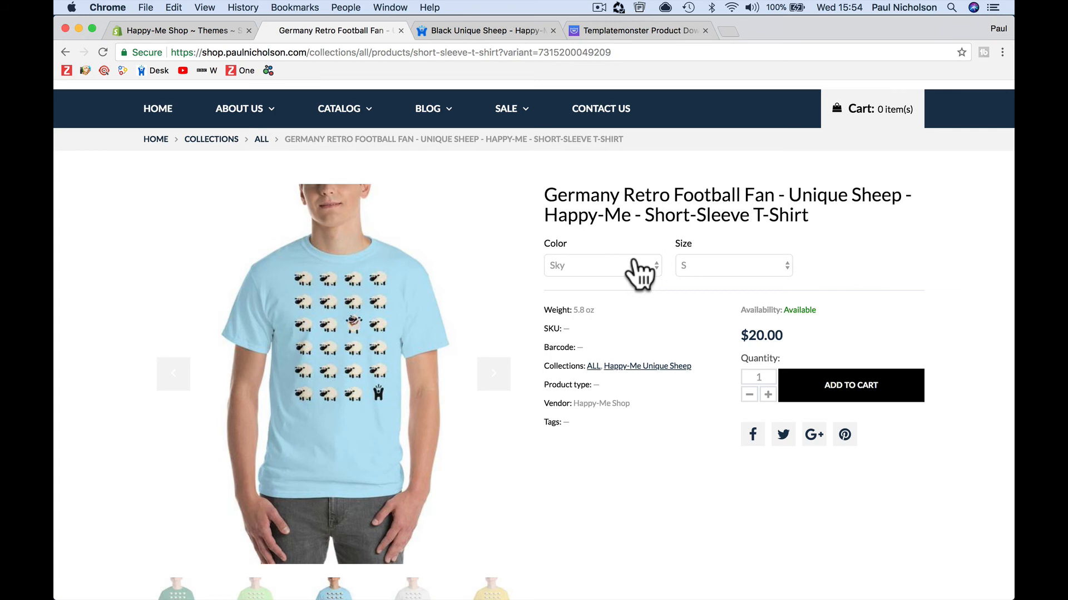
left_click(603, 265)
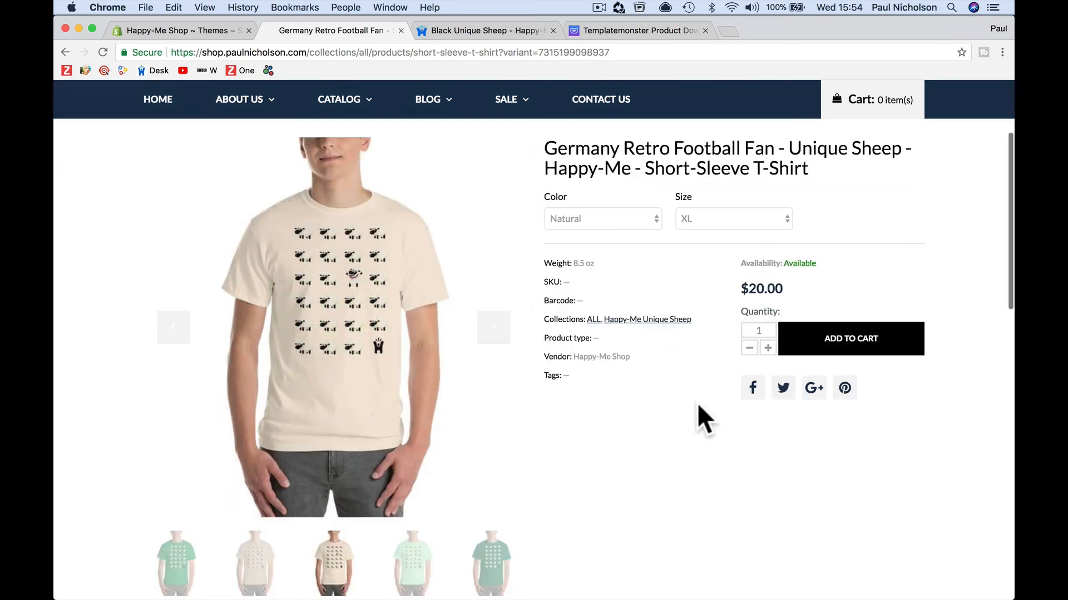
scroll("down", 3)
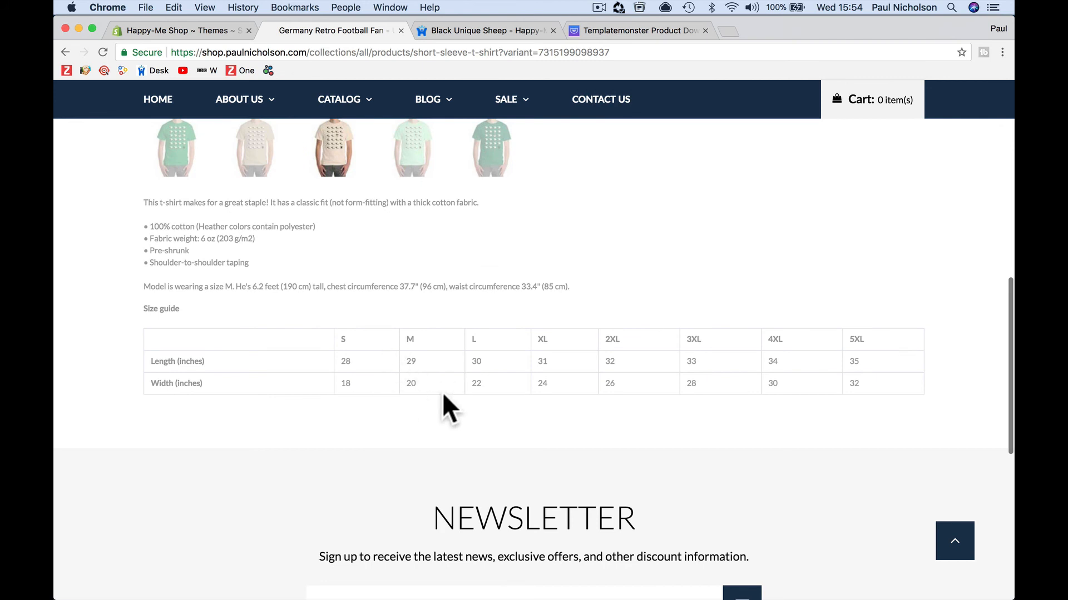
mouse_move(319, 423)
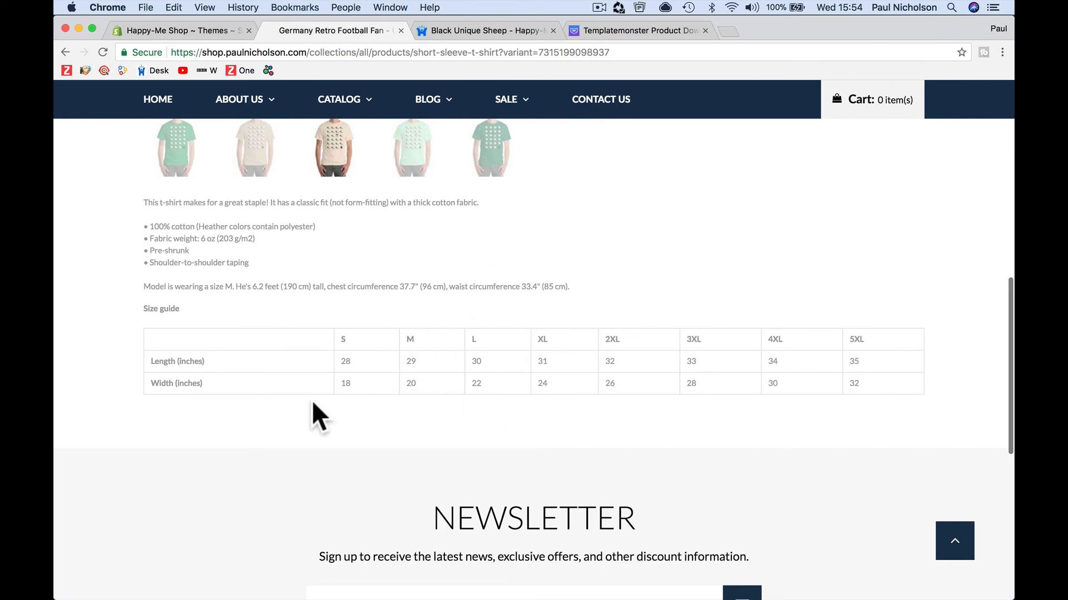
mouse_move(606, 385)
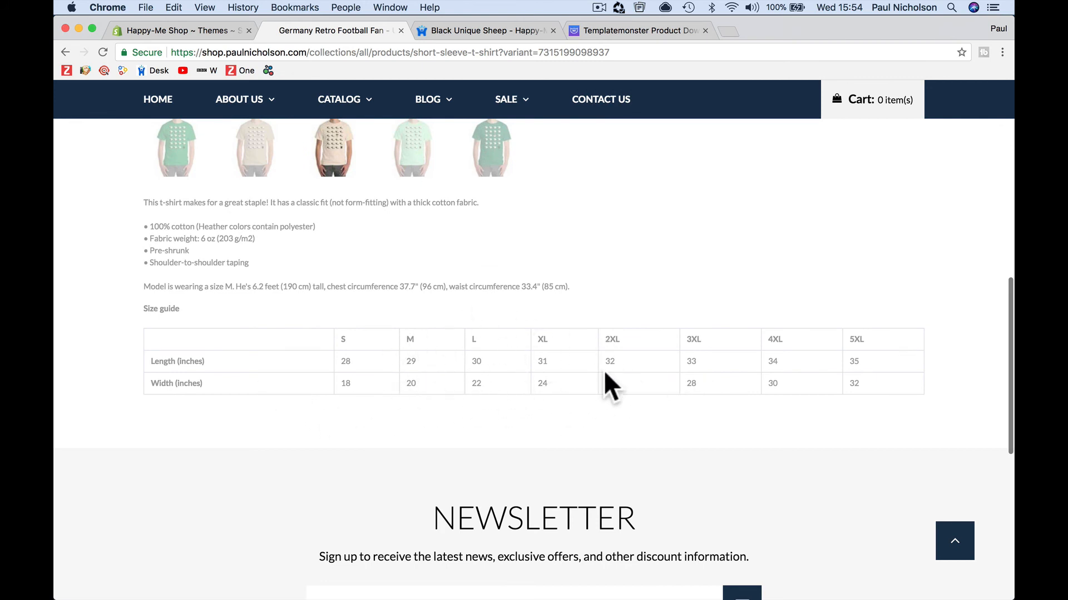
mouse_move(702, 389)
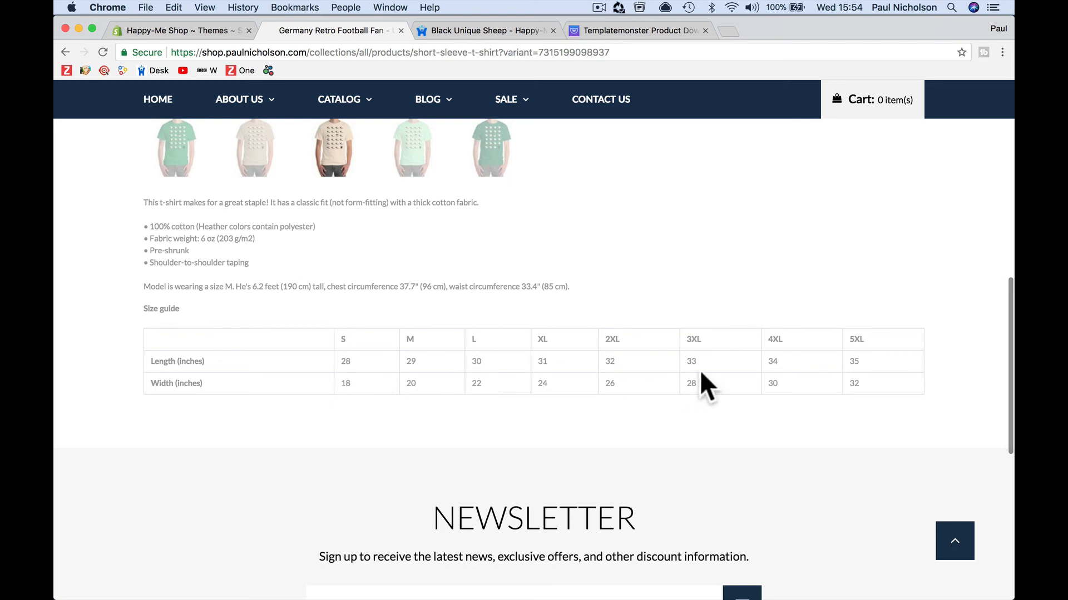
mouse_move(695, 399)
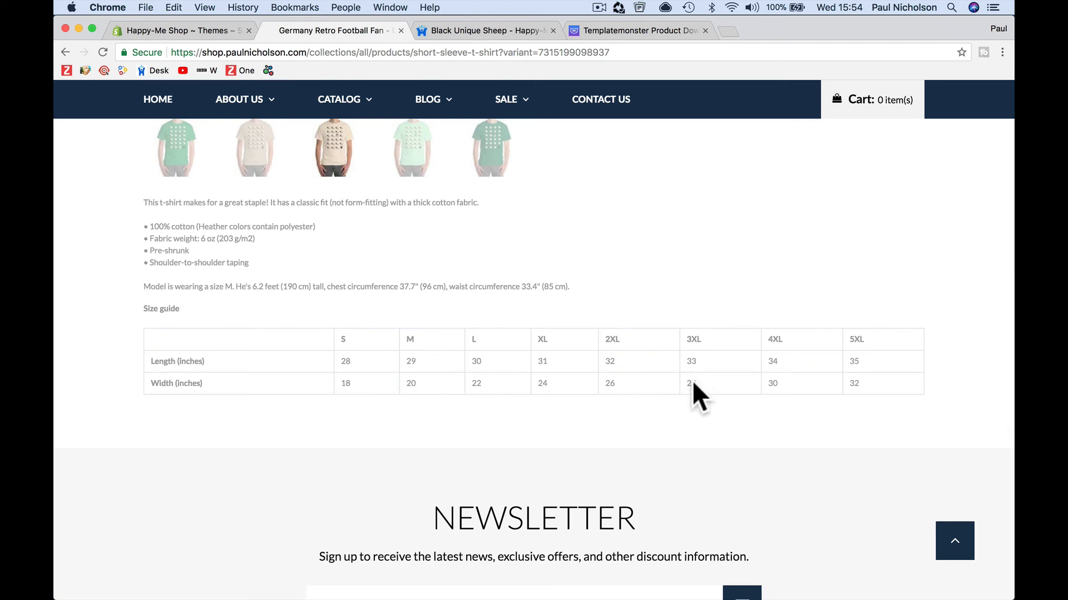
mouse_move(367, 369)
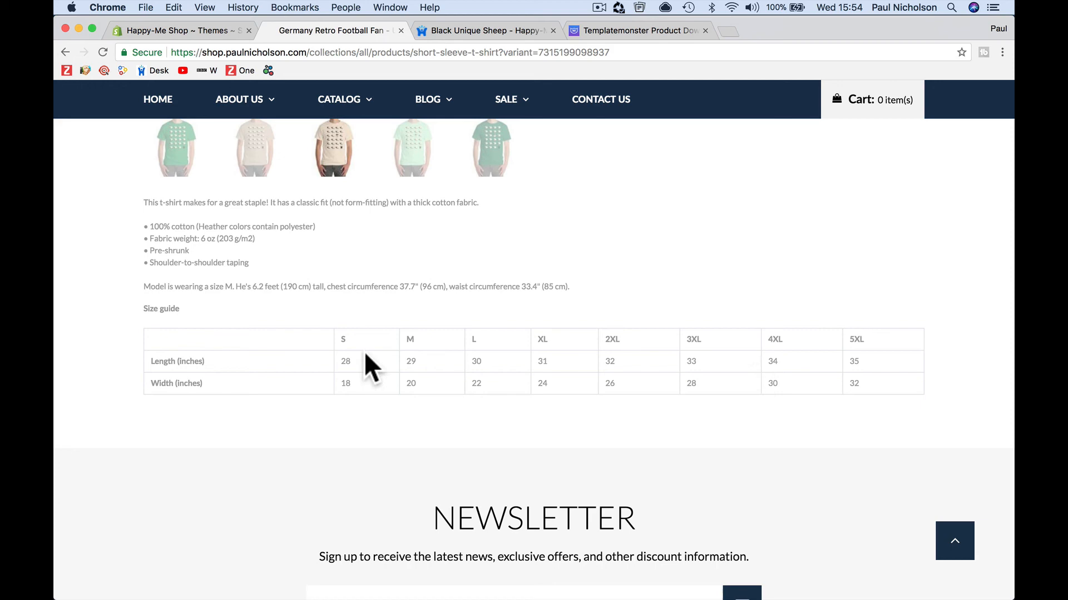
left_click(178, 31)
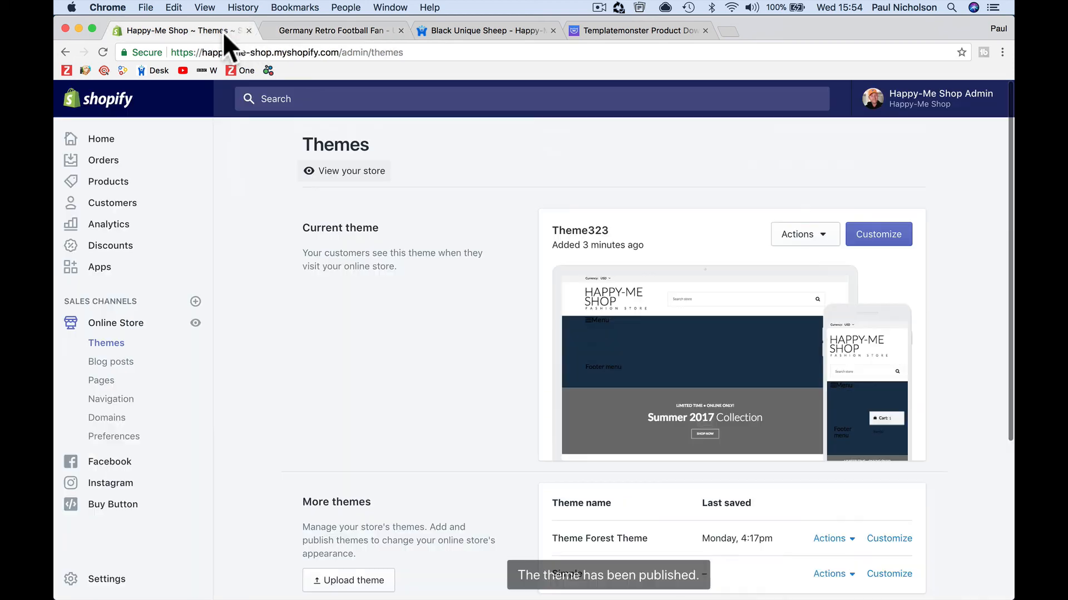
- Preview the Theme Forest theme's t-shirt page with swatches and text size guide, then go to its home page
scroll("down", 3)
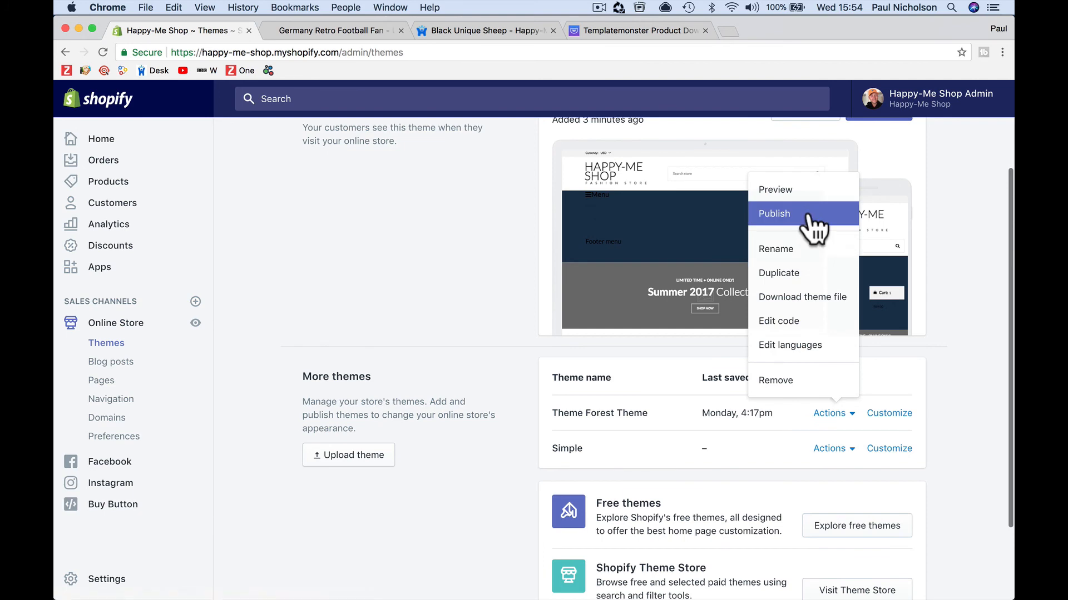
left_click(774, 213)
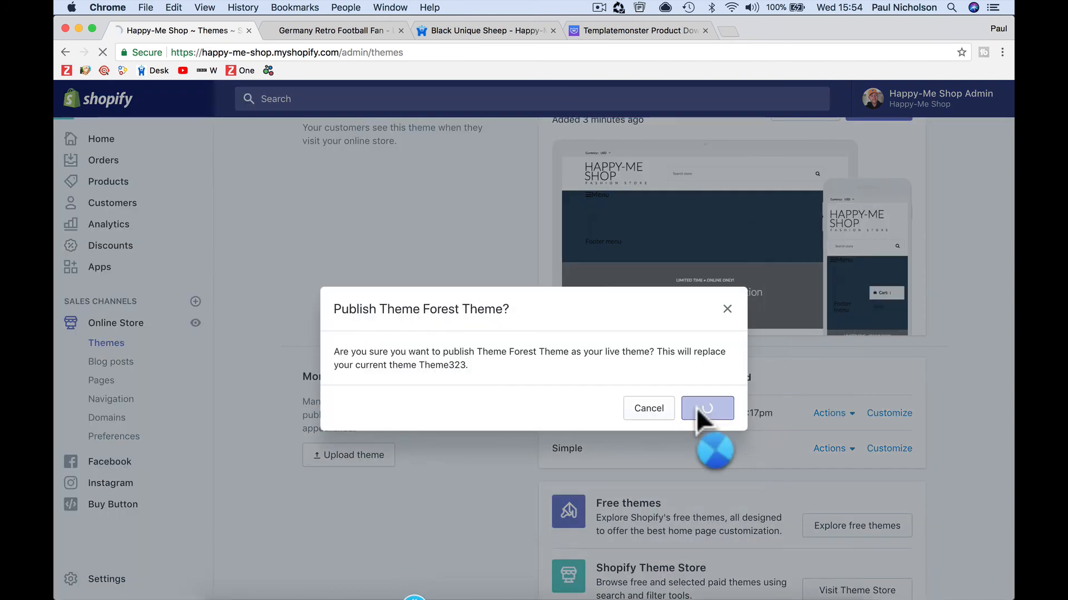
left_click(707, 408)
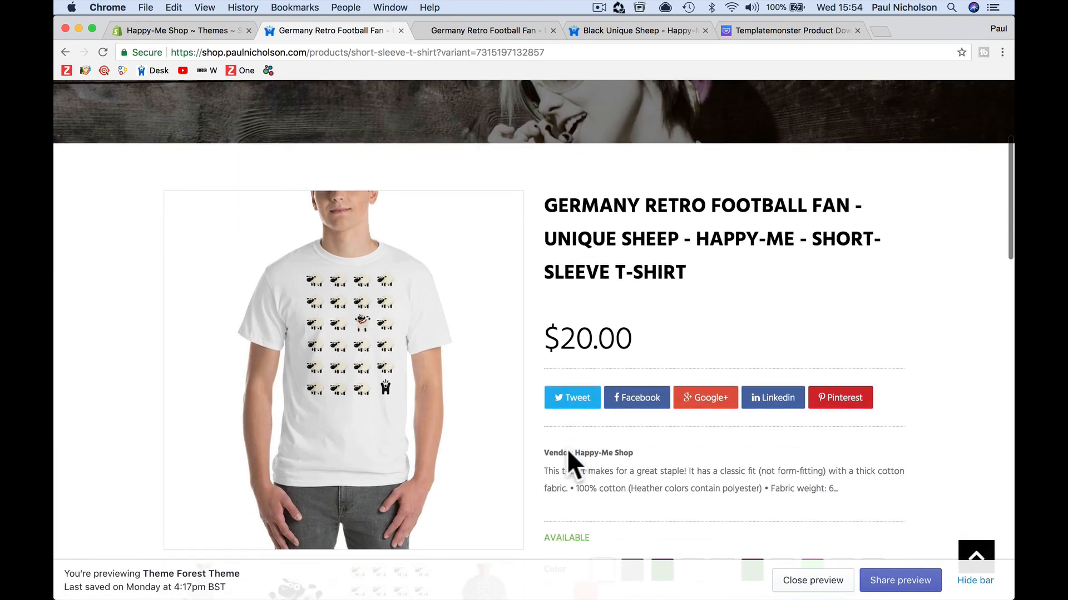
scroll("down", 3)
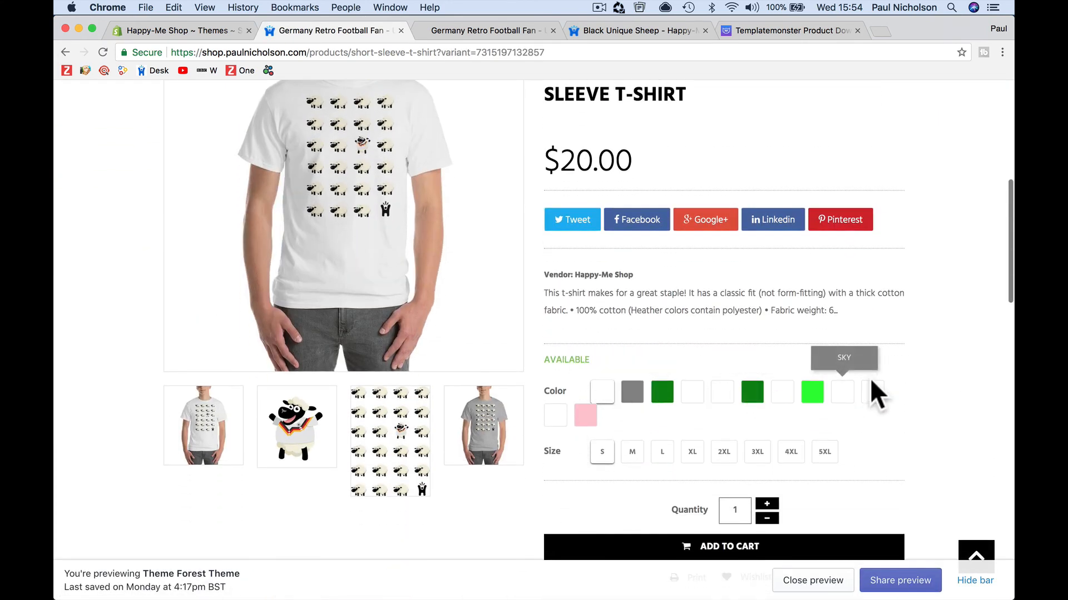
scroll("down", 3)
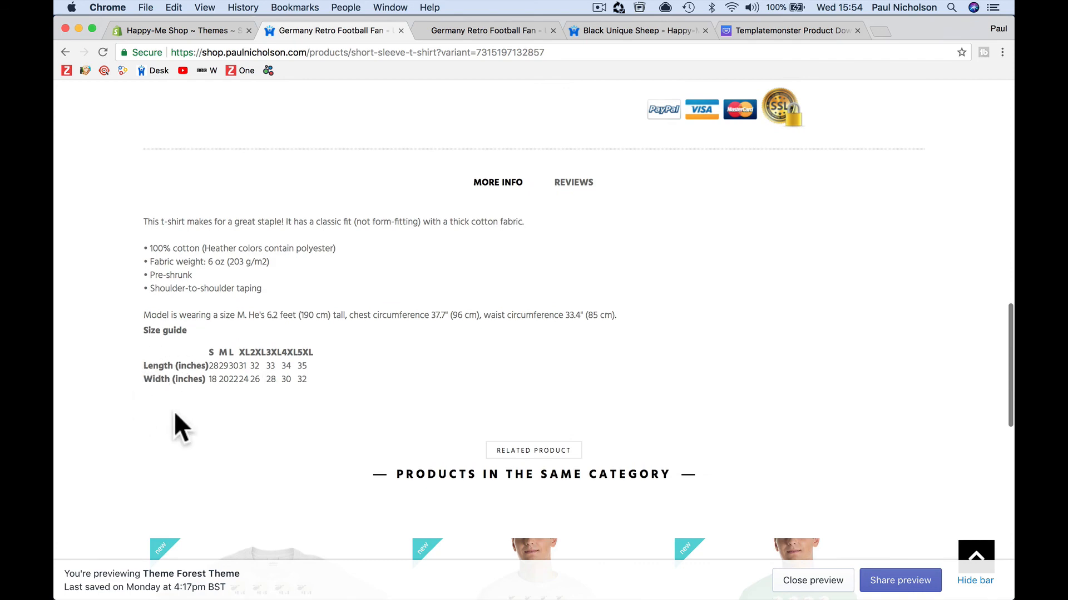
mouse_move(358, 369)
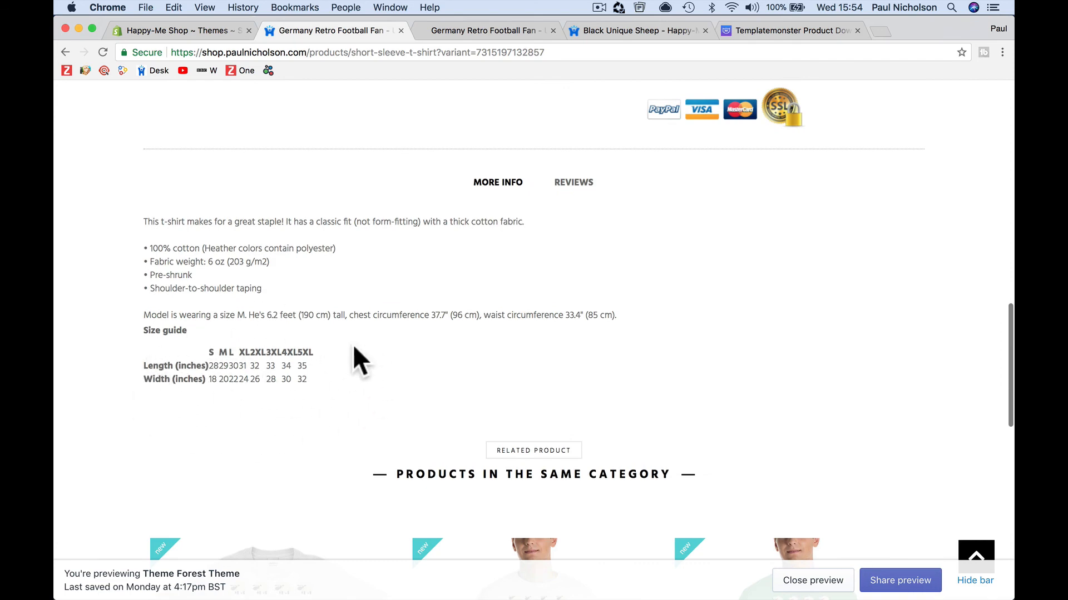
mouse_move(449, 356)
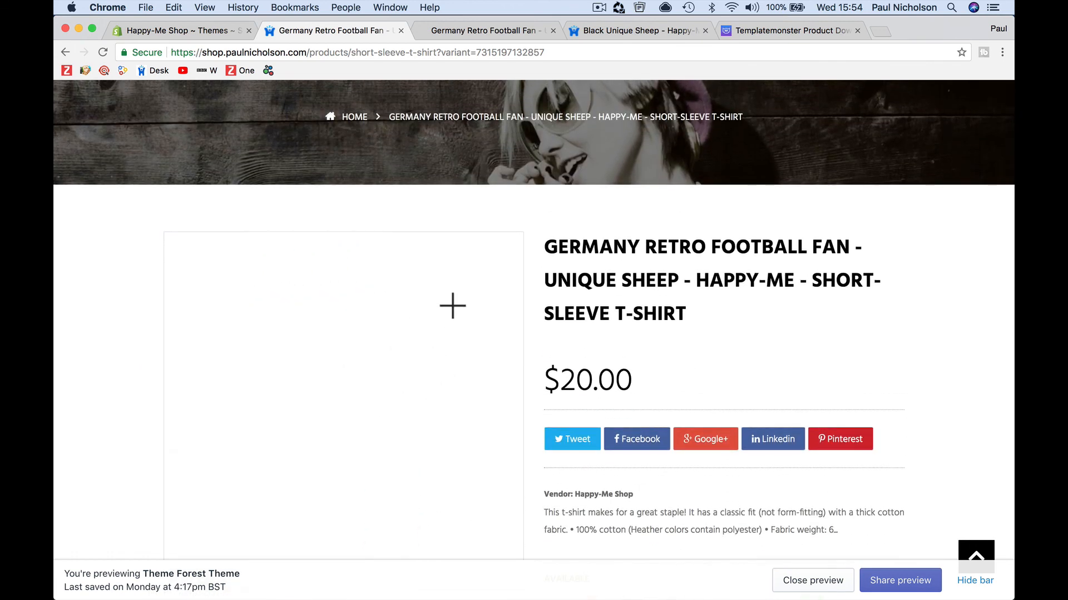
scroll("down", 3)
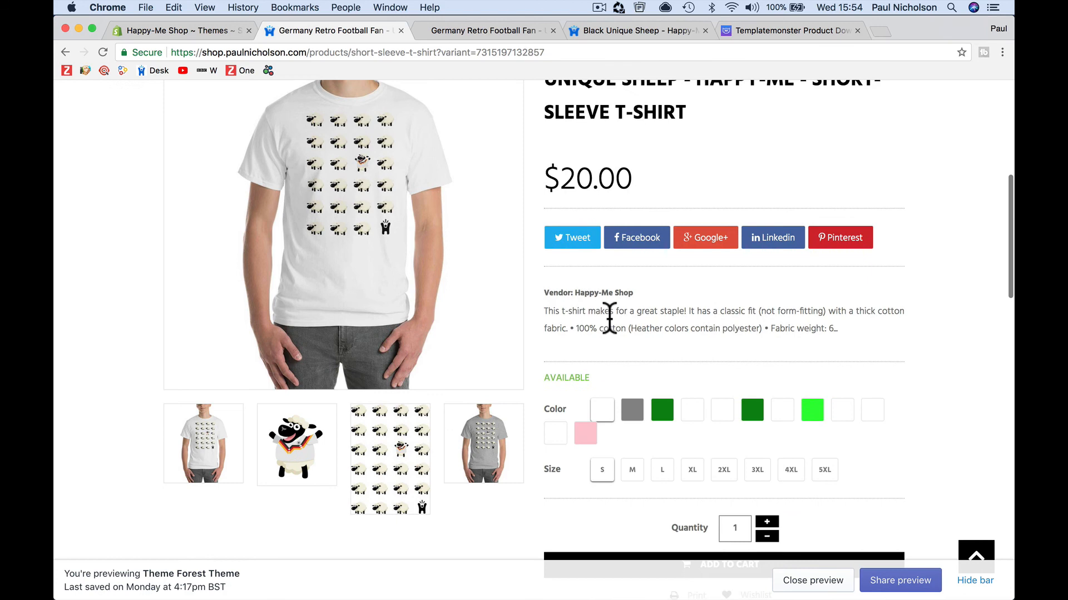
scroll("up", 3)
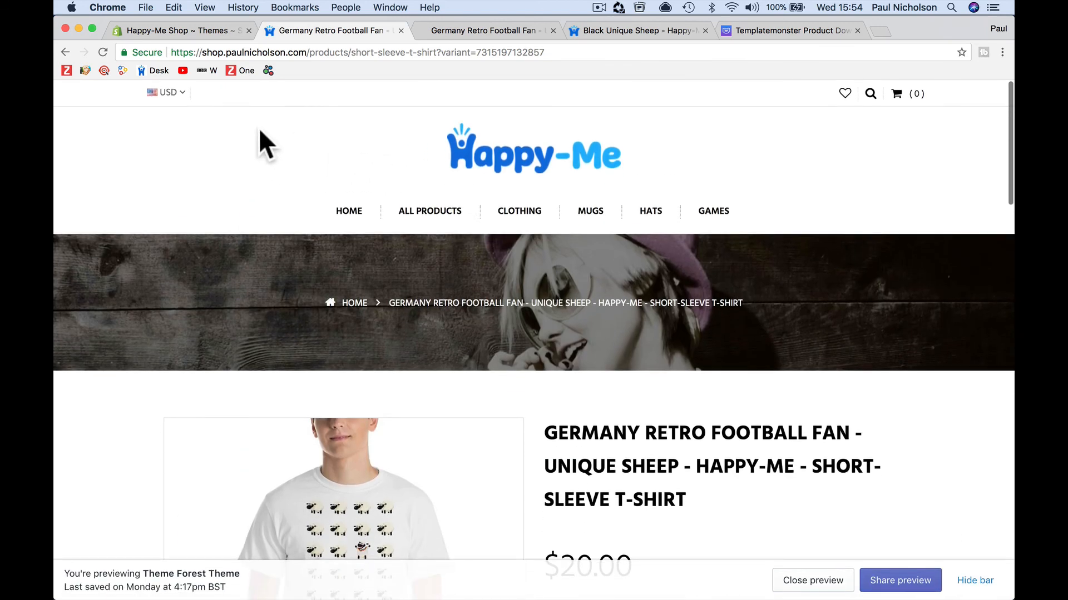
left_click(509, 158)
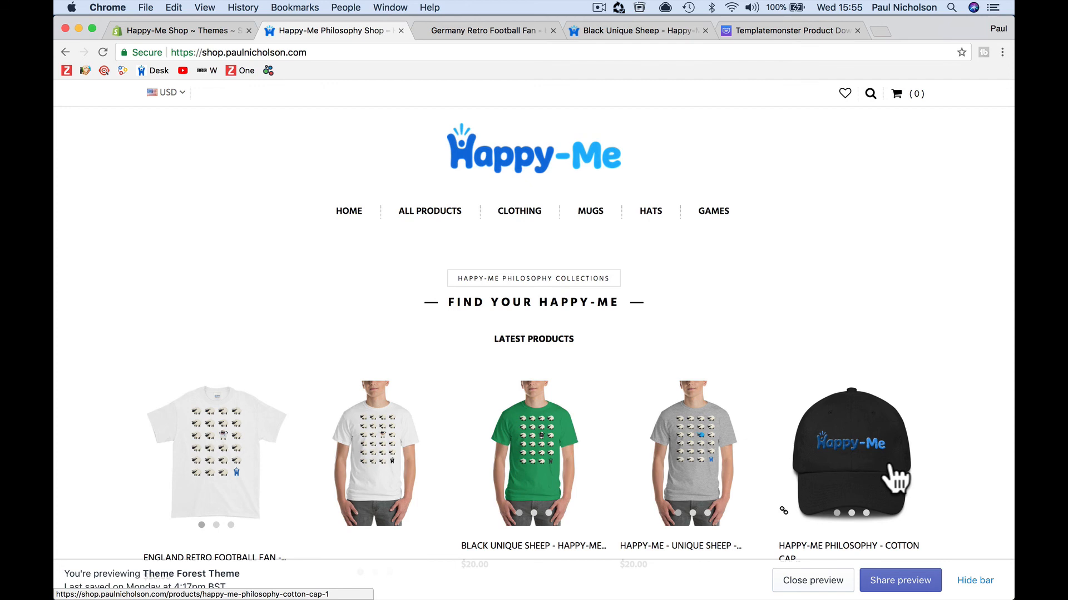
mouse_move(932, 313)
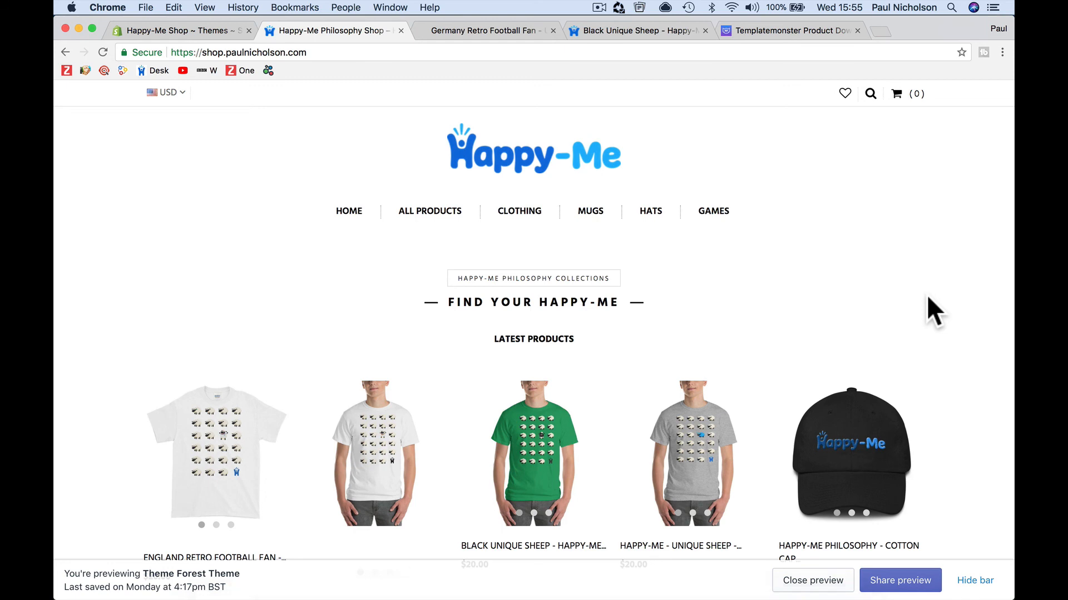
mouse_move(647, 161)
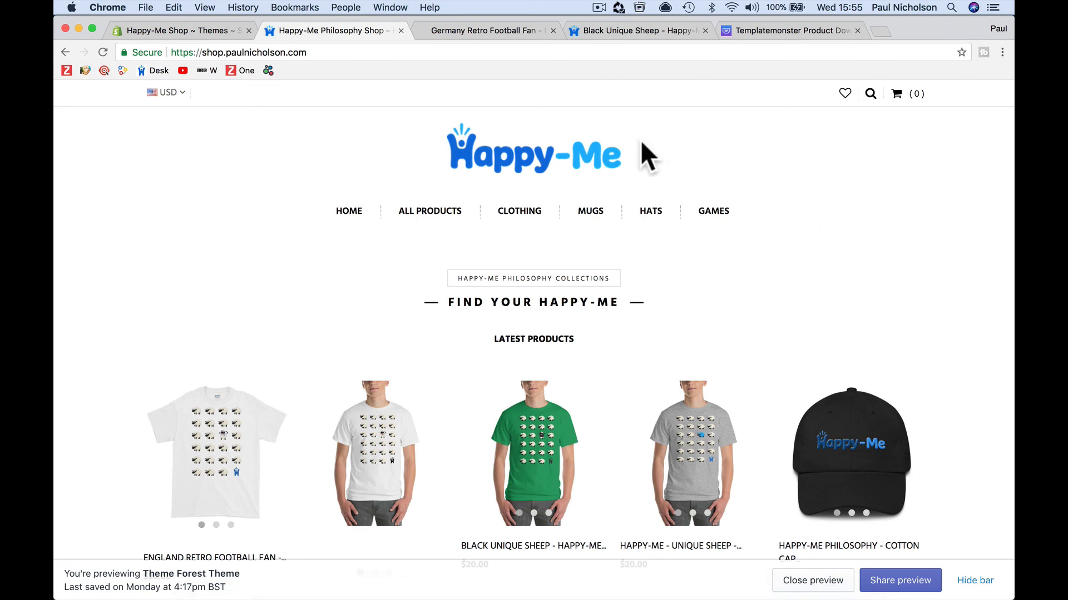